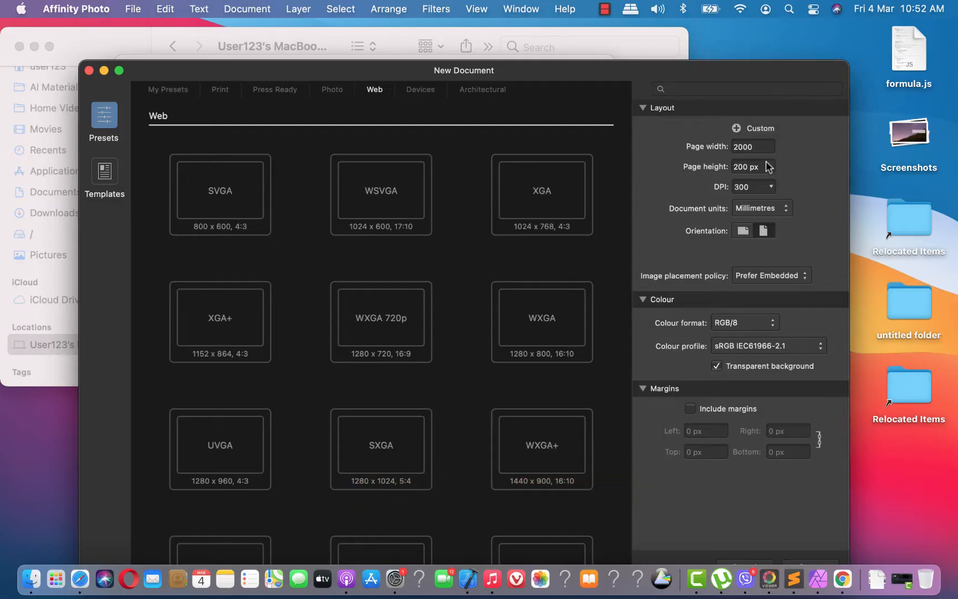
Step: Enter 3000 px as the page height for the new 2000 × 3000 transparent document
text(3)
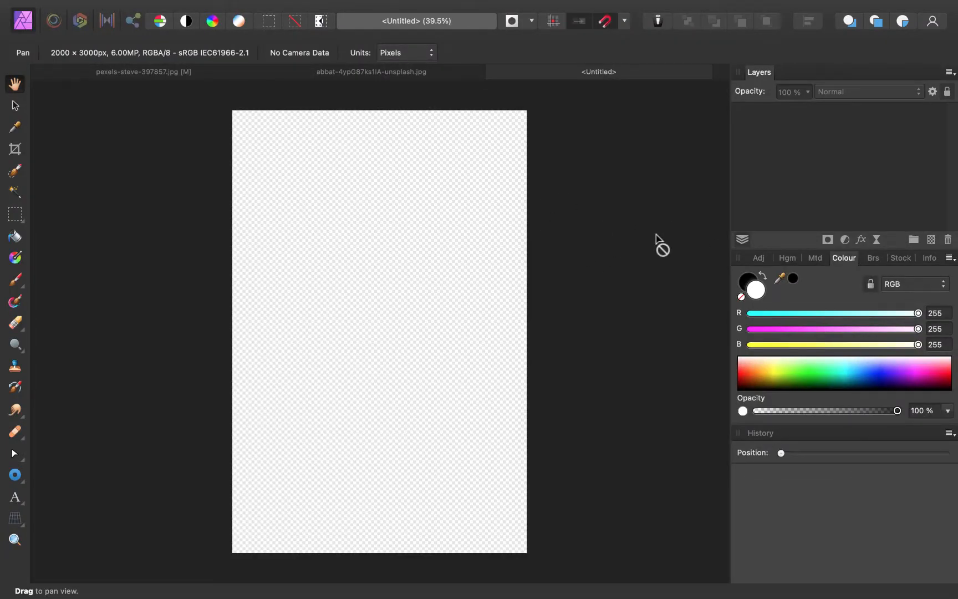
mouse_move(791, 75)
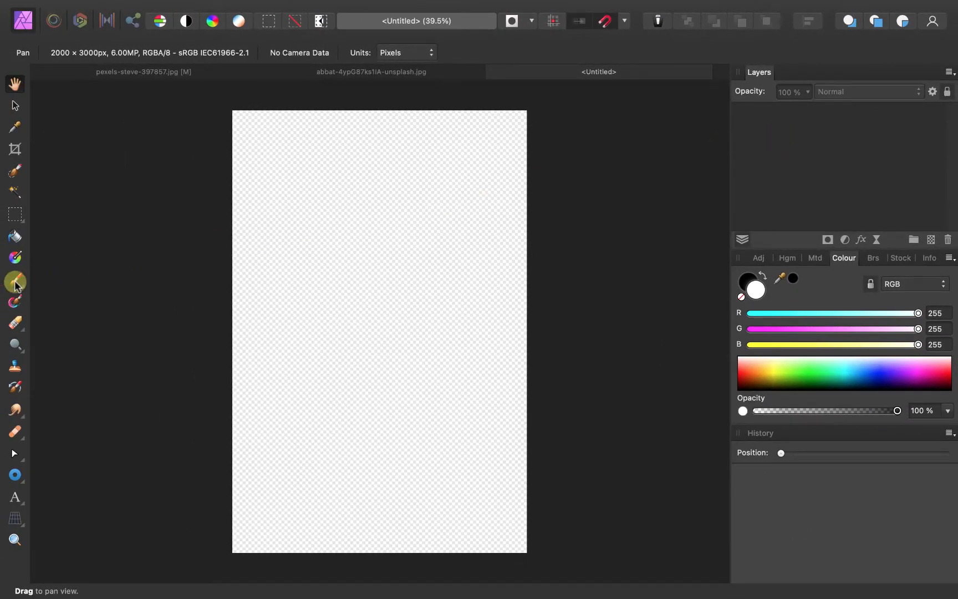
Step: Scribble black brush strokes on a new pixel layer and flood-fill the area around them
click(16, 279)
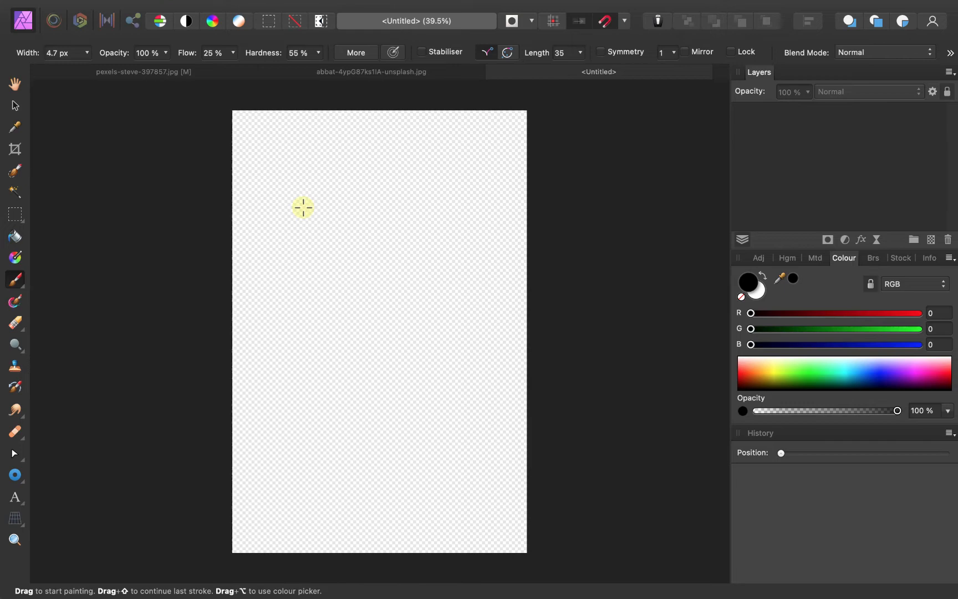
mouse_move(363, 218)
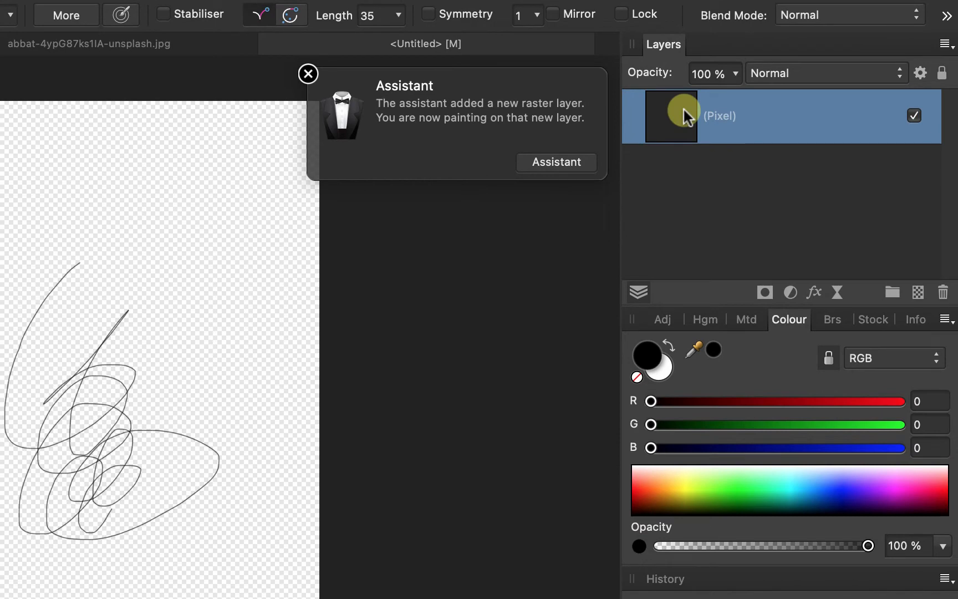
click(309, 73)
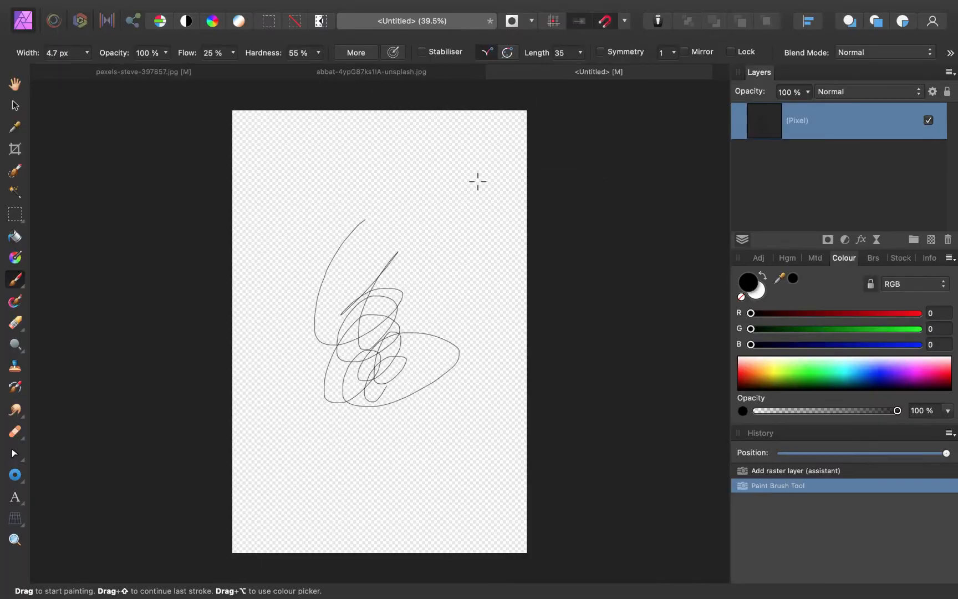
mouse_move(444, 182)
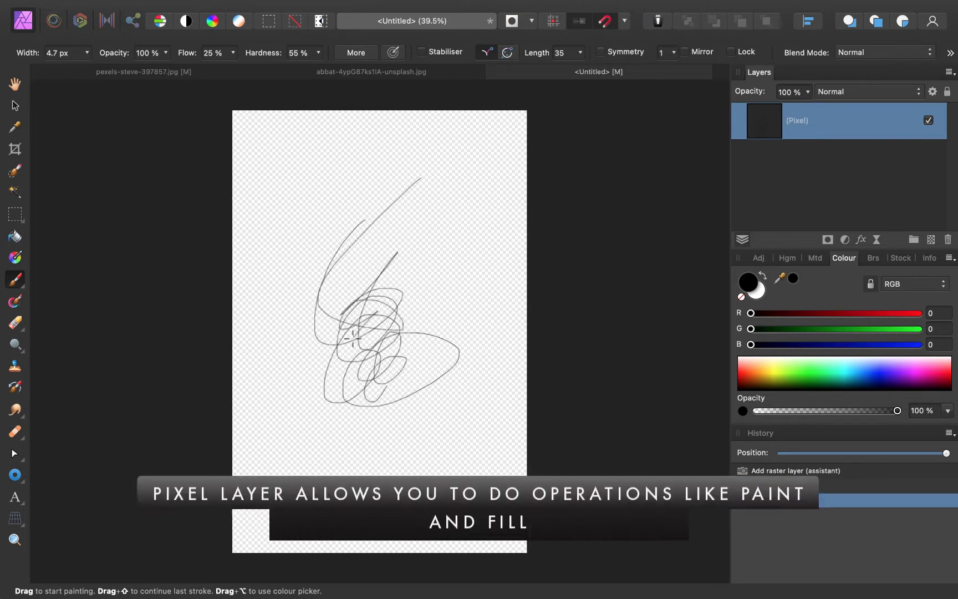
click(14, 237)
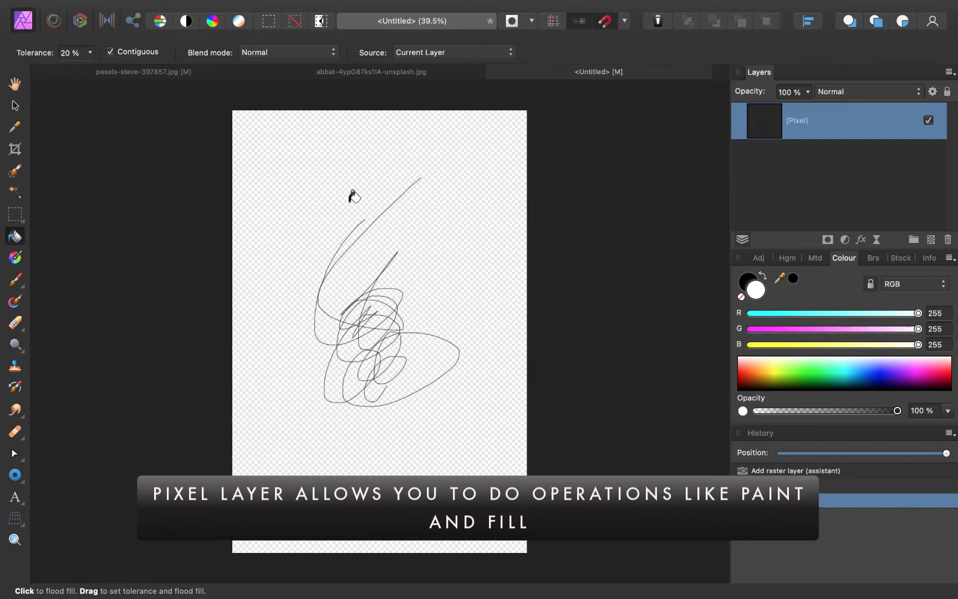
click(352, 197)
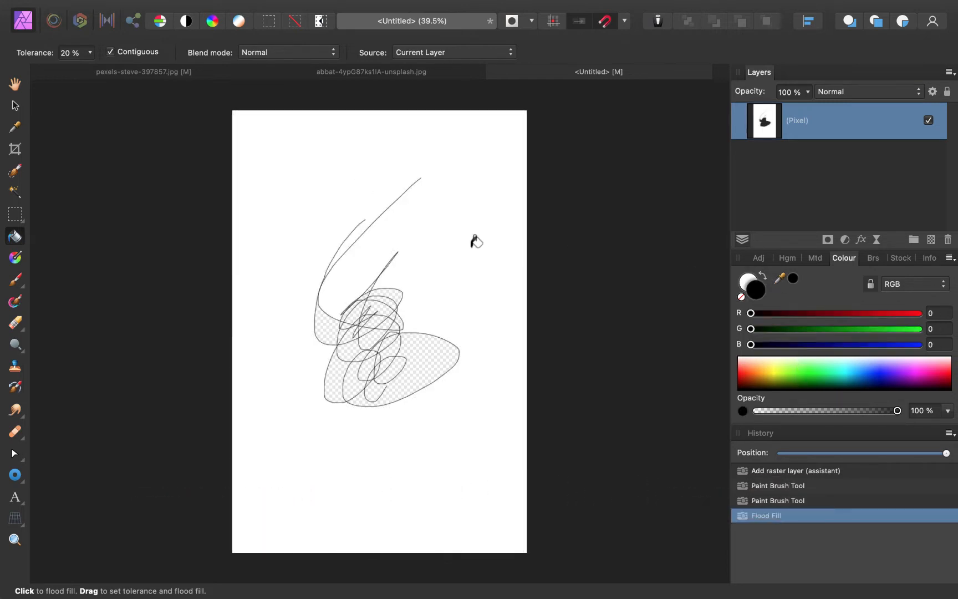
click(474, 241)
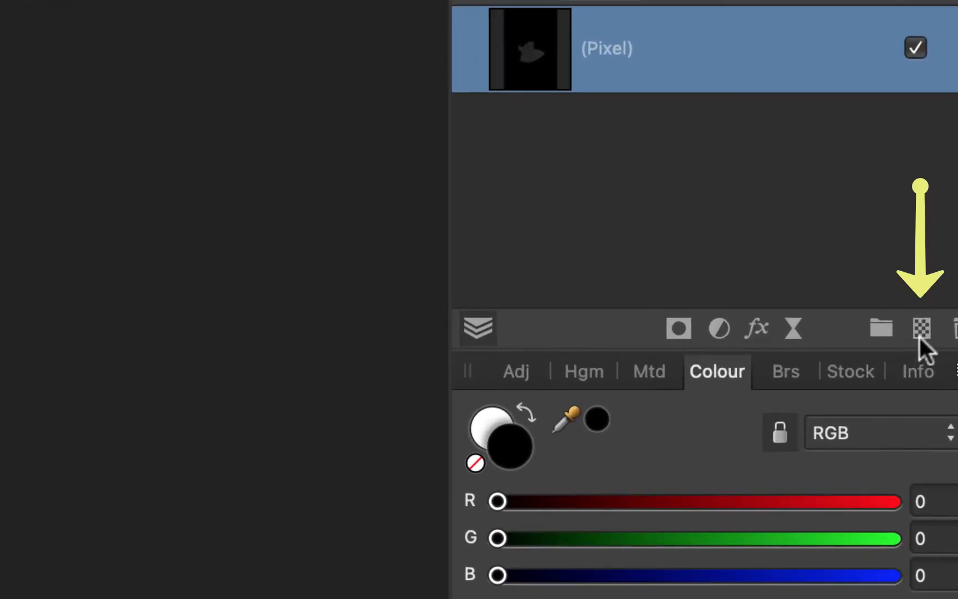
mouse_move(923, 330)
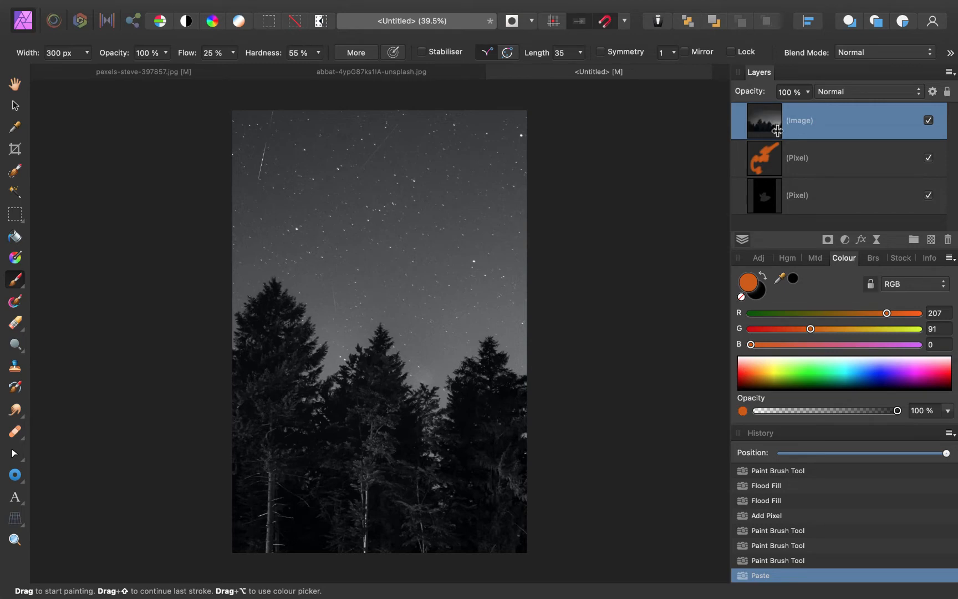
mouse_move(803, 128)
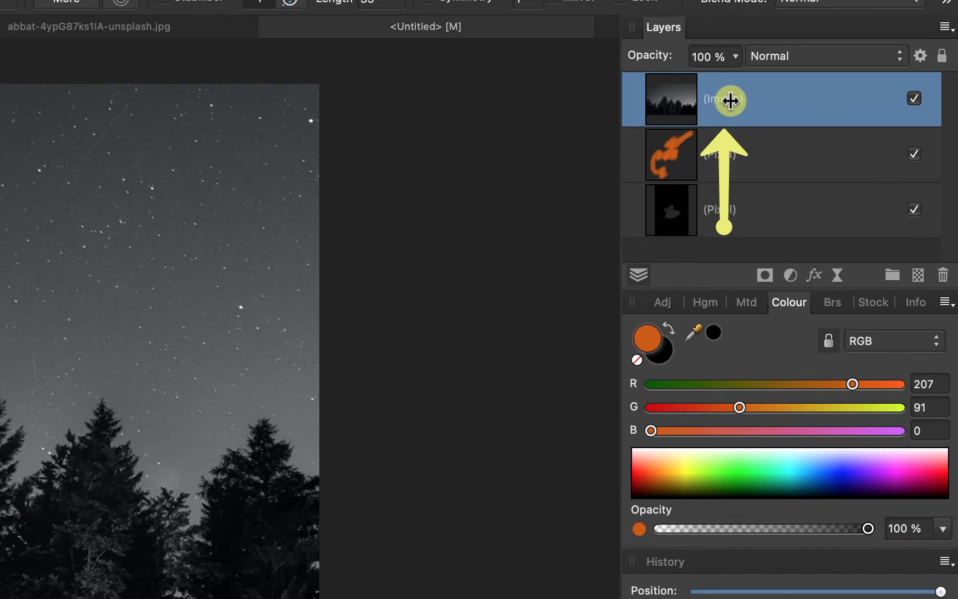
Step: Name the forest photo layer 'trees' and the orange paint layer 'painting'
double_click(755, 98)
text(trees)
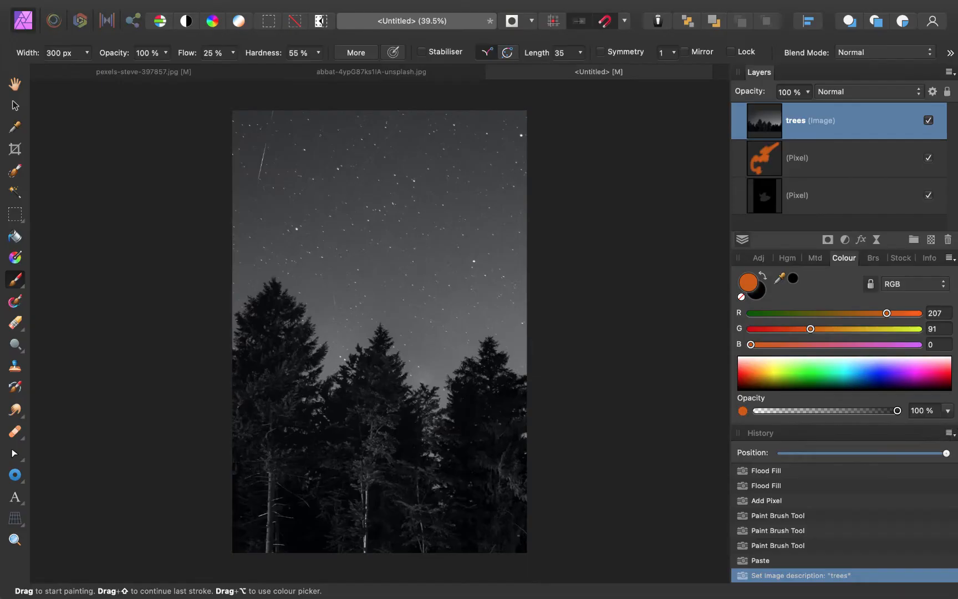
double_click(819, 158)
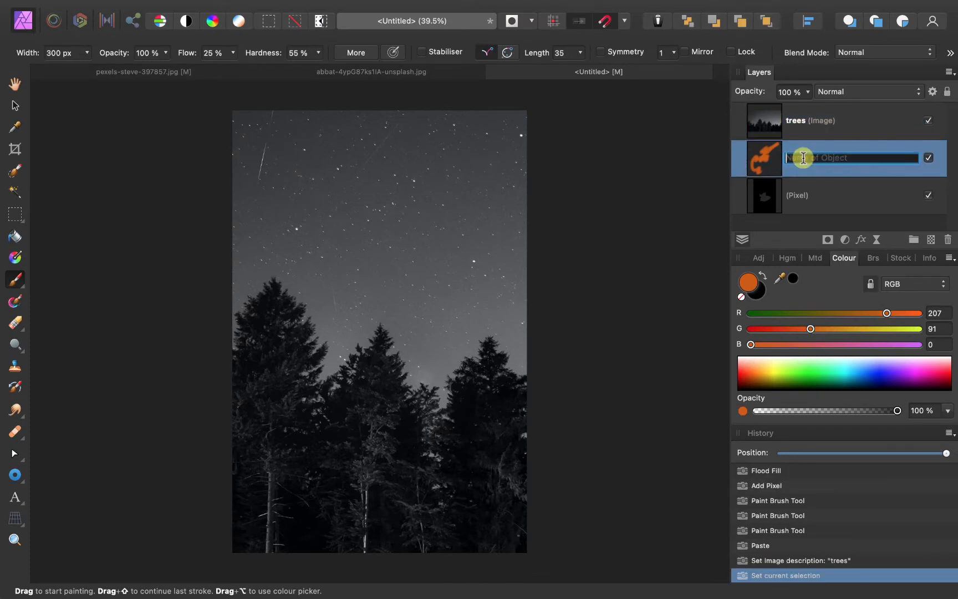
text(painting)
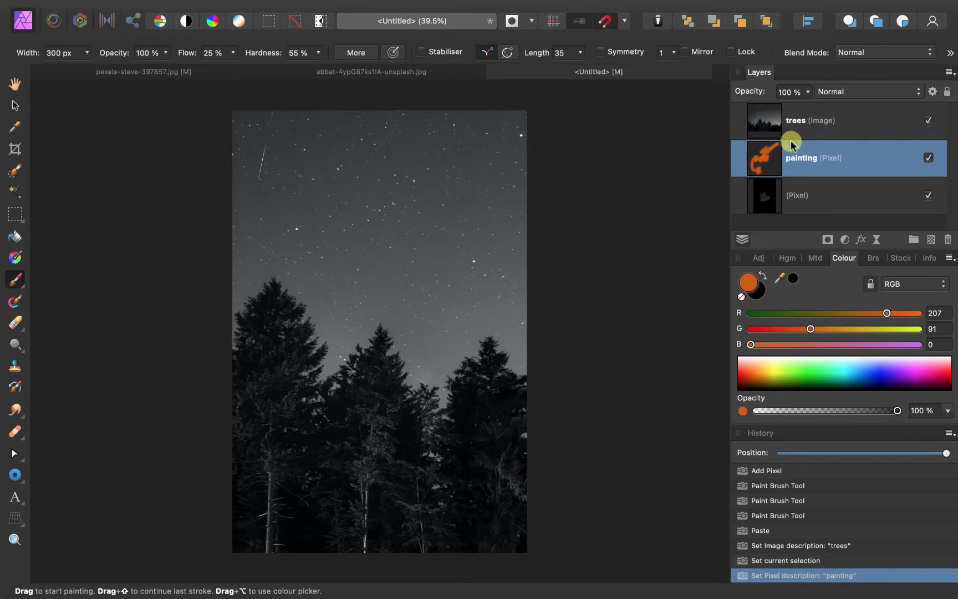
click(810, 120)
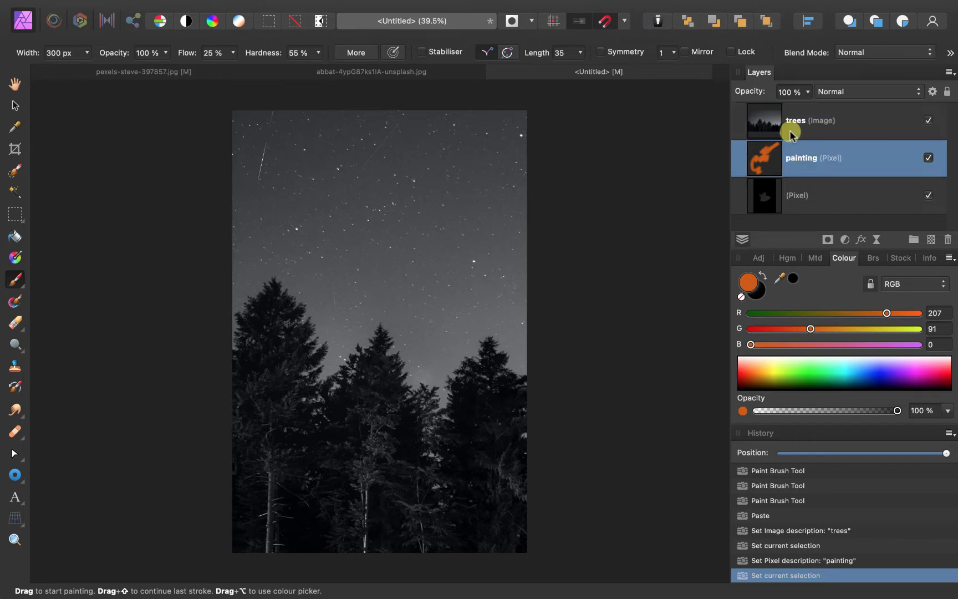
click(810, 120)
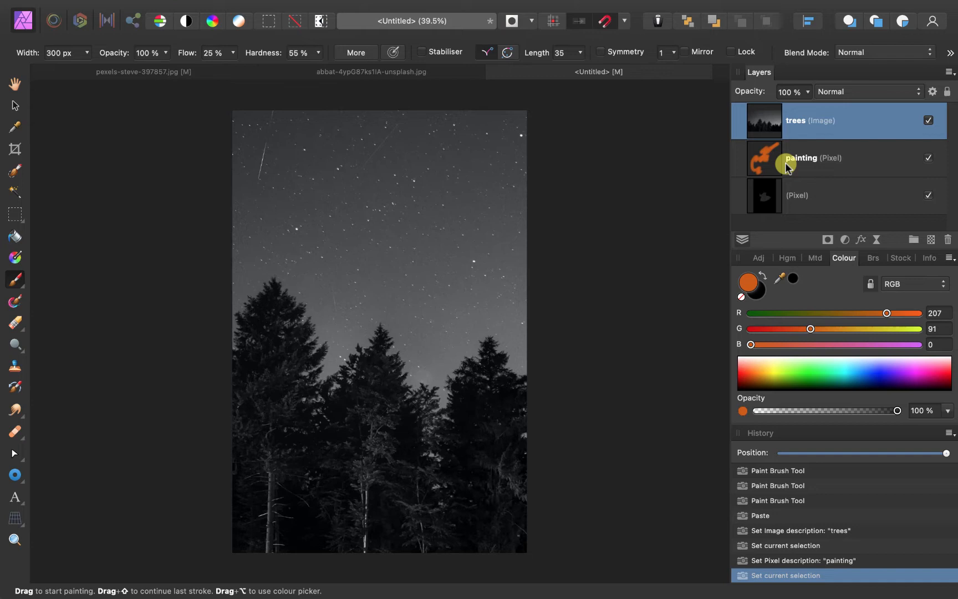
click(800, 163)
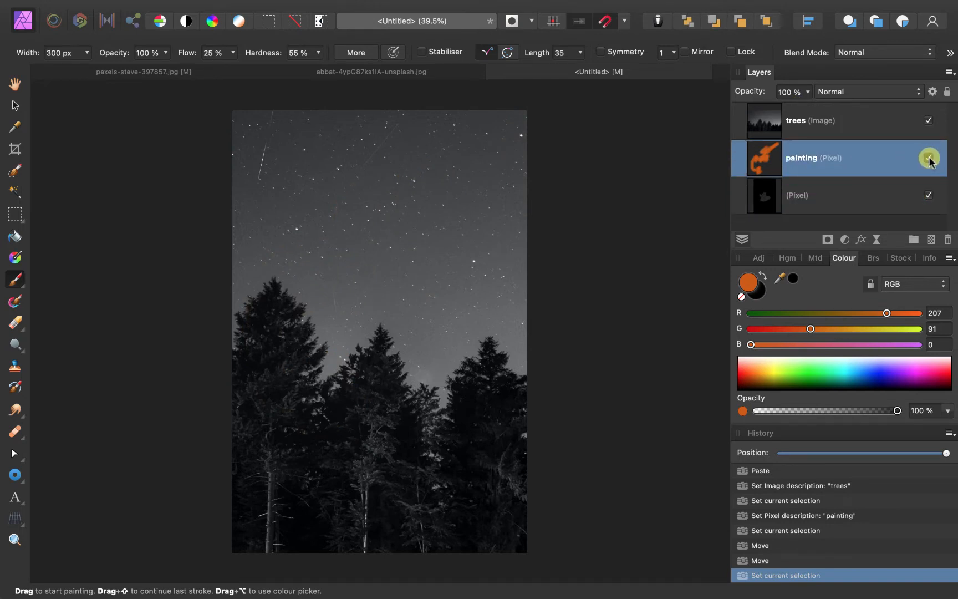
click(927, 120)
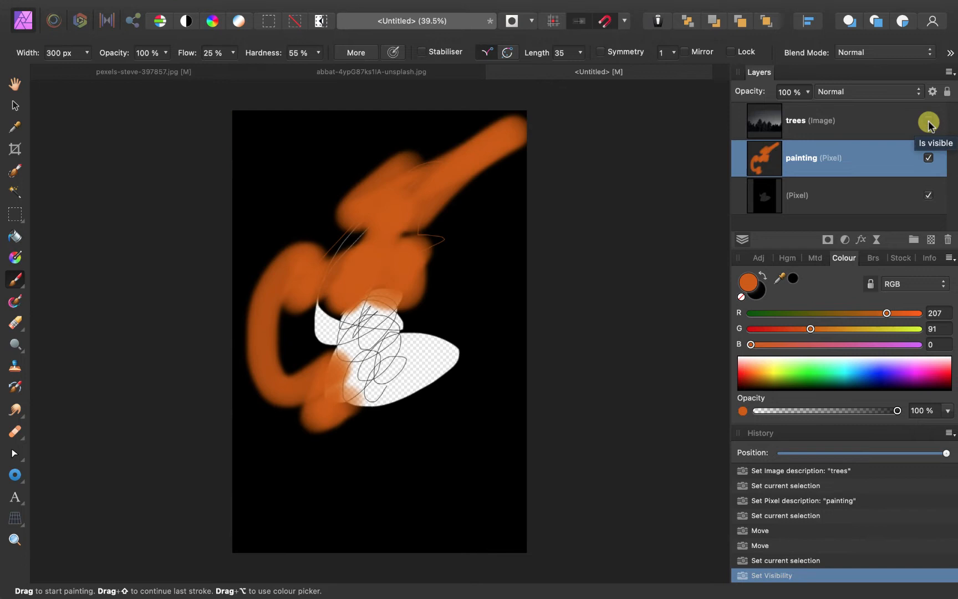
click(928, 122)
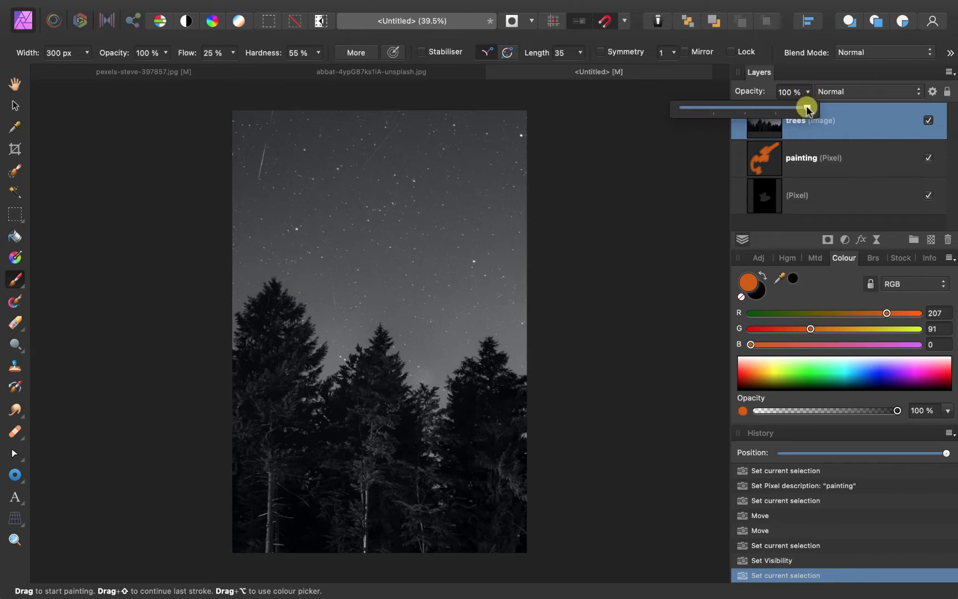
drag(806, 109, 760, 117)
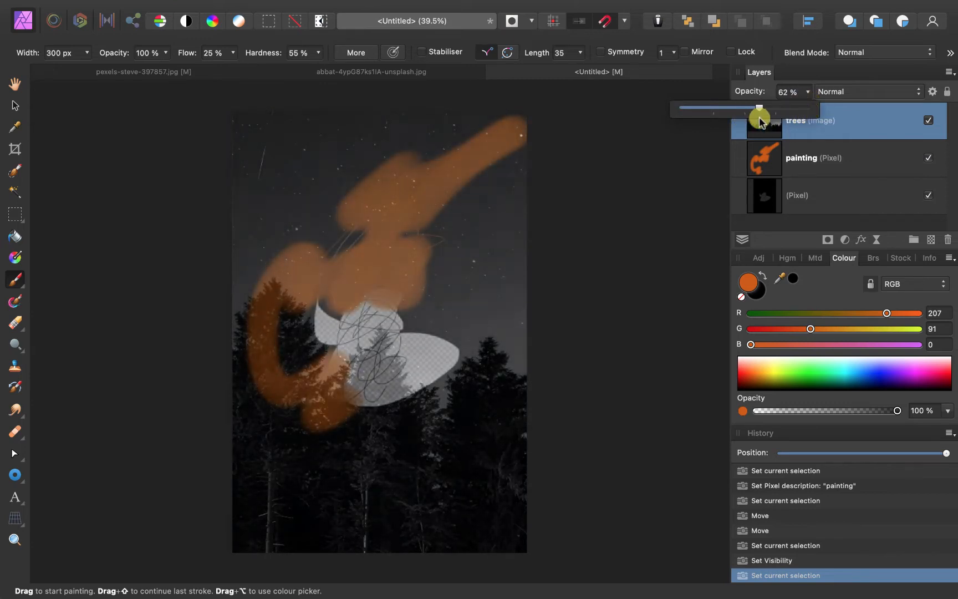
drag(759, 116, 781, 116)
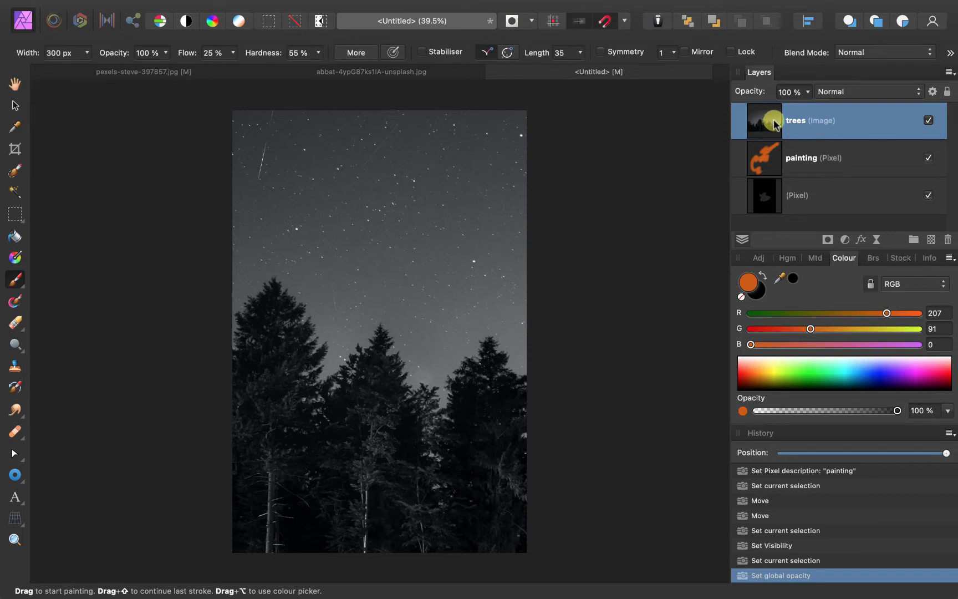
mouse_move(767, 131)
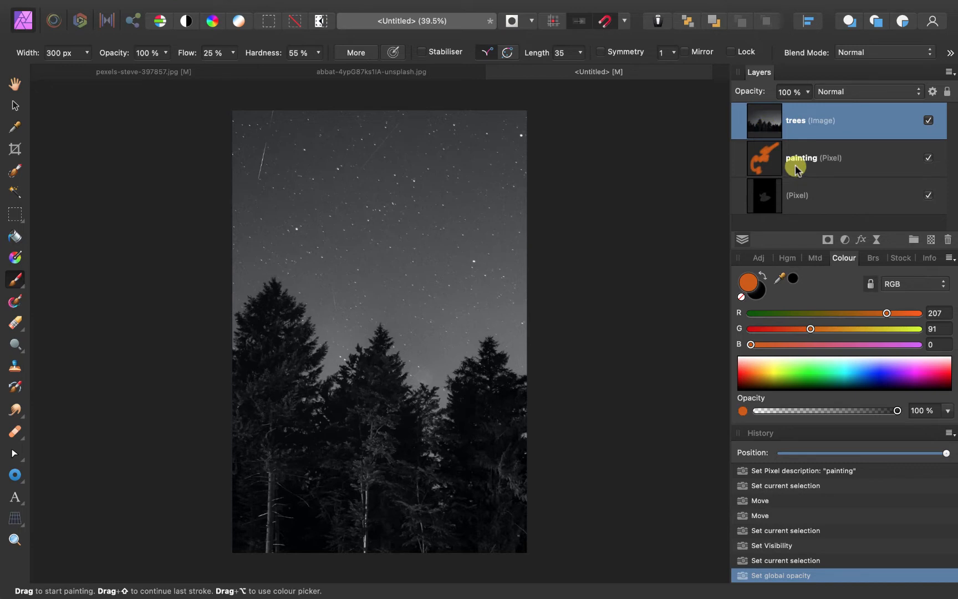
click(811, 158)
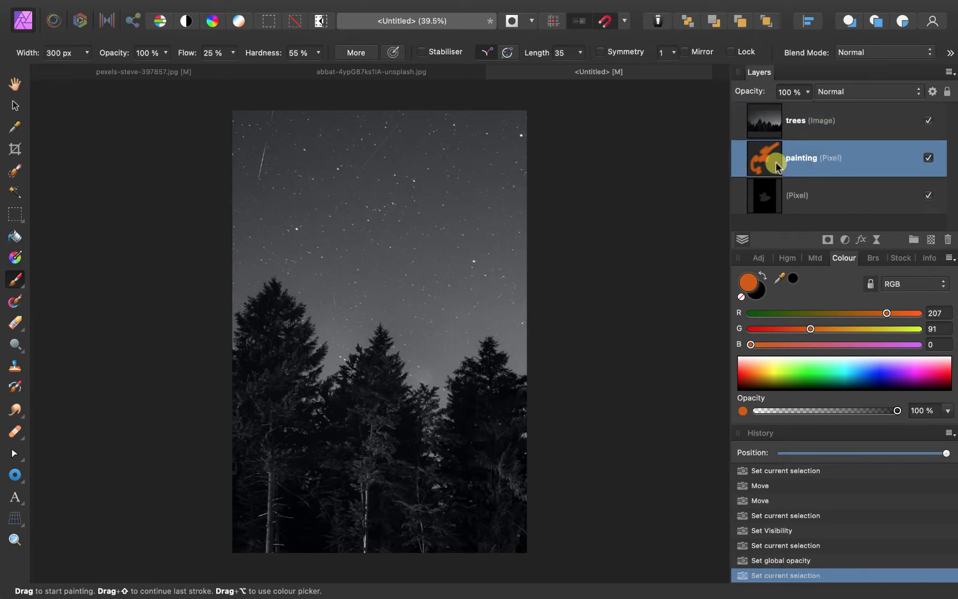
click(817, 120)
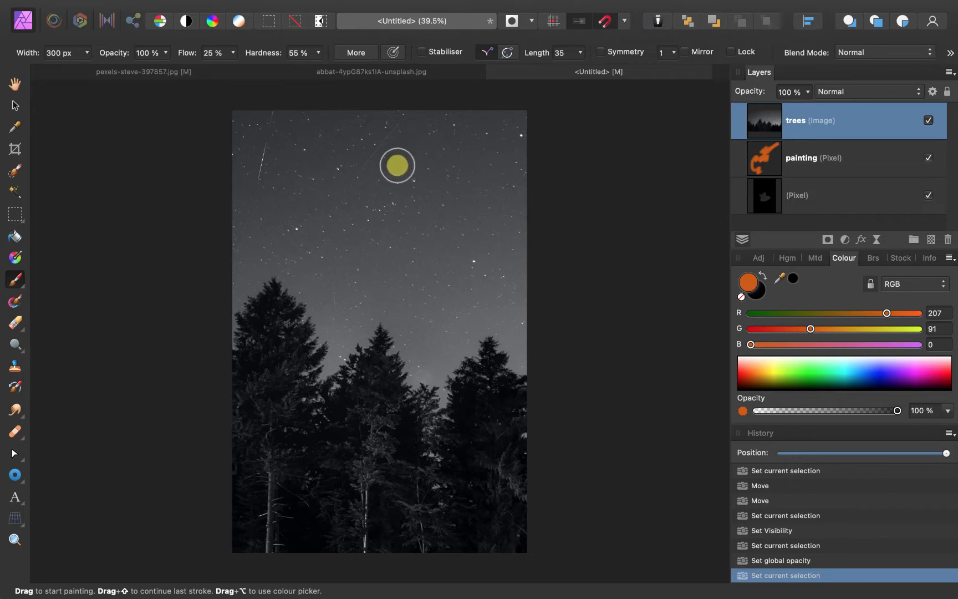
mouse_move(374, 217)
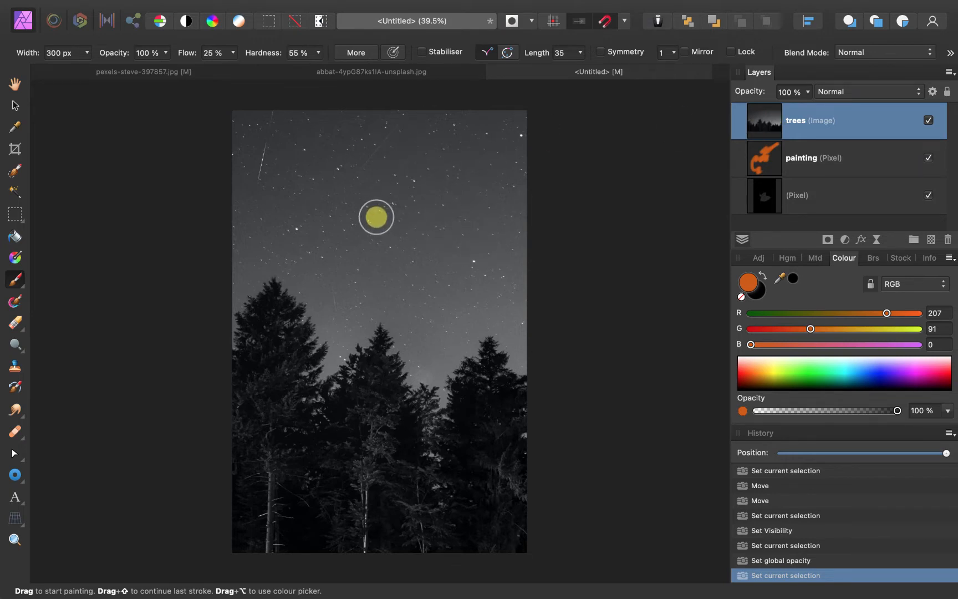
mouse_move(437, 213)
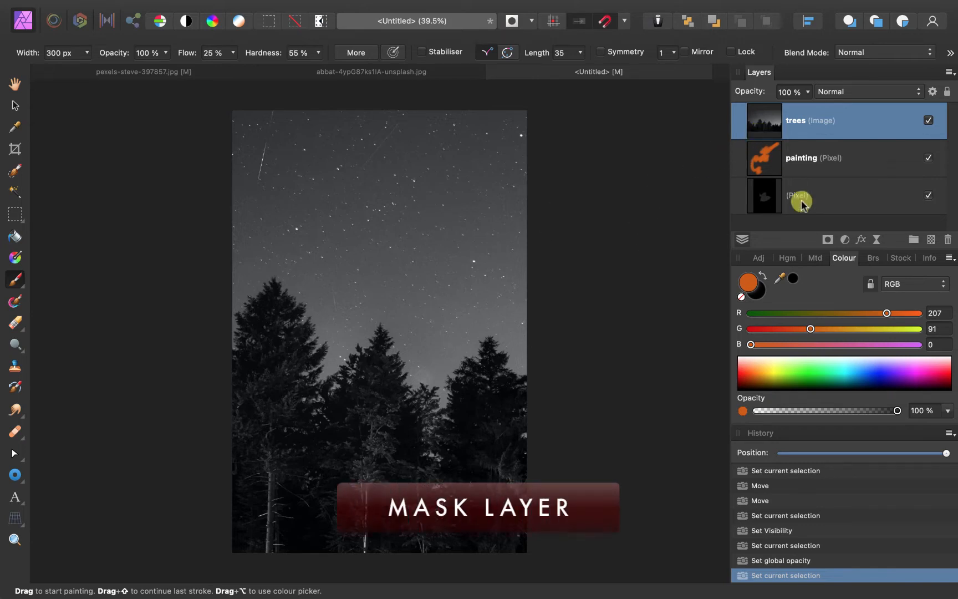
mouse_move(827, 240)
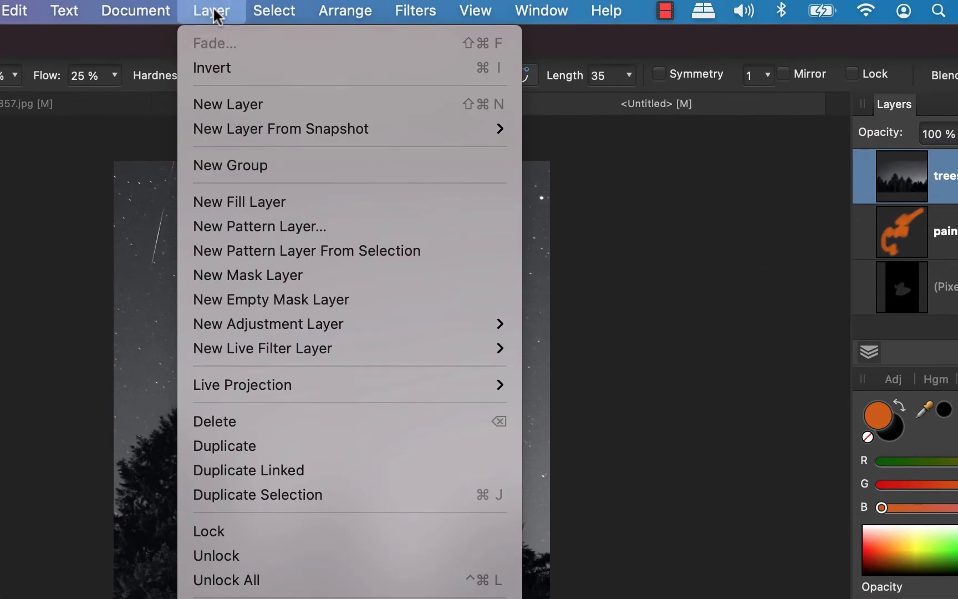
mouse_move(273, 274)
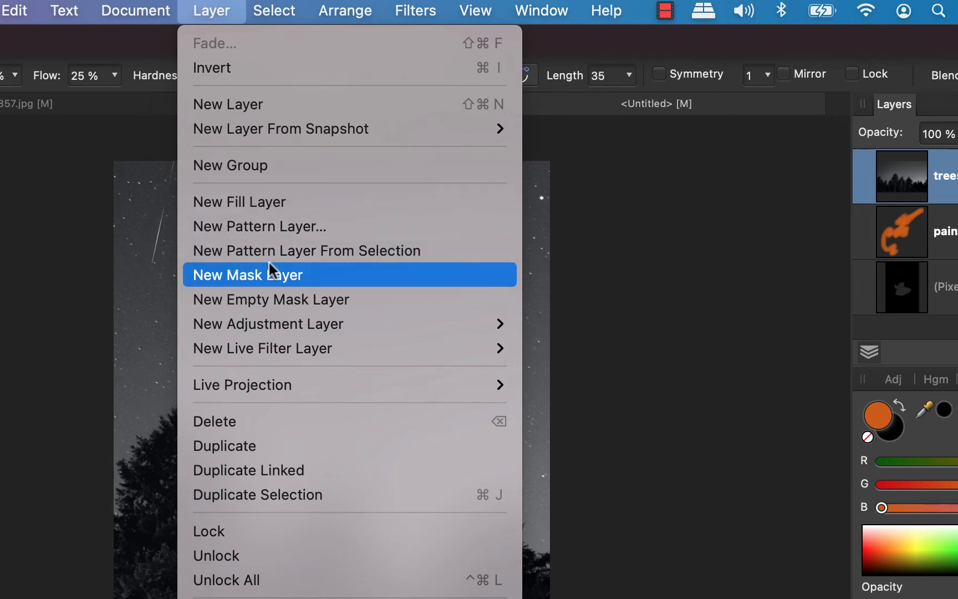
mouse_move(369, 288)
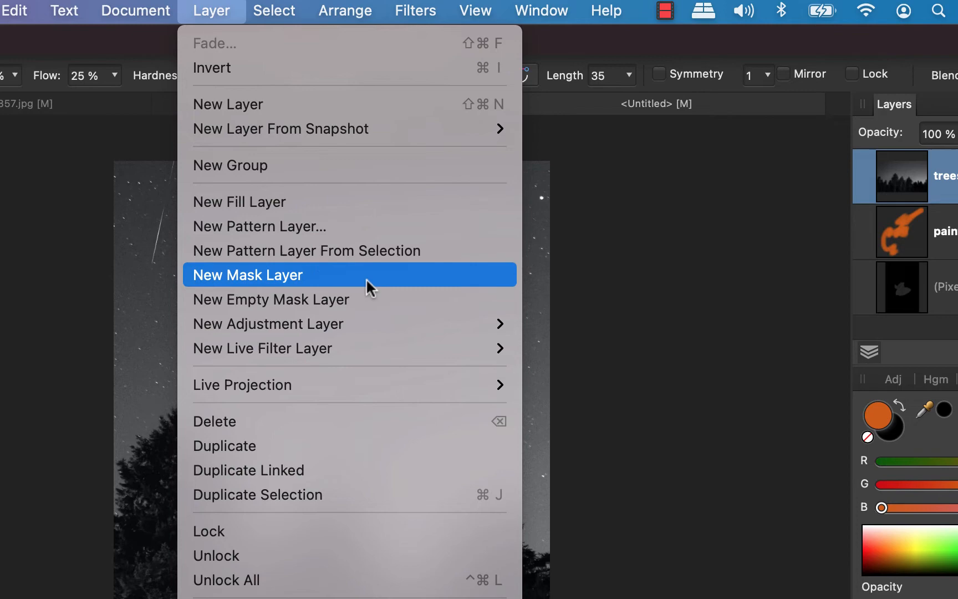
Step: Attach a mask to the trees layer and brush black strokes into it to reveal the painting
click(248, 274)
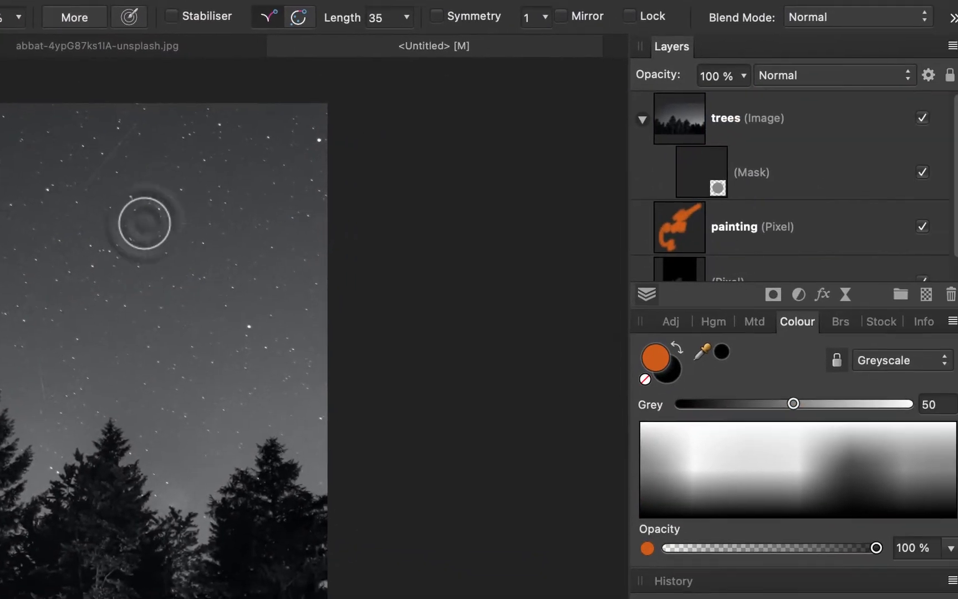
click(699, 171)
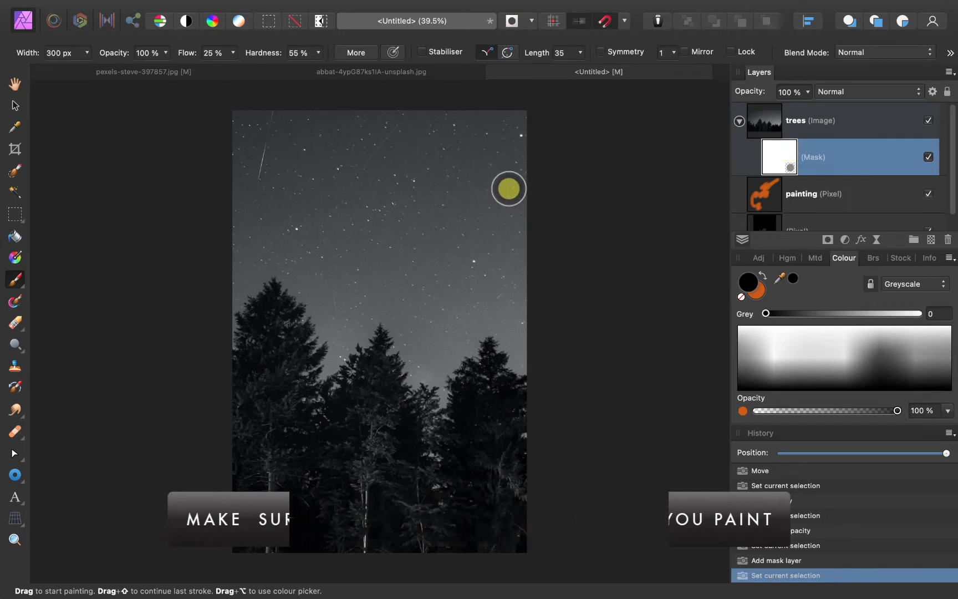
drag(507, 188, 355, 268)
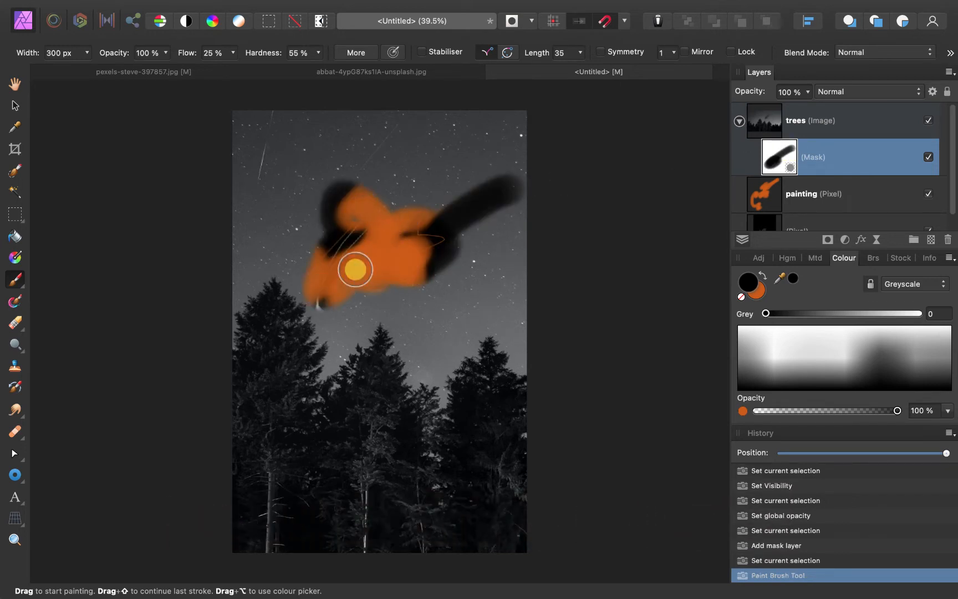
drag(353, 268, 428, 321)
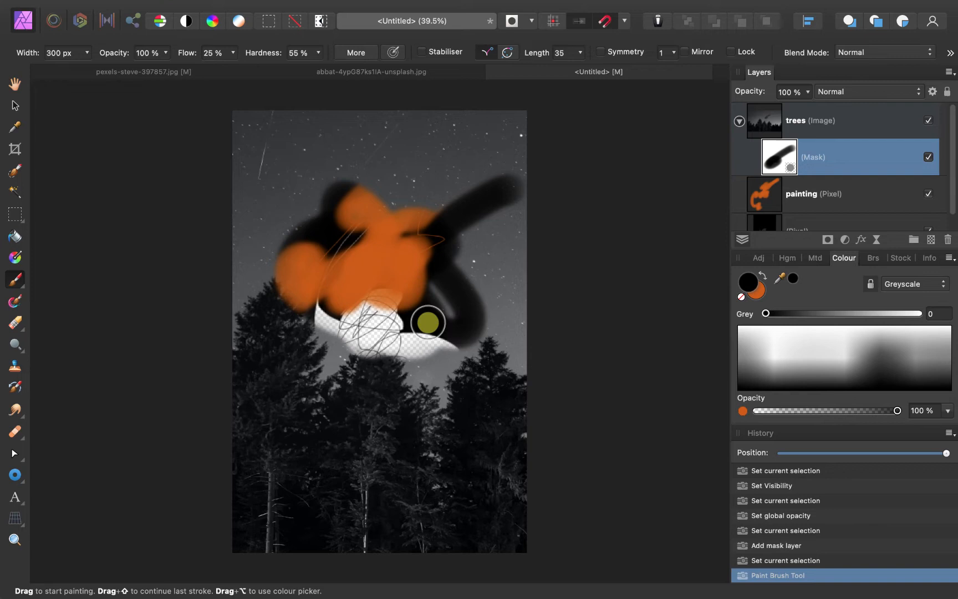
drag(428, 322, 348, 229)
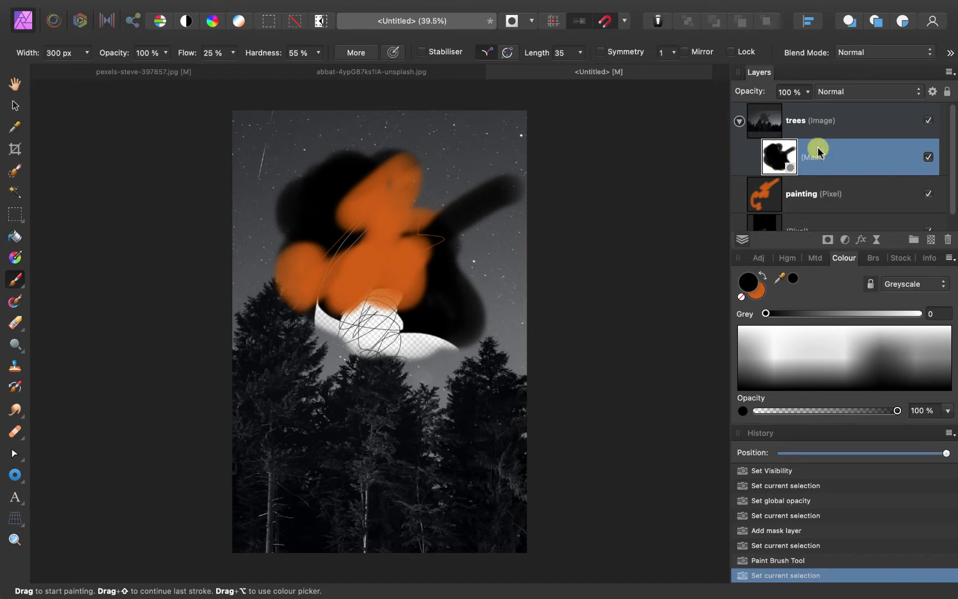
Step: Delete the masked trees layer from the Layers panel context menu
right_click(816, 153)
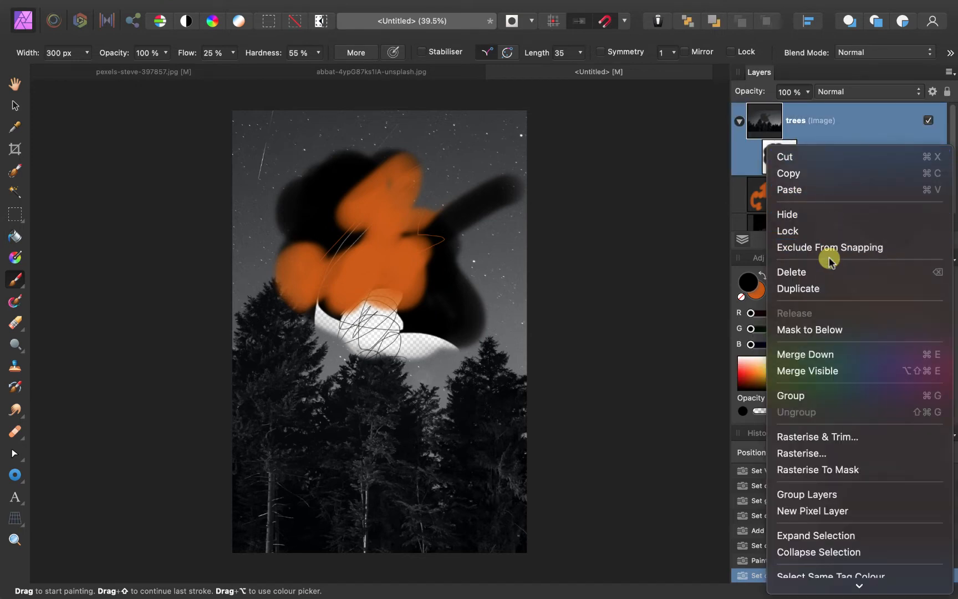
mouse_move(803, 184)
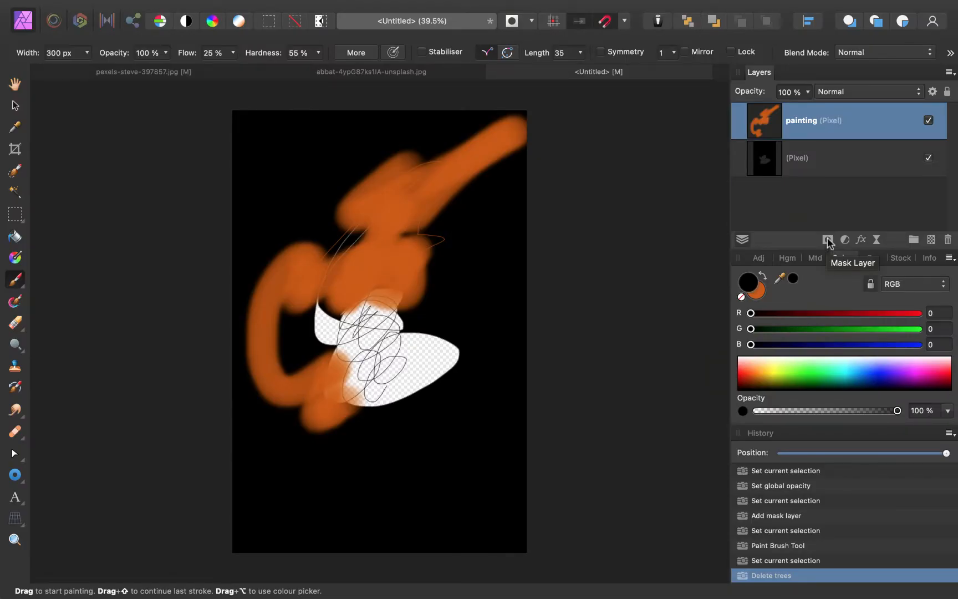
click(827, 240)
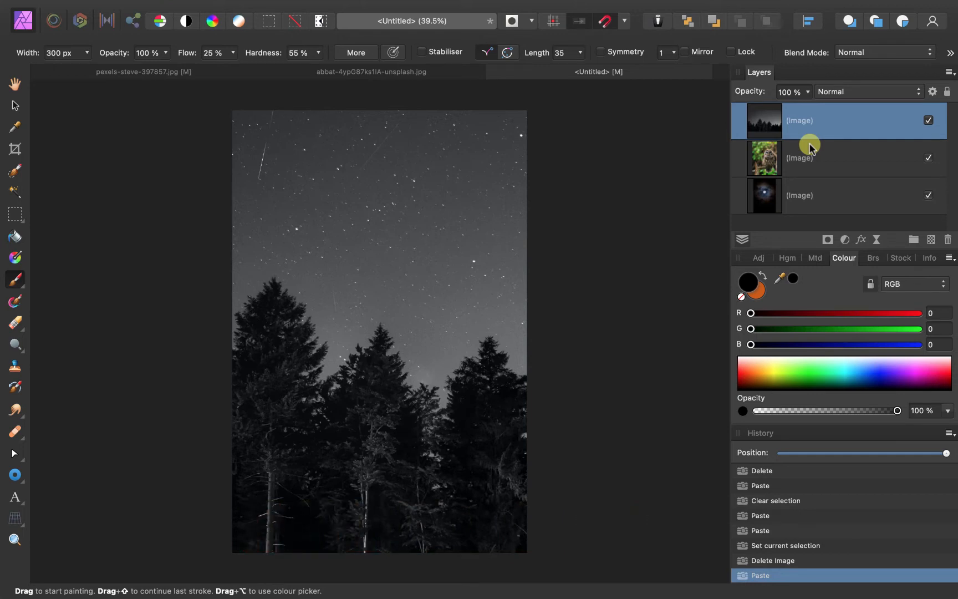
mouse_move(794, 160)
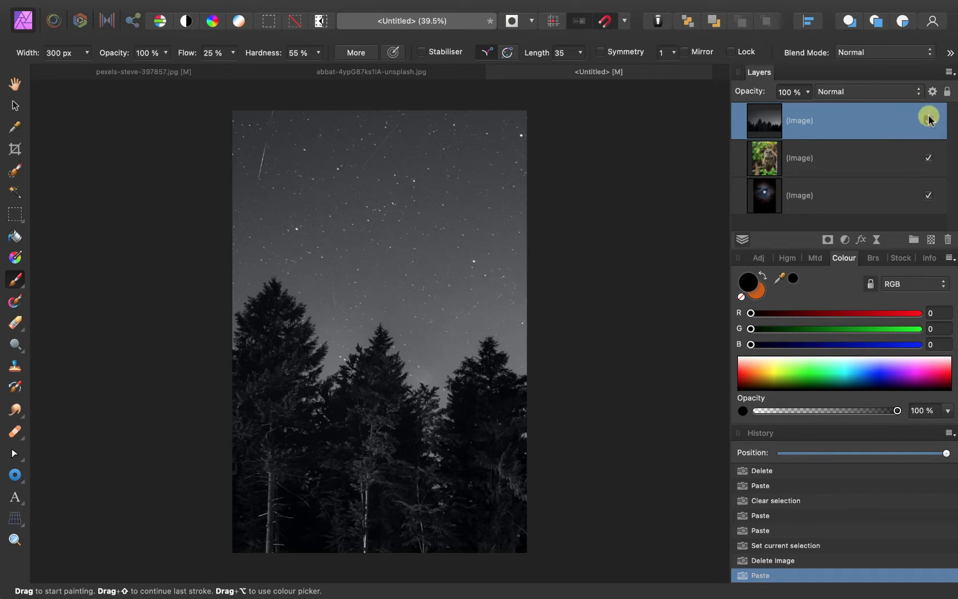
Step: Compare layers by toggling visibility, then restack the owl photo above the moonlit trees
click(925, 116)
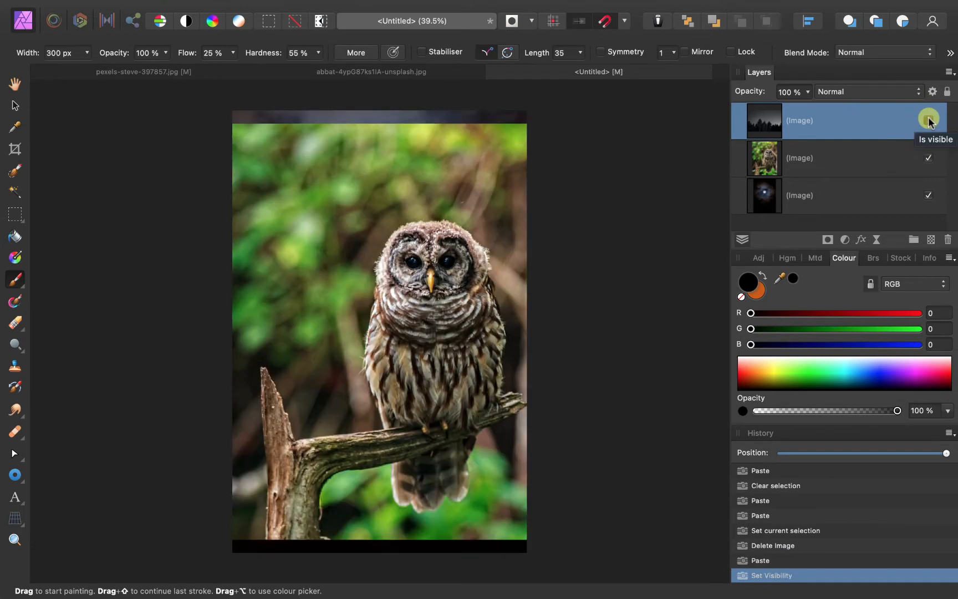
click(927, 120)
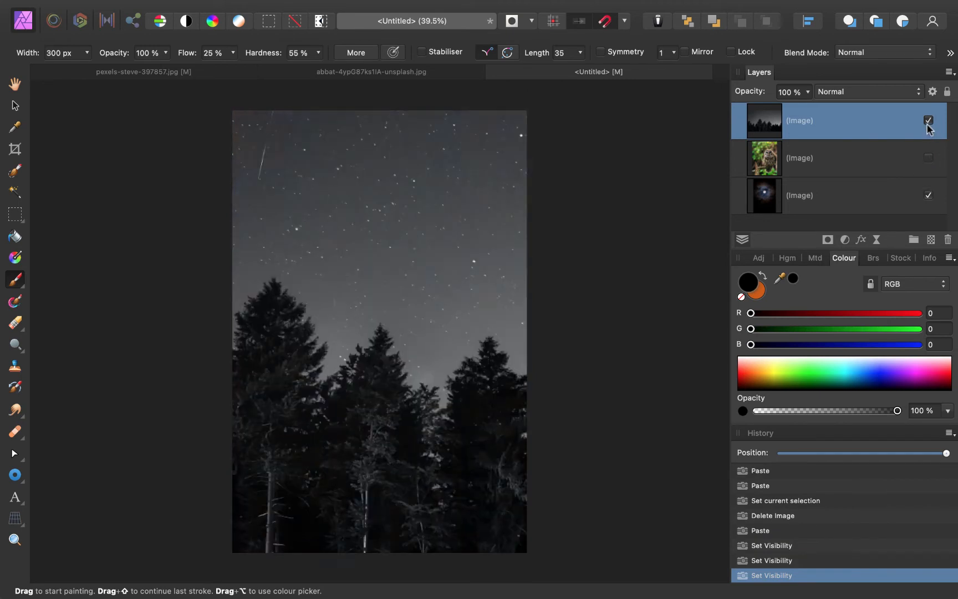
click(928, 157)
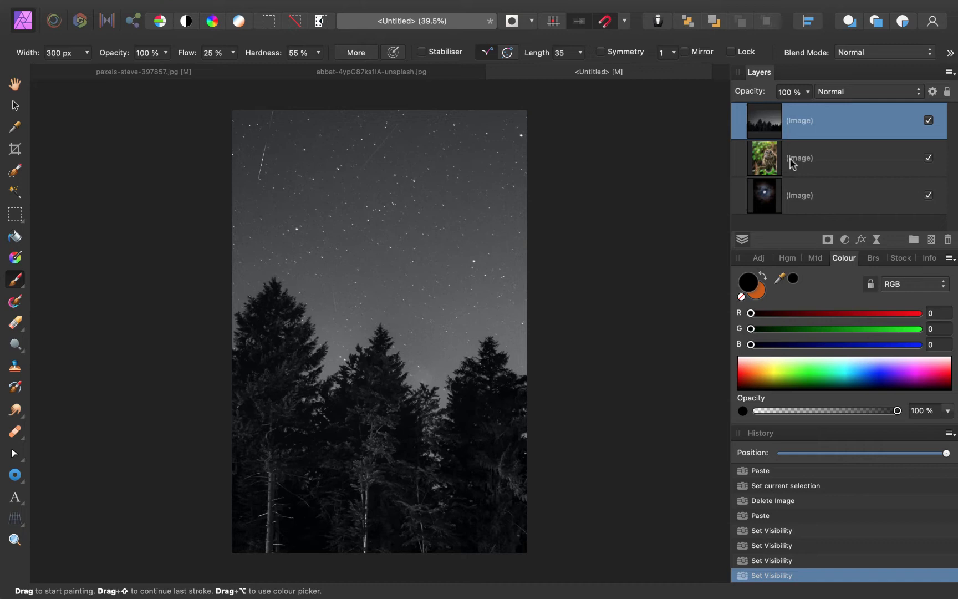
click(799, 157)
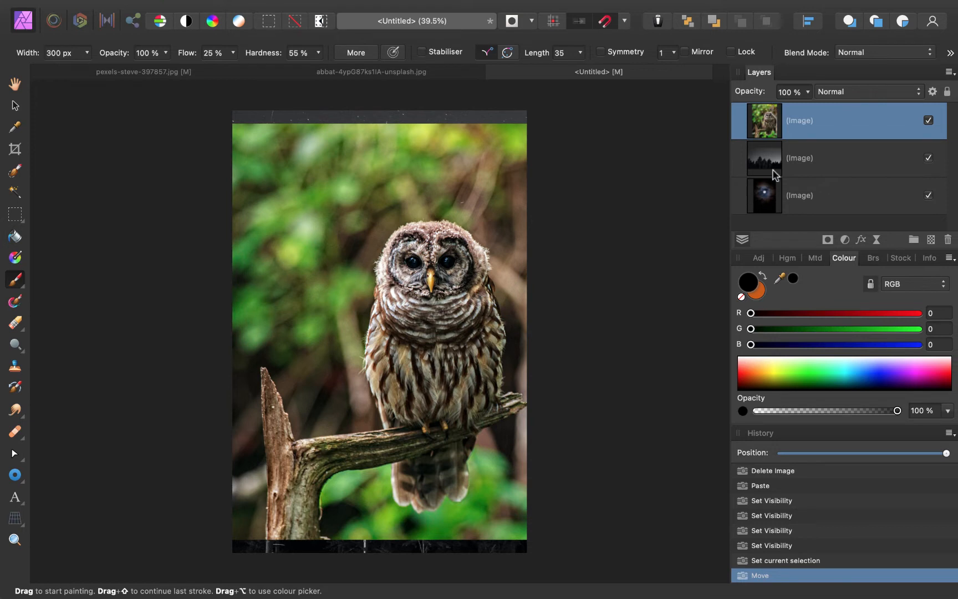
mouse_move(760, 162)
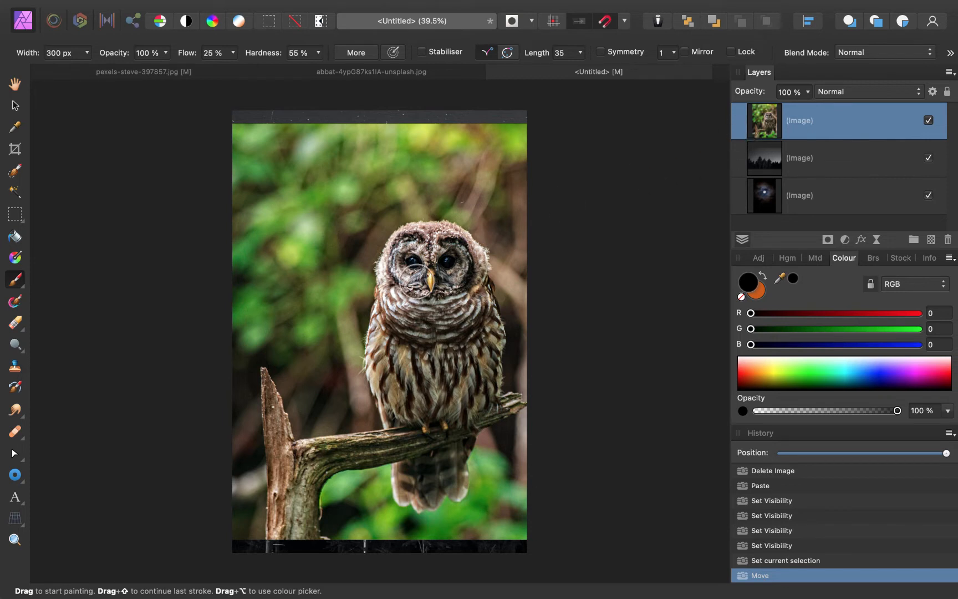
mouse_move(388, 203)
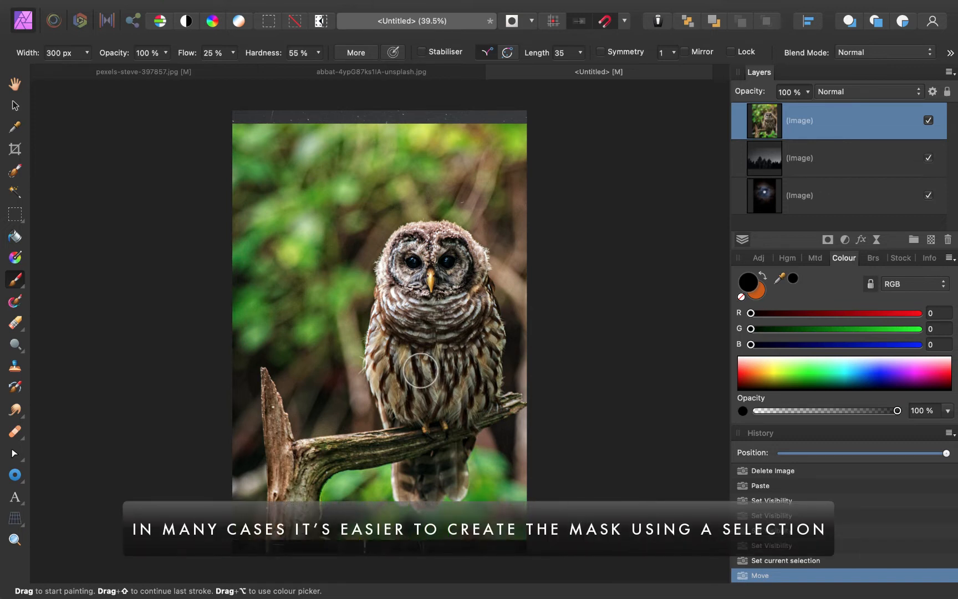
mouse_move(435, 355)
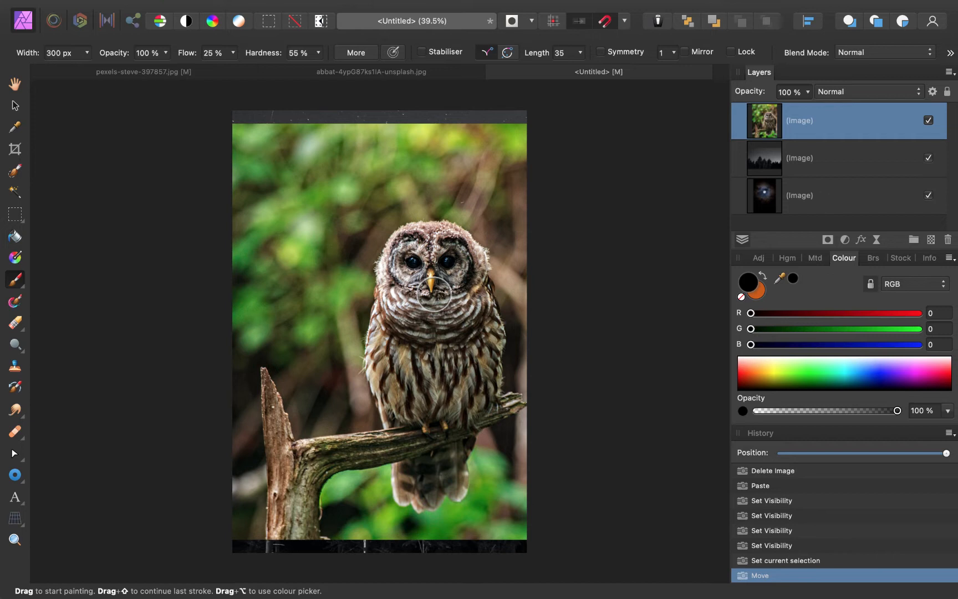
mouse_move(132, 178)
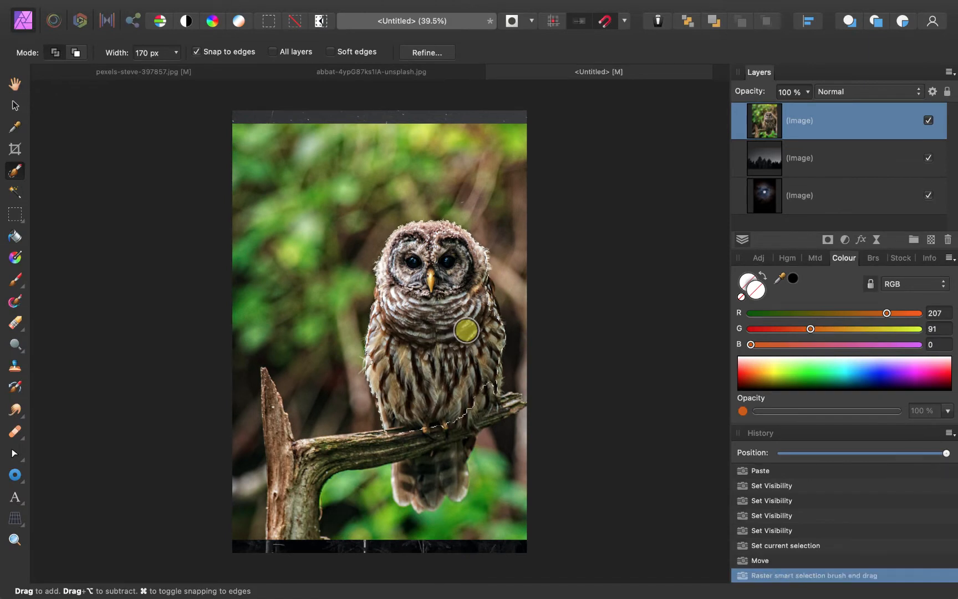
Step: Select the owl's body and branch with the Selection Brush and mask the owl layer to it
drag(466, 330, 456, 421)
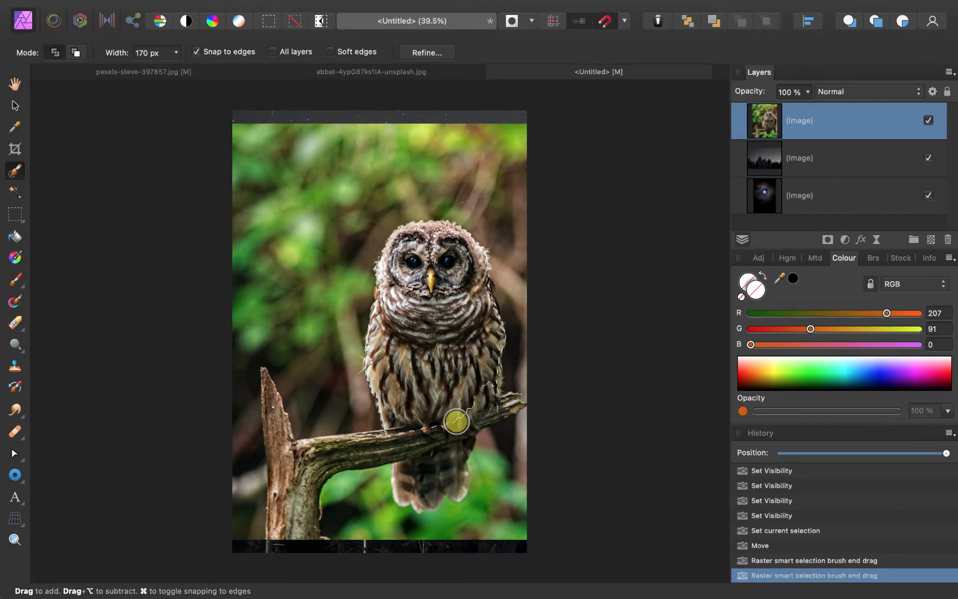
drag(459, 420, 439, 456)
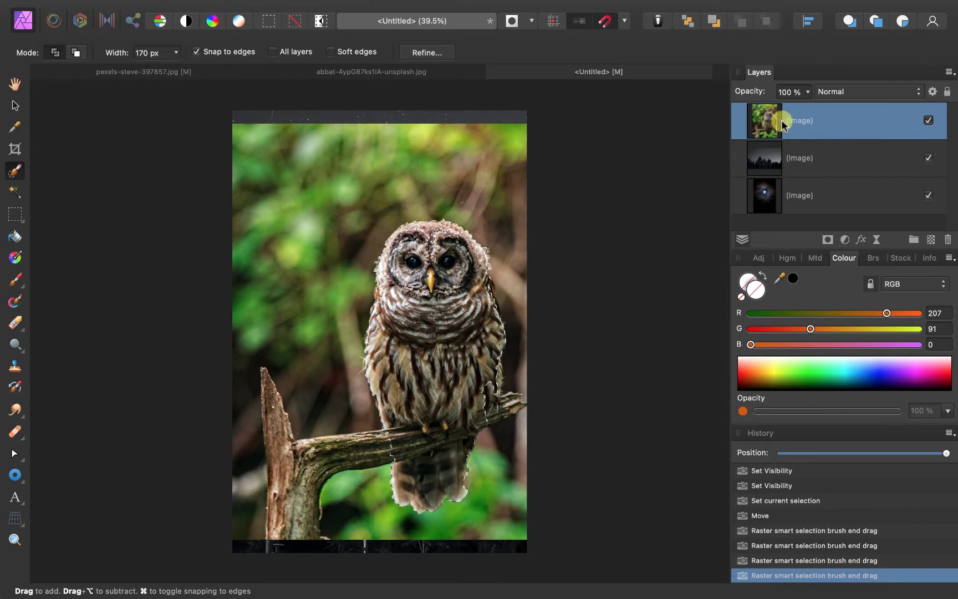
click(801, 157)
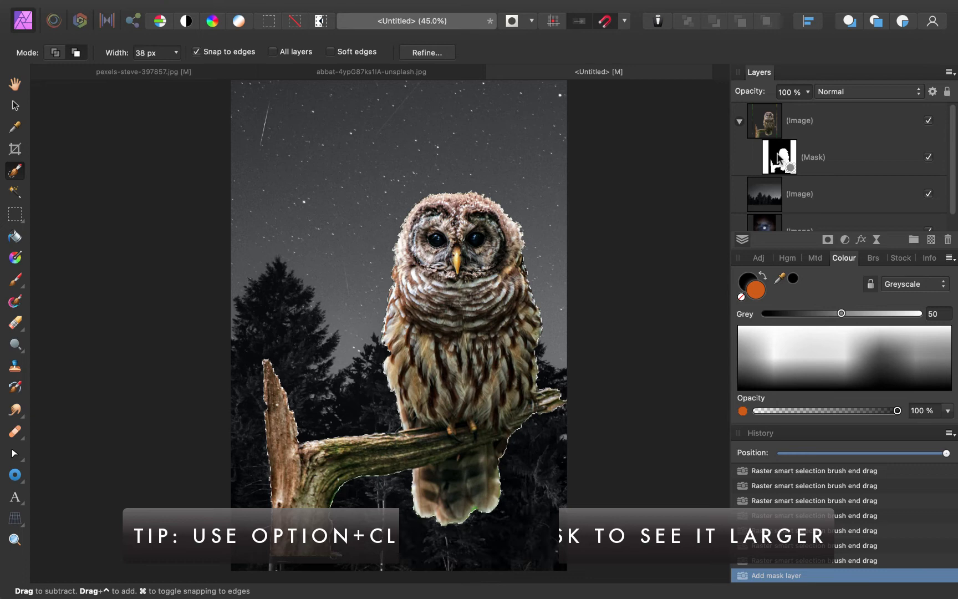
Step: Preview the owl's mask on its own, then deselect with Command+D
click(779, 156)
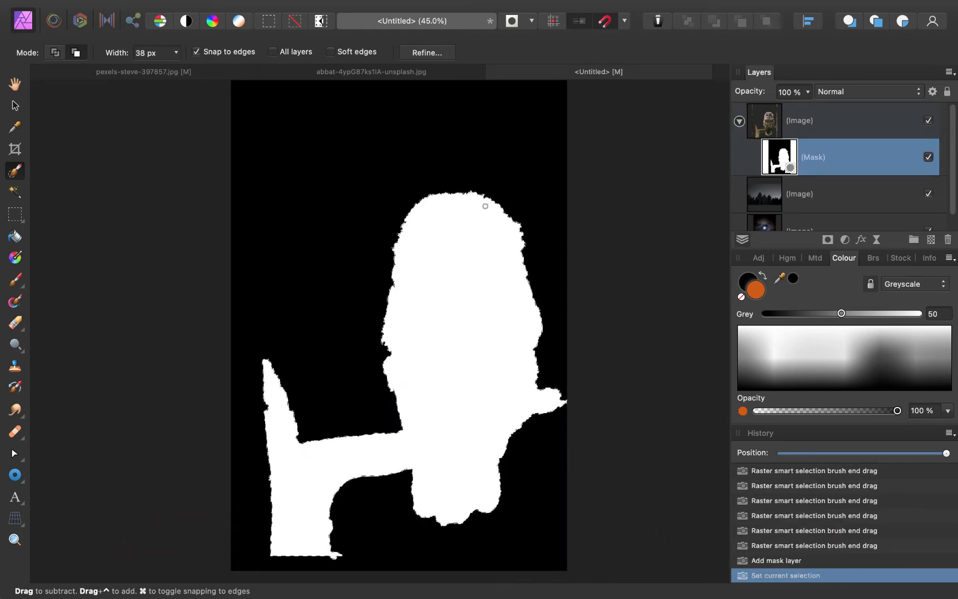
mouse_move(773, 135)
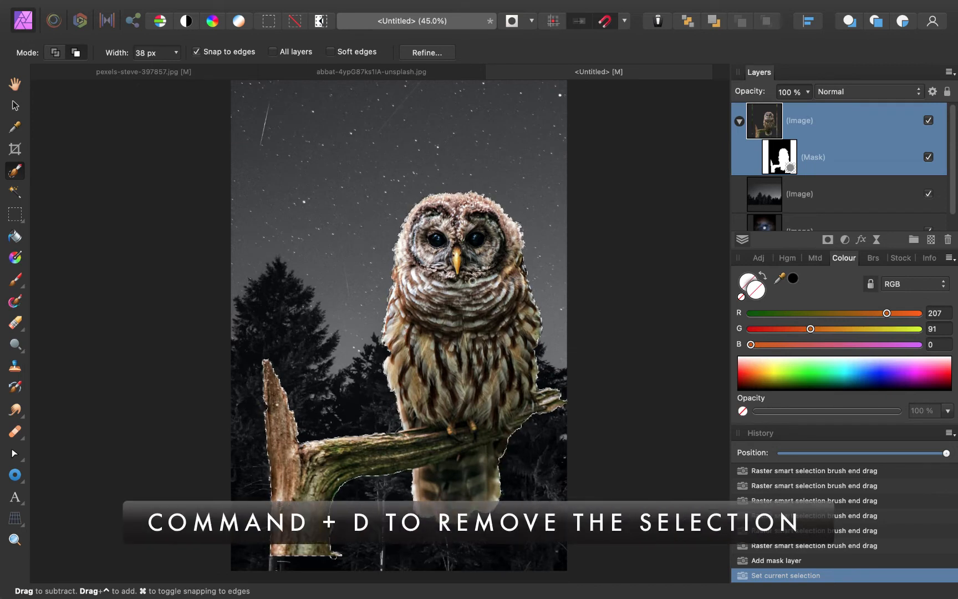
key(cmd+d)
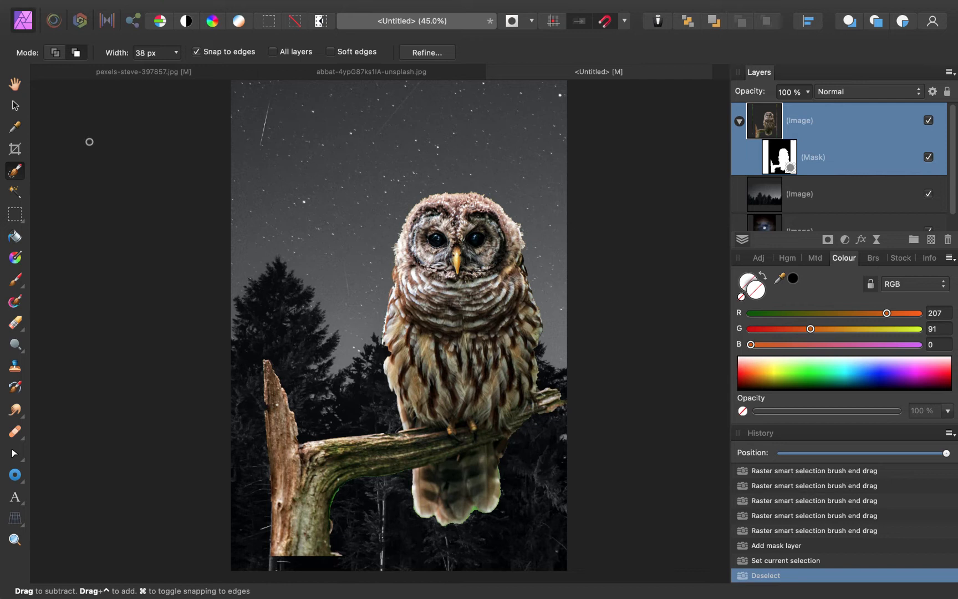
Step: Switch to the Move Tool to scale and reposition the masked owl
click(16, 105)
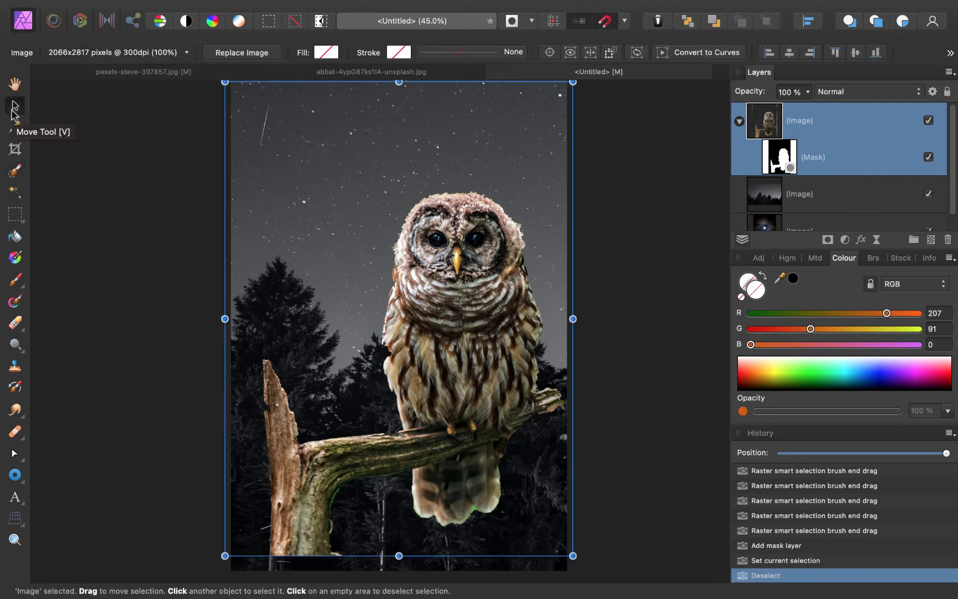
mouse_move(513, 124)
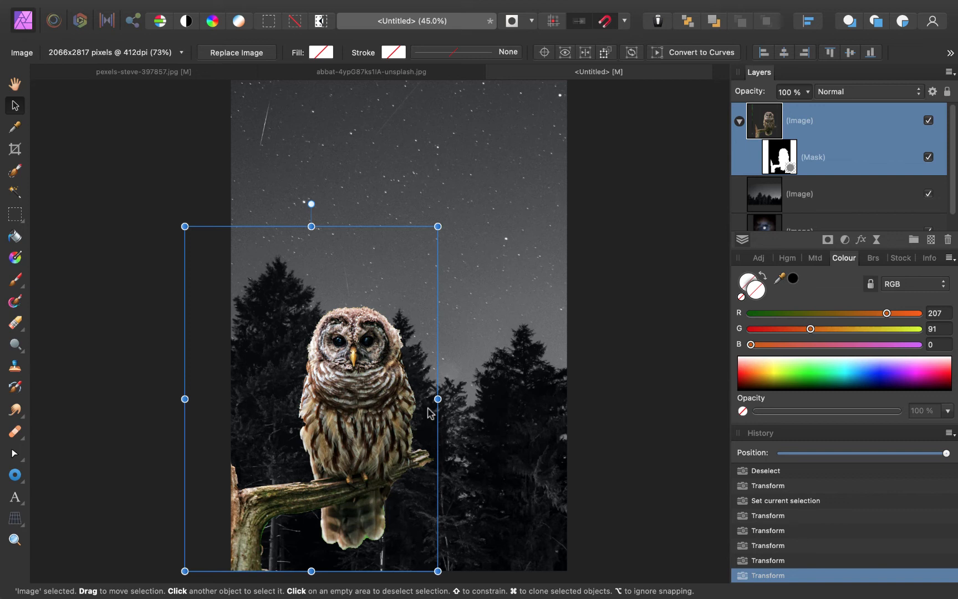
mouse_move(533, 373)
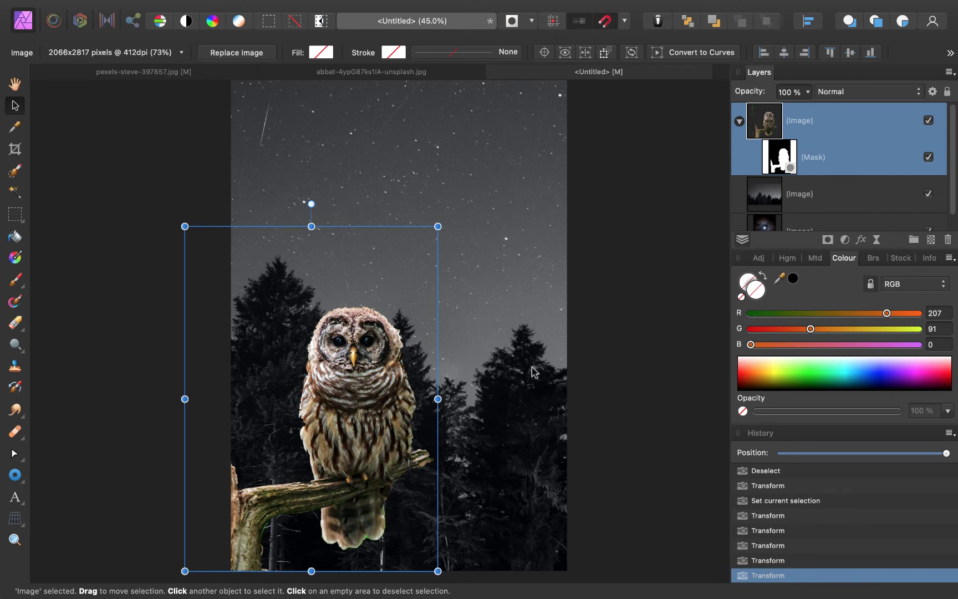
mouse_move(505, 272)
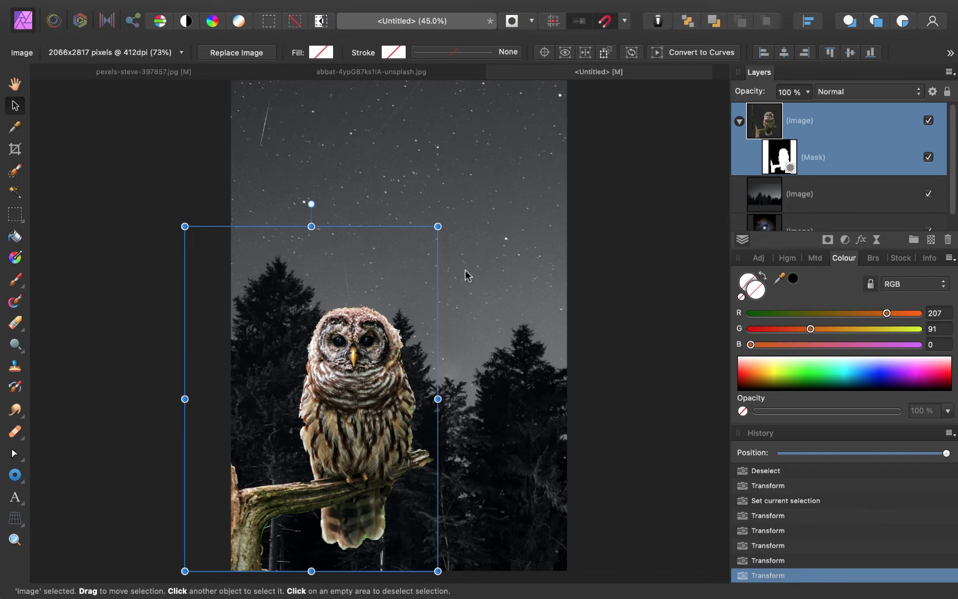
mouse_move(741, 228)
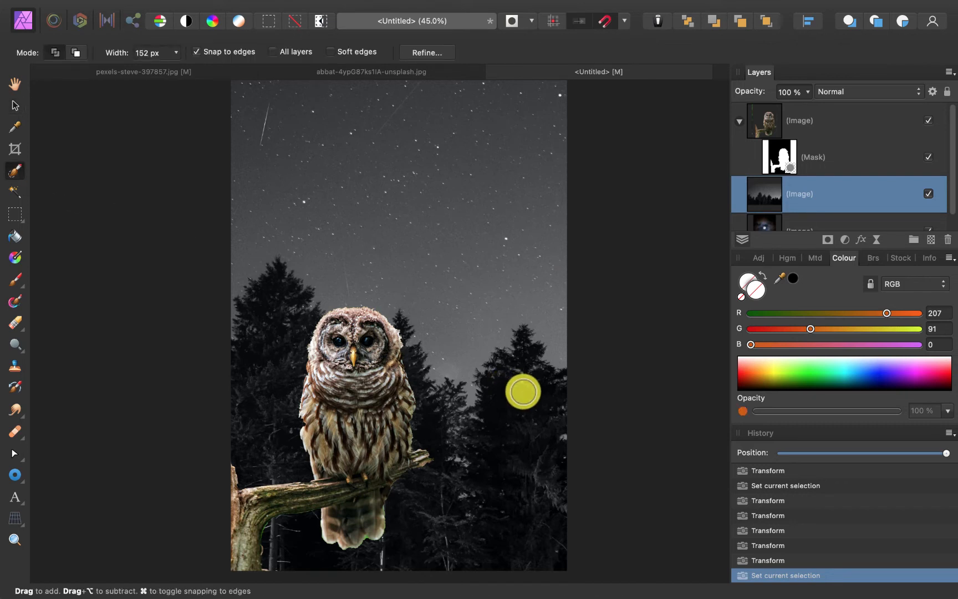
Step: Select the forest trees with the Selection Brush ready to mask away the sky
drag(519, 391, 505, 492)
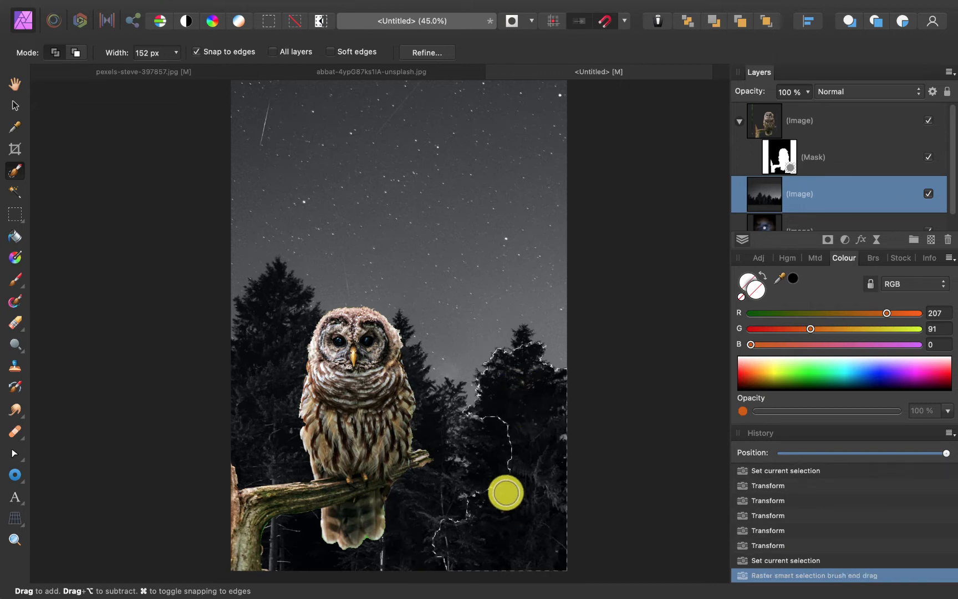
drag(505, 493, 348, 381)
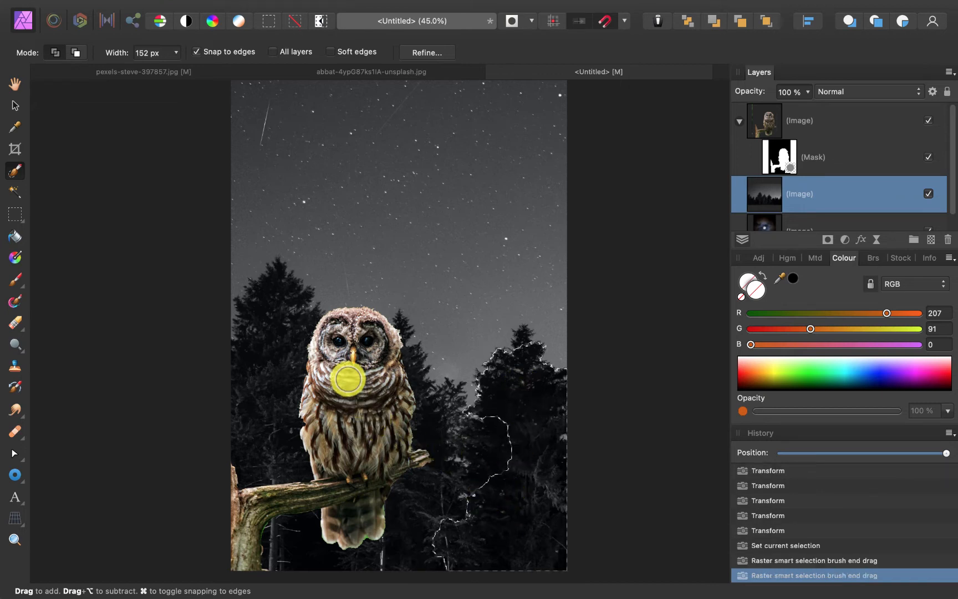
drag(353, 380, 356, 446)
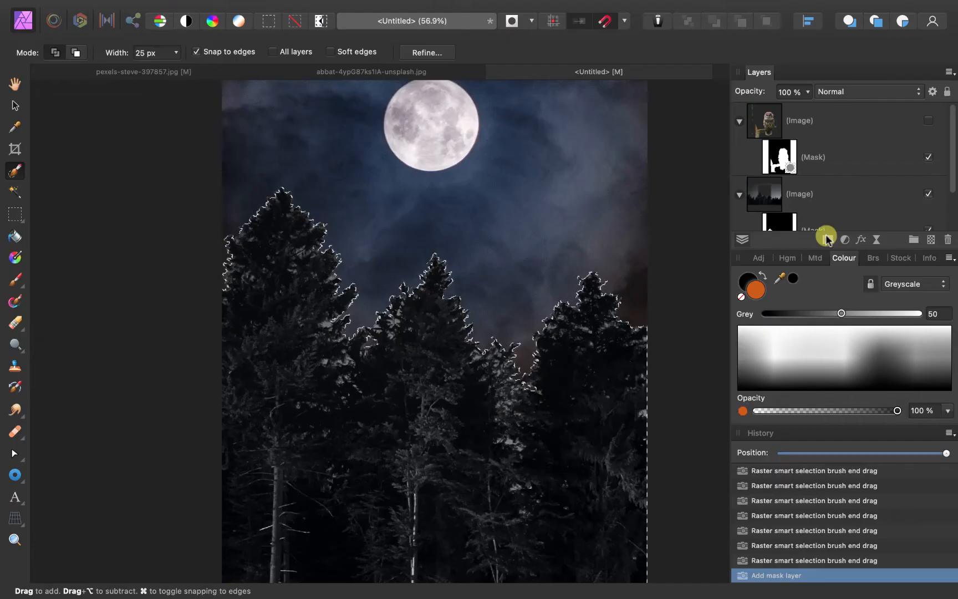
Step: Show the owl layer again and scale up the moonlit sky background so the moon is larger
click(928, 121)
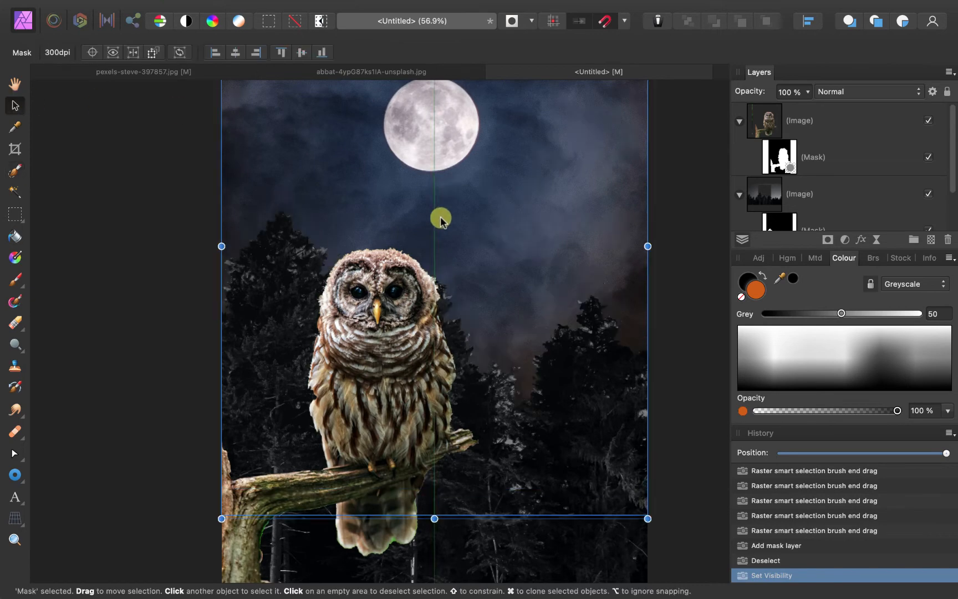
drag(439, 218, 447, 185)
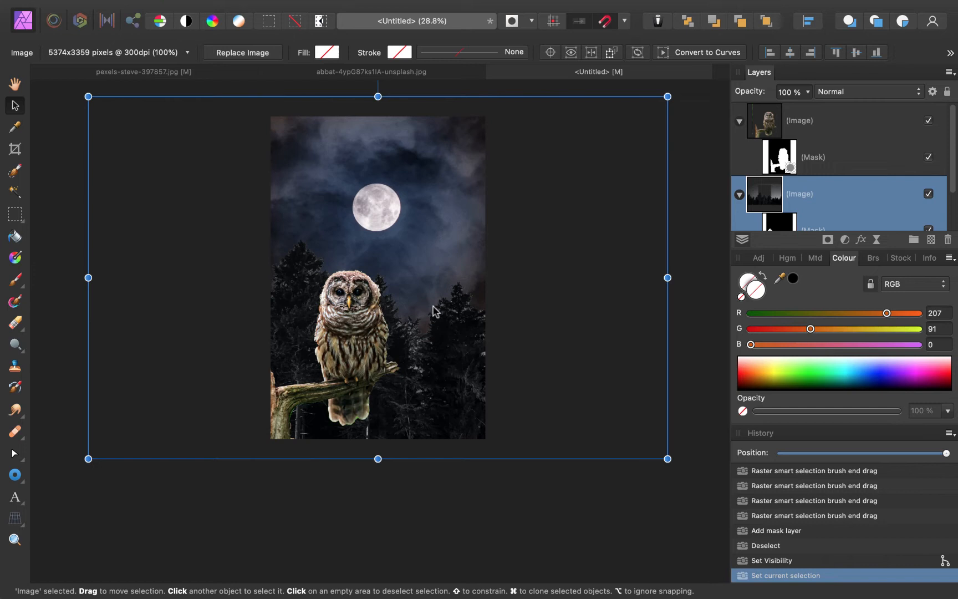
mouse_move(394, 207)
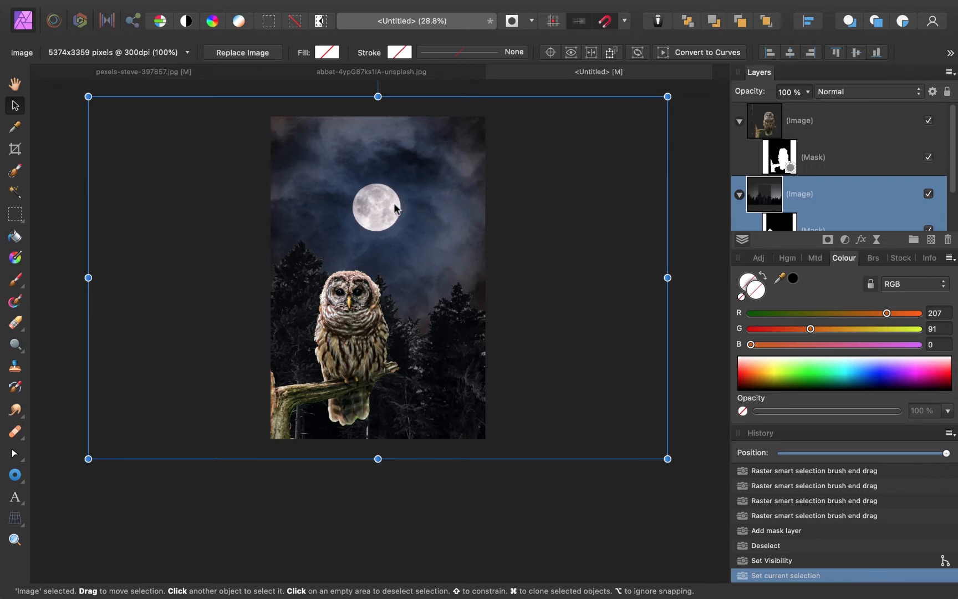
scroll(down, 3)
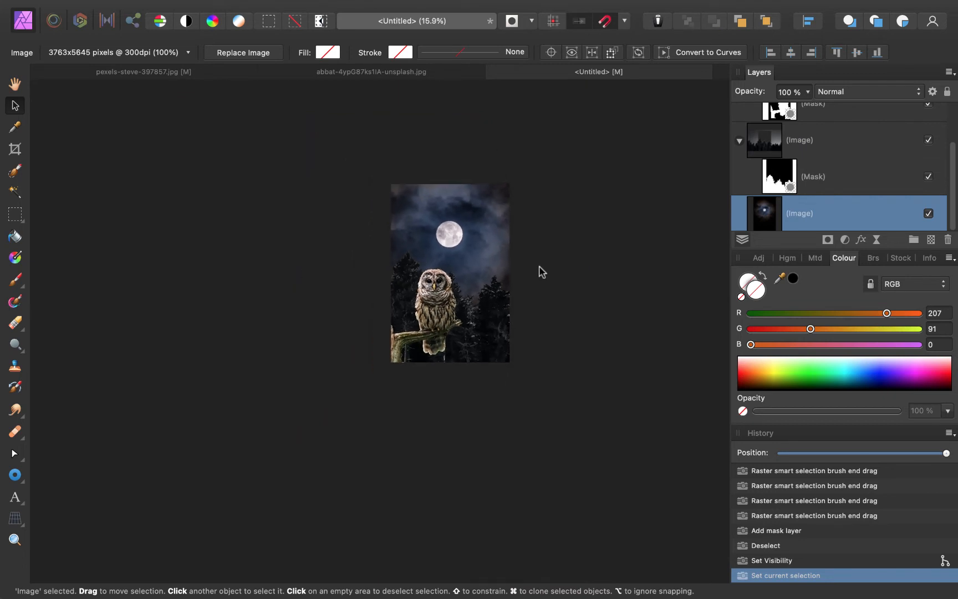
click(450, 273)
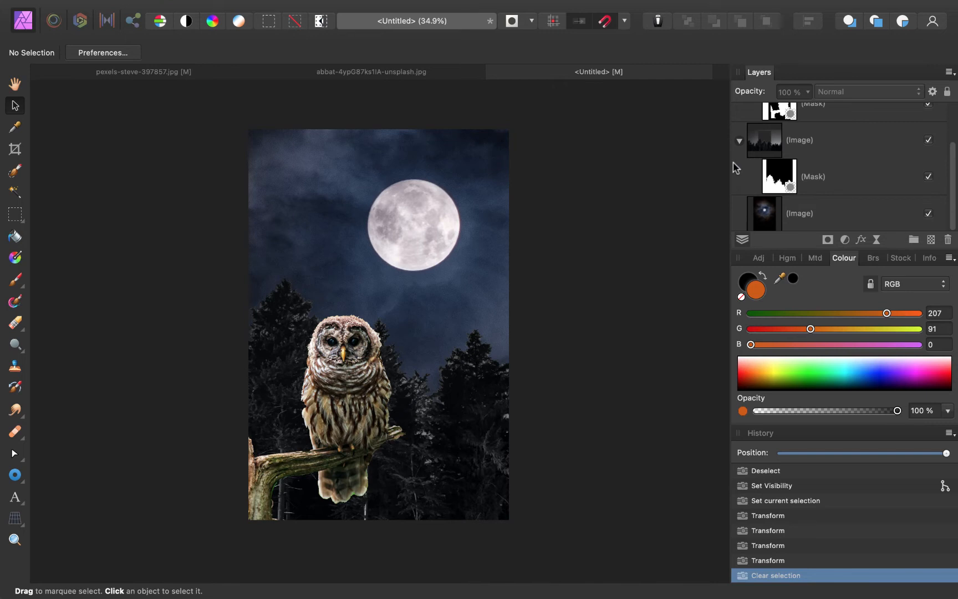
mouse_move(723, 171)
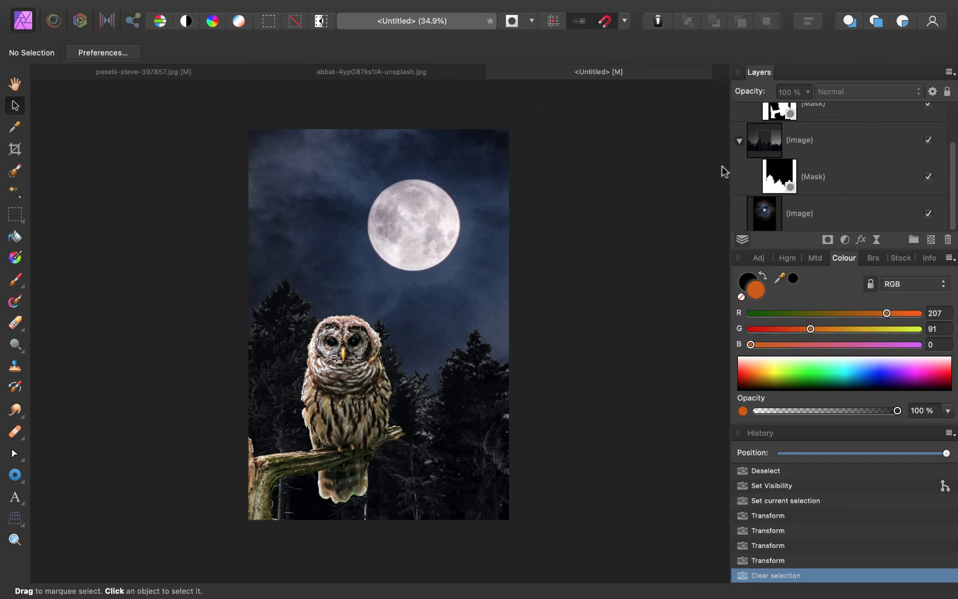
mouse_move(546, 218)
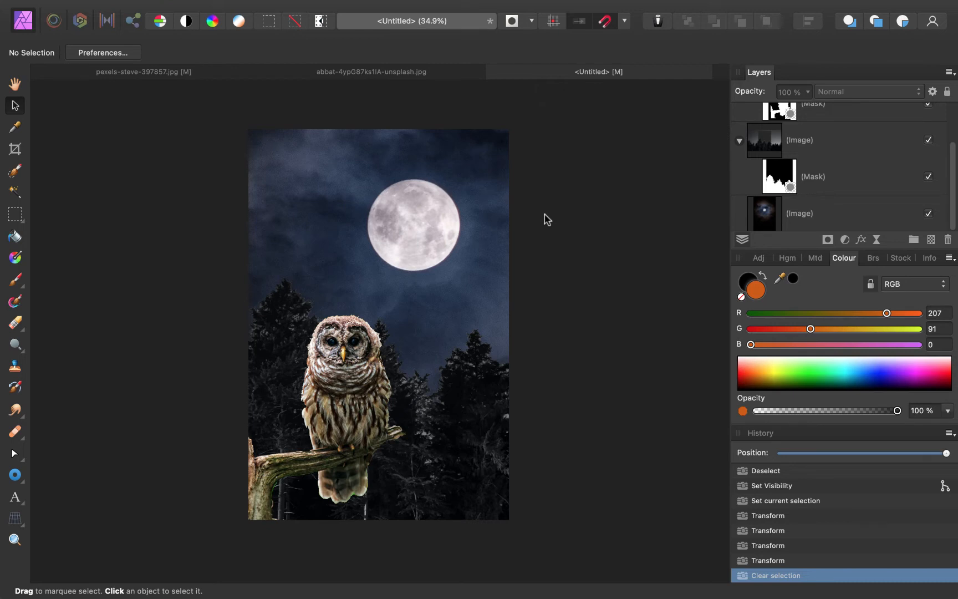
mouse_move(536, 236)
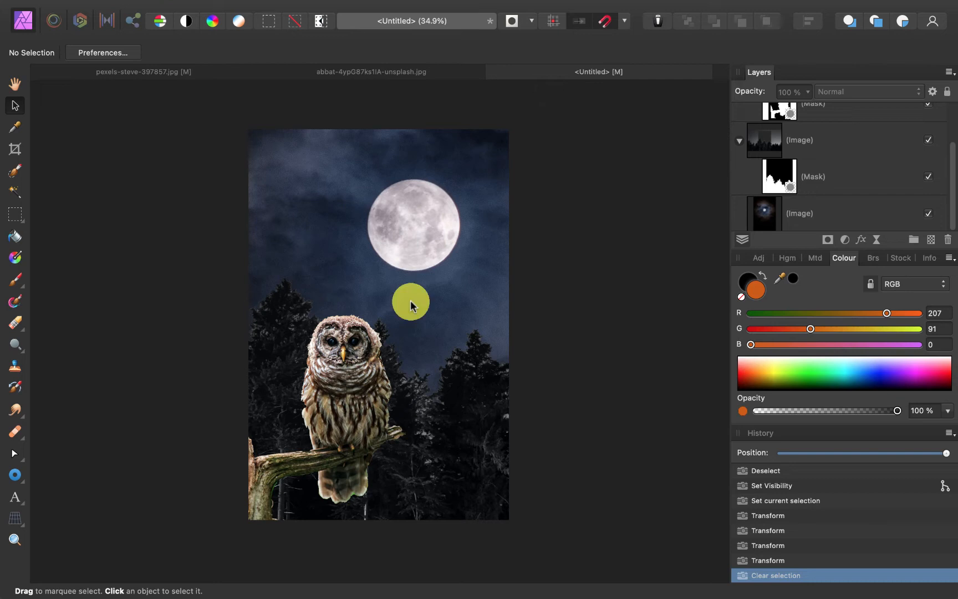
drag(410, 306, 438, 274)
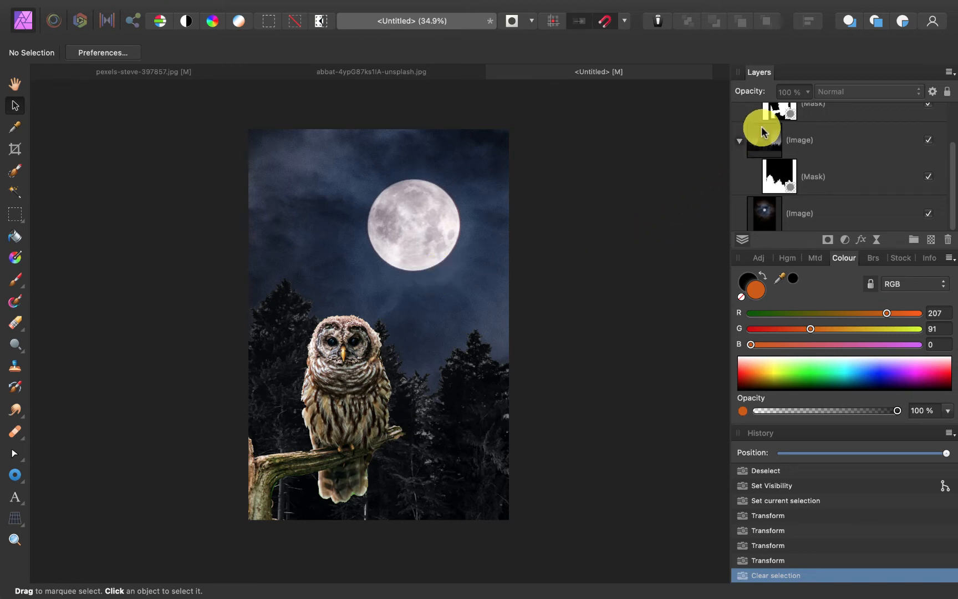
click(763, 127)
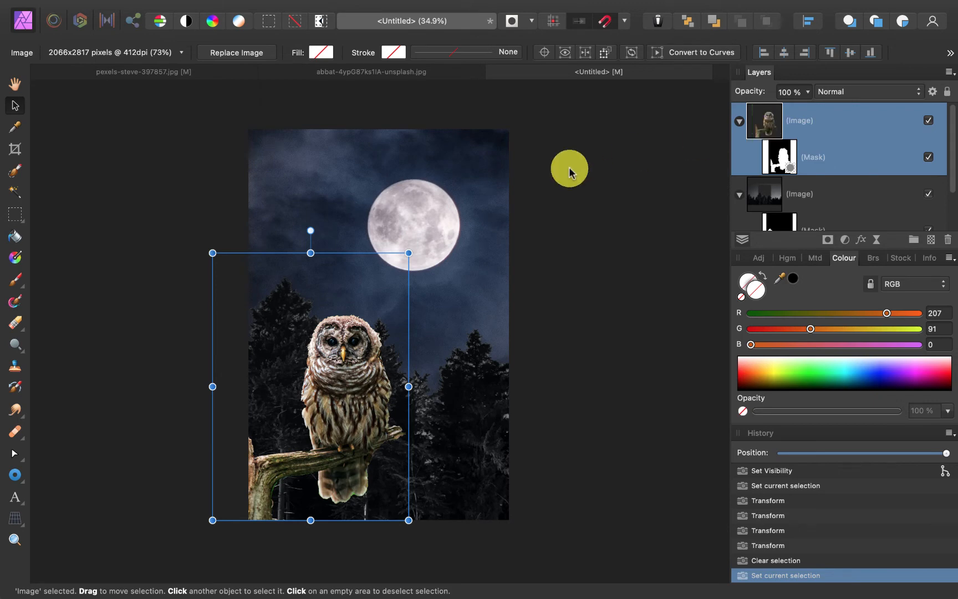
Step: Add a White Balance adjustment layer above the owl from the Adjustments list
click(212, 13)
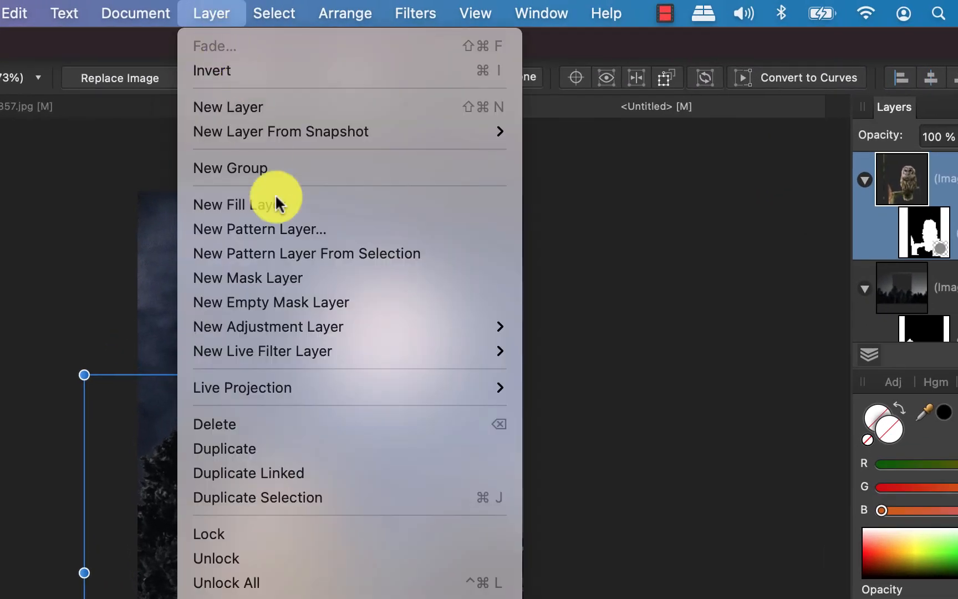
mouse_move(268, 327)
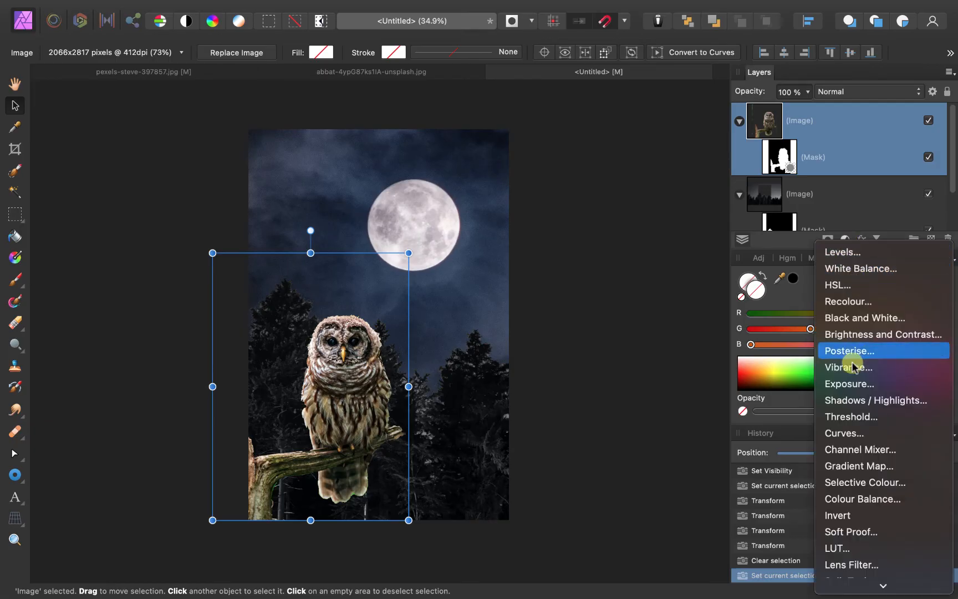
mouse_move(862, 268)
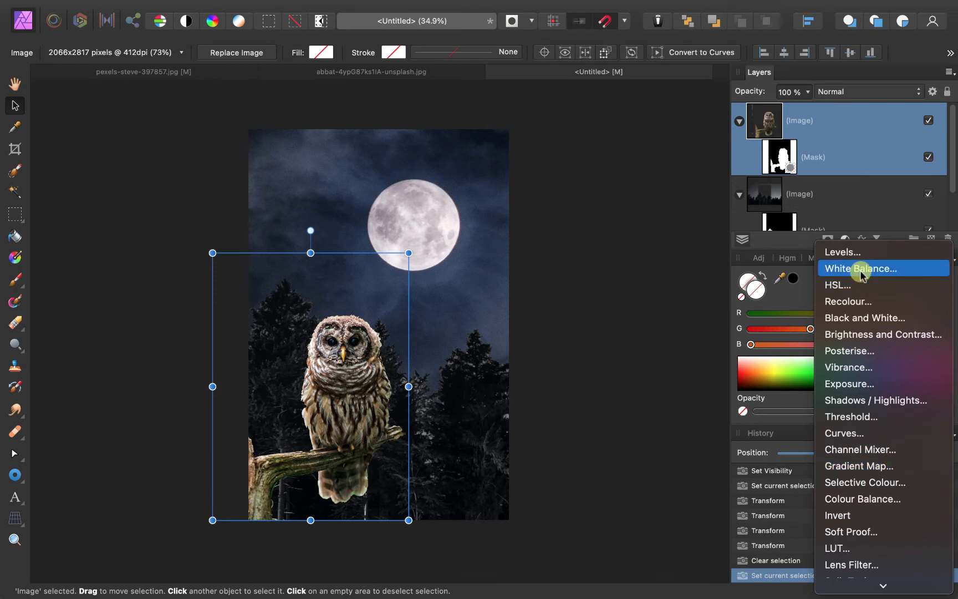
click(860, 268)
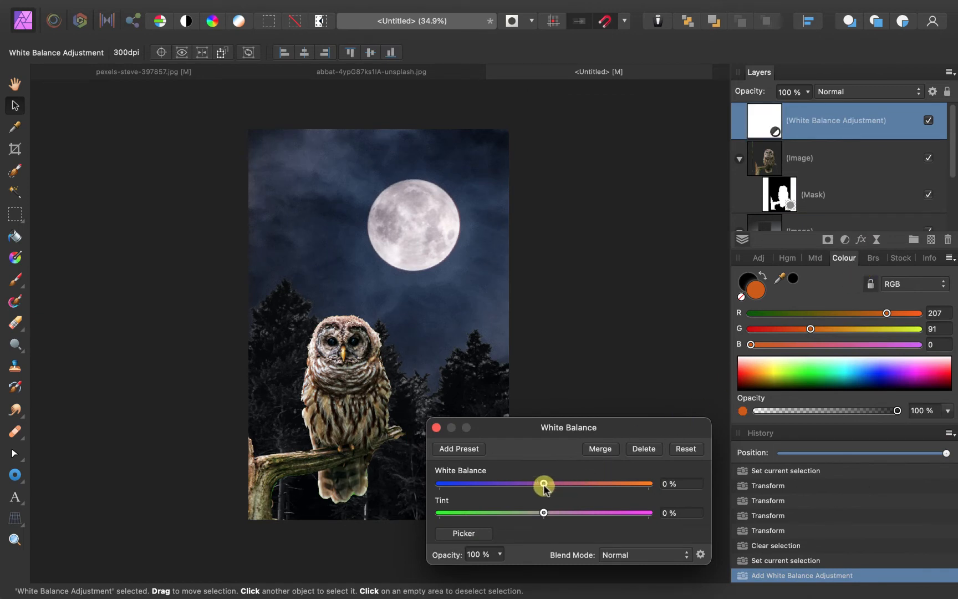
Step: Set the White Balance to -71% to cool the scene toward blue
drag(543, 483, 469, 483)
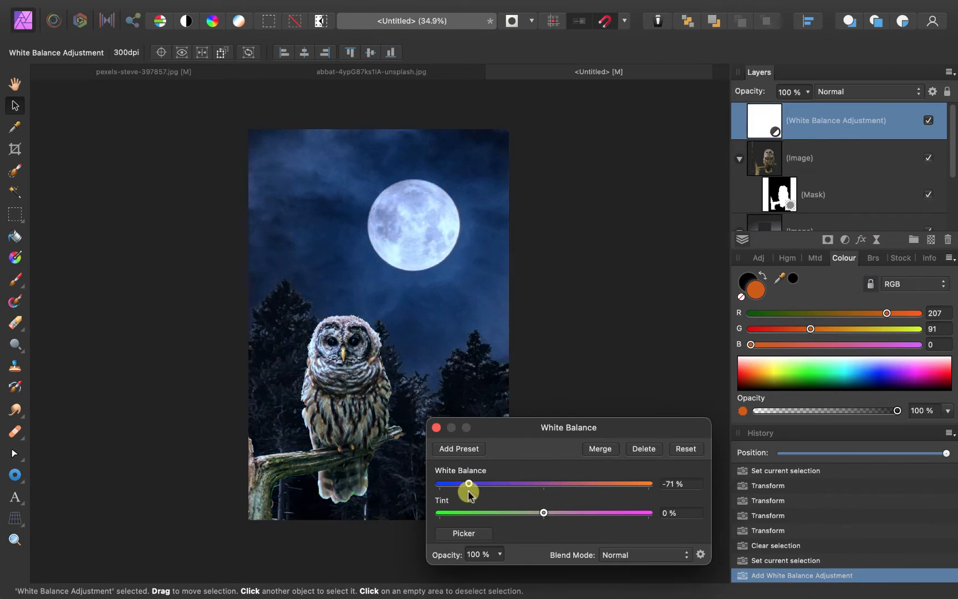
drag(467, 483, 513, 484)
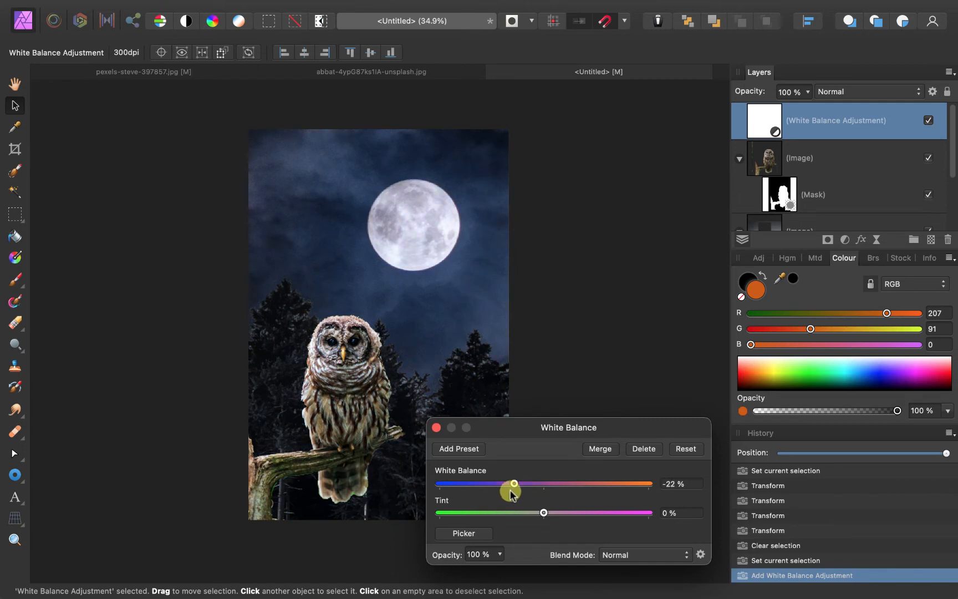
drag(512, 483, 469, 483)
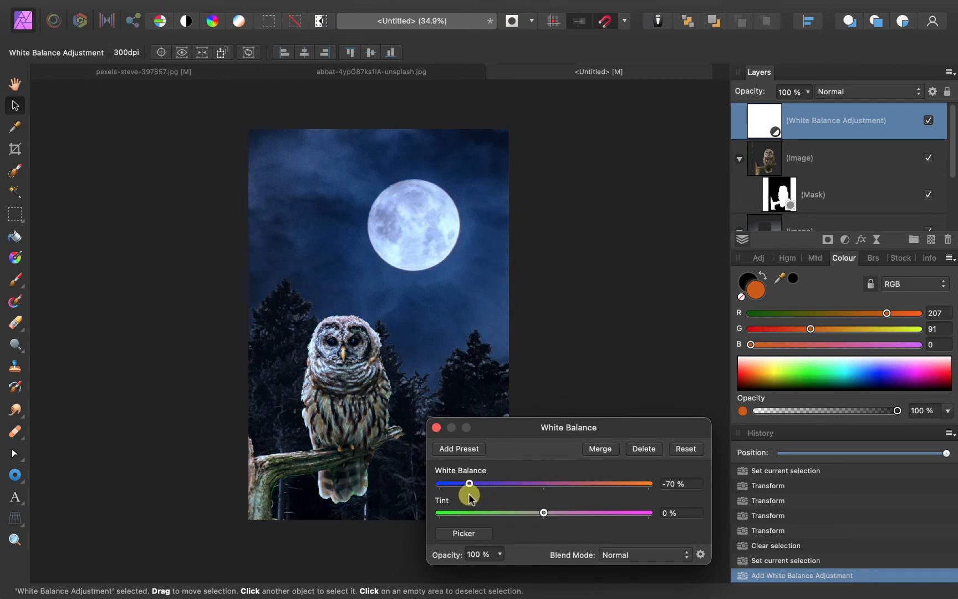
drag(469, 483, 469, 483)
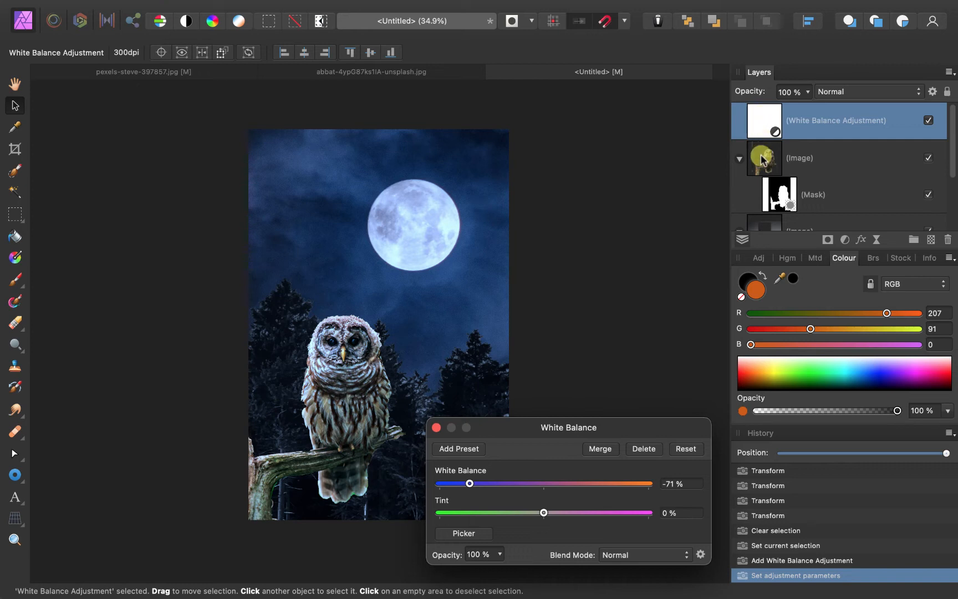
Step: Move the White Balance settings aside, close them and reopen the Adjustments list
scroll(down, 3)
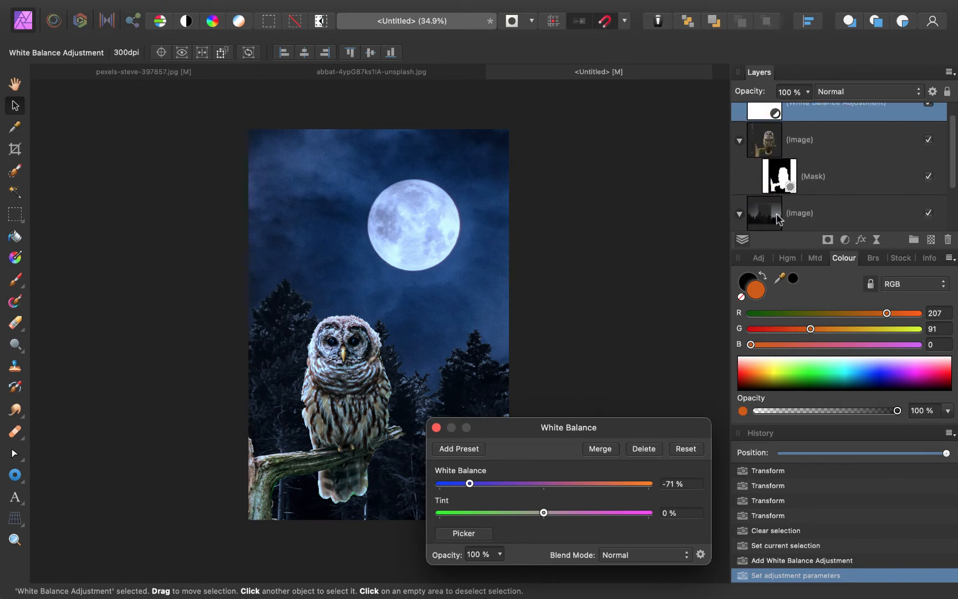
drag(567, 427, 592, 425)
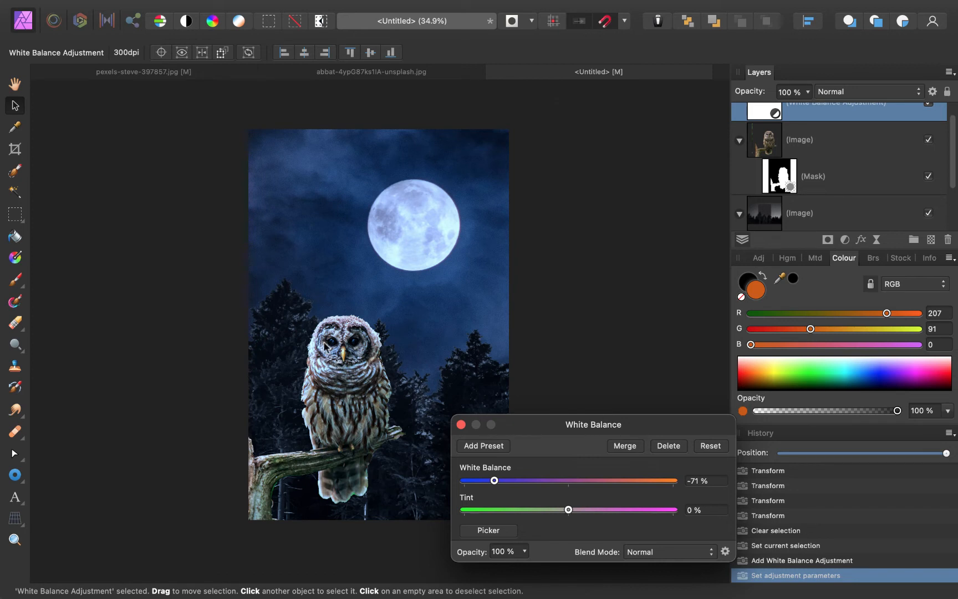
click(461, 425)
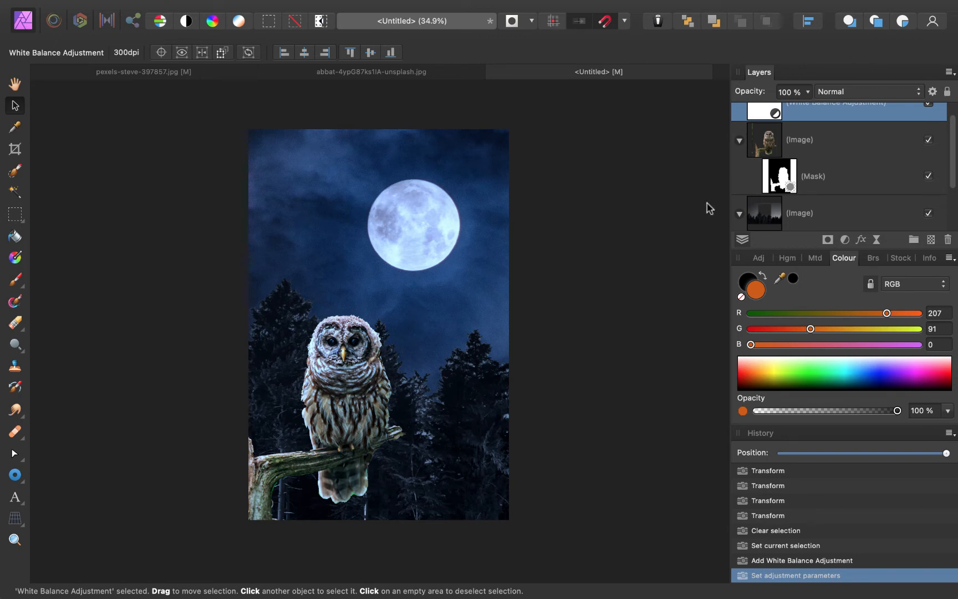
click(845, 240)
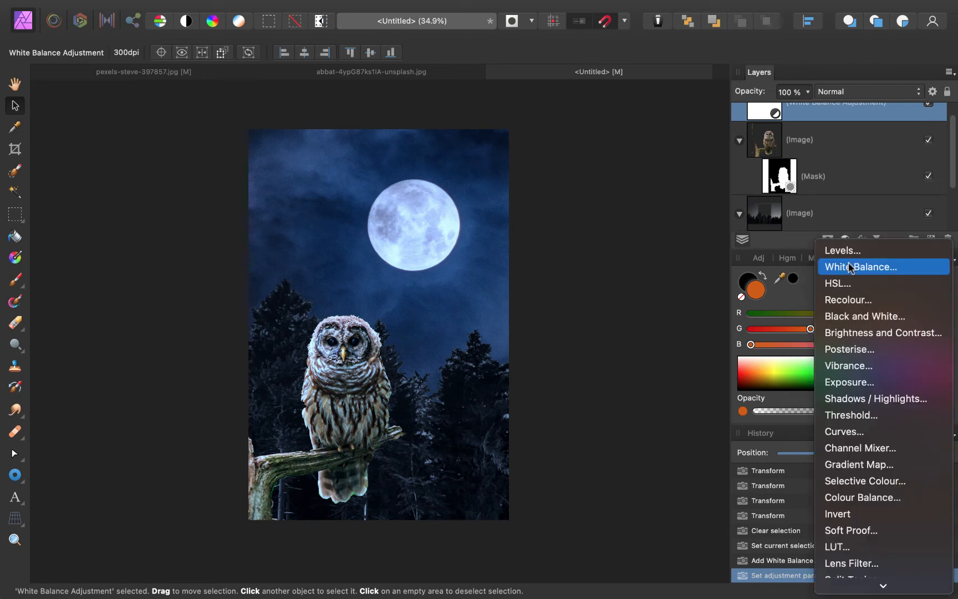
mouse_move(884, 333)
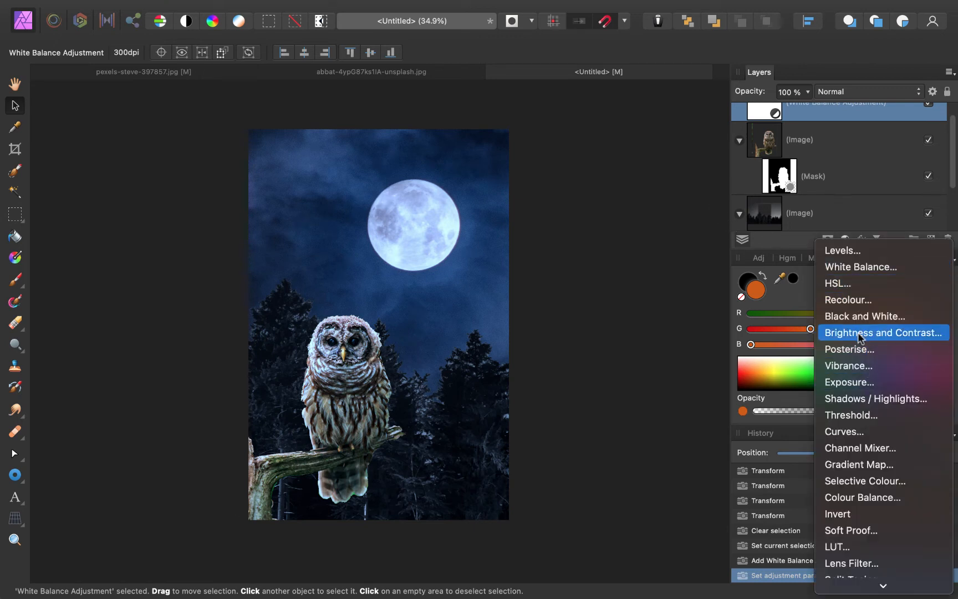
Step: Add a Brightness/Contrast adjustment and lower brightness to about -54% to darken the scene
click(883, 333)
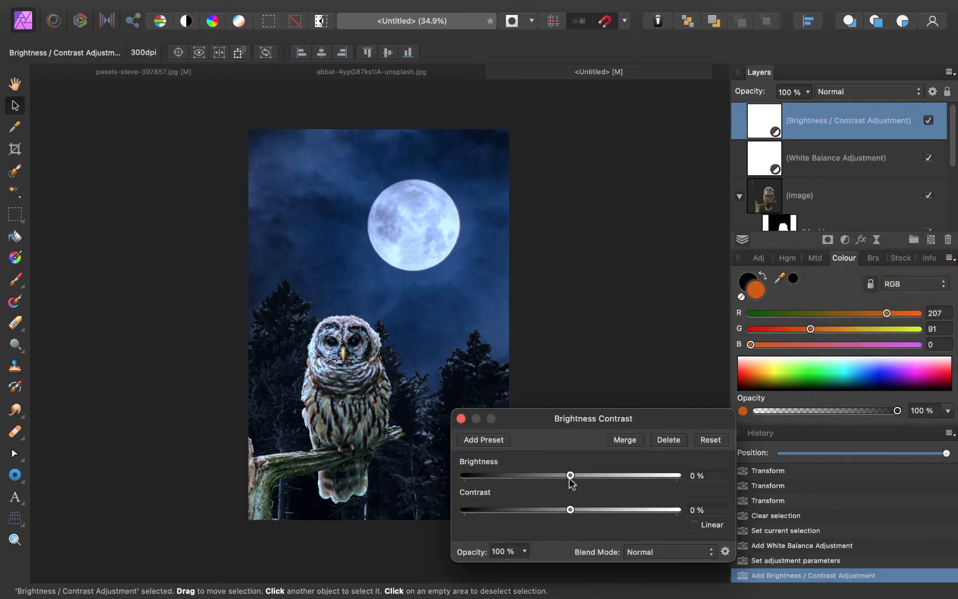
drag(568, 475, 539, 475)
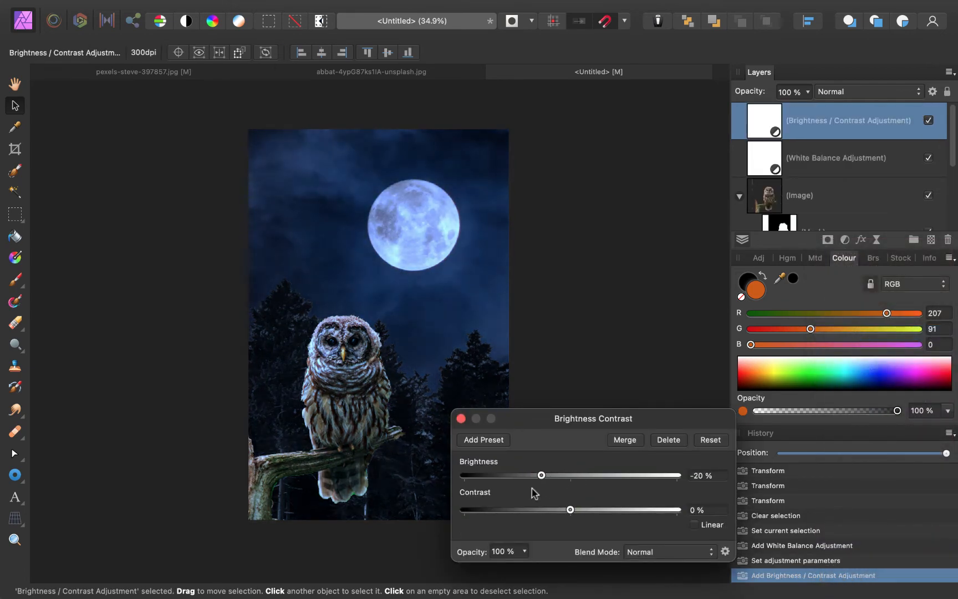
drag(540, 475, 523, 474)
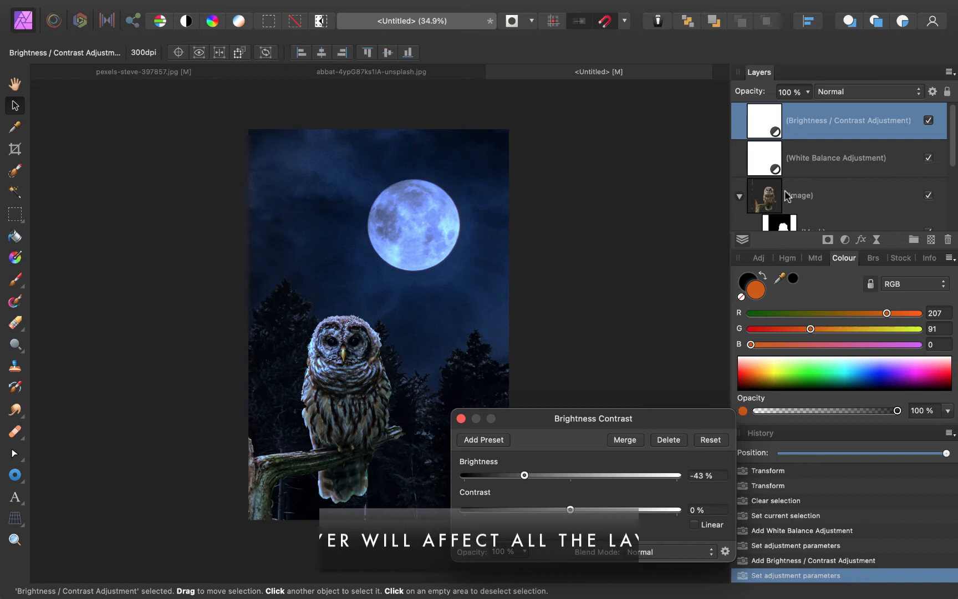
drag(592, 418, 696, 434)
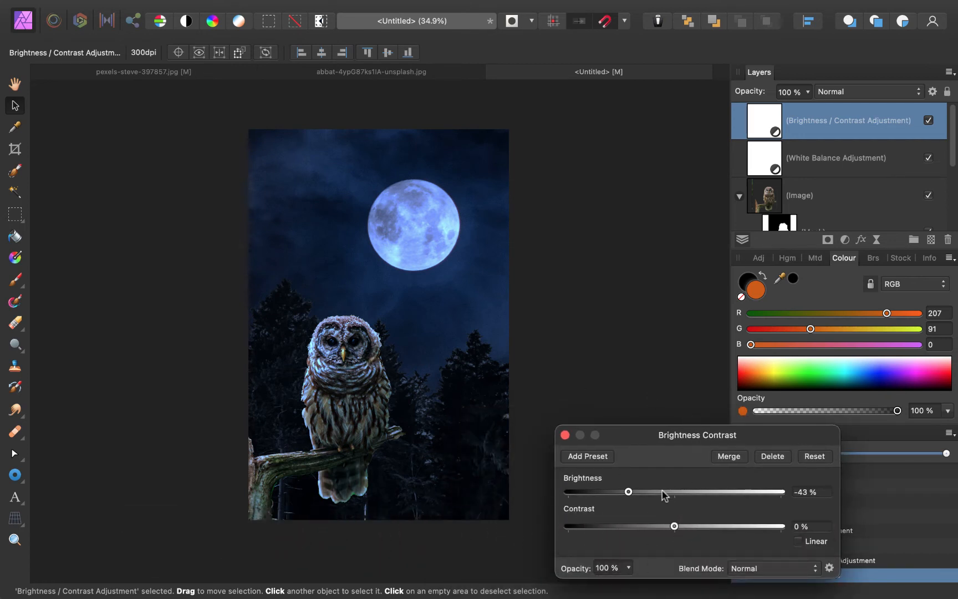
drag(628, 493, 614, 492)
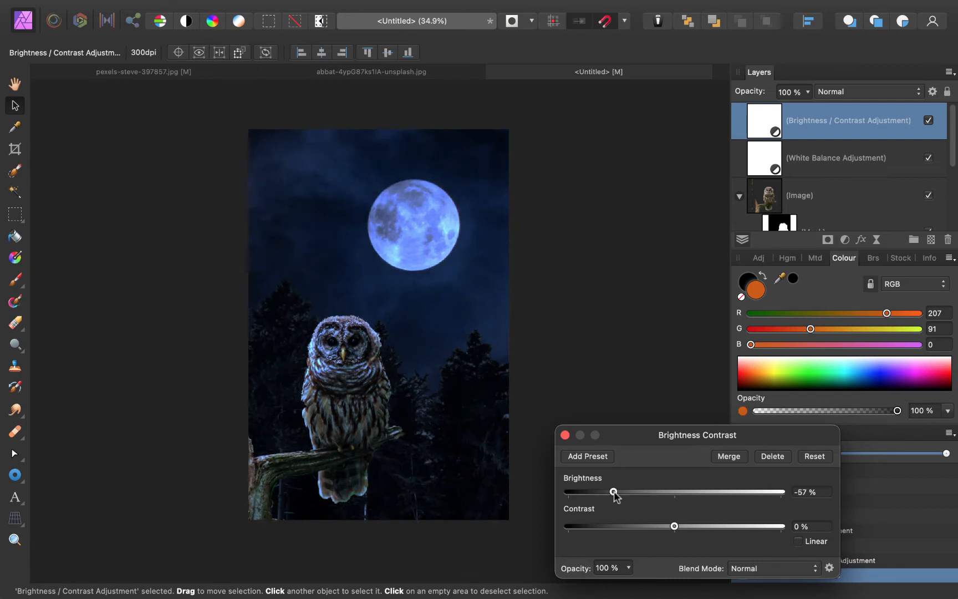
drag(614, 492, 617, 492)
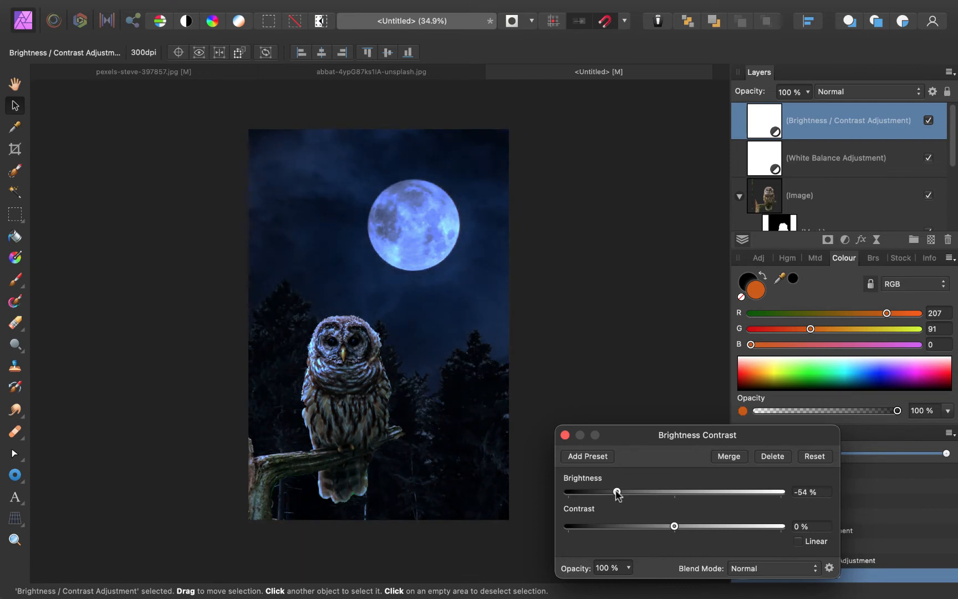
mouse_move(448, 399)
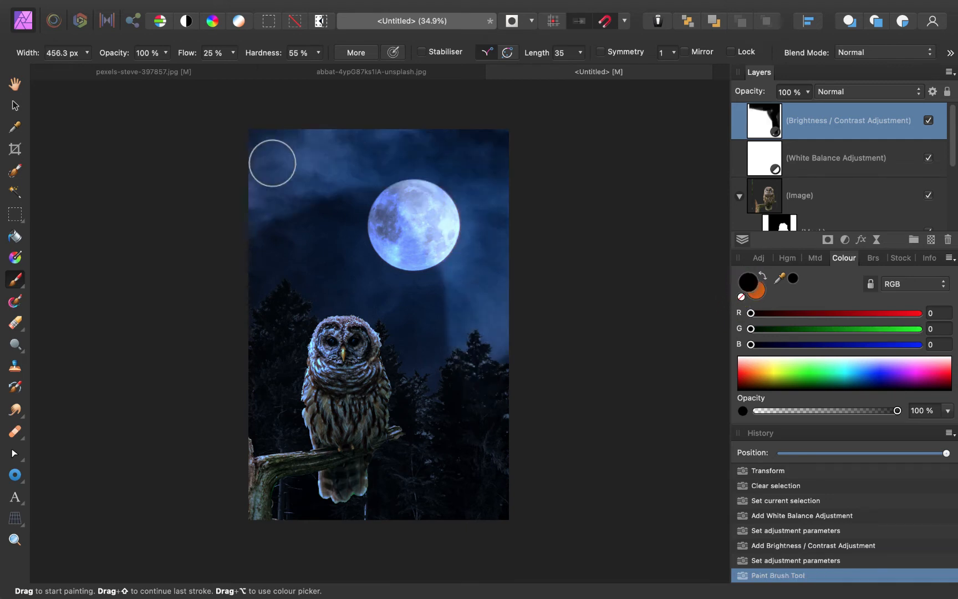
Step: Paint black into the Brightness/Contrast mask over the top of the sky and lower scene
drag(272, 161, 486, 222)
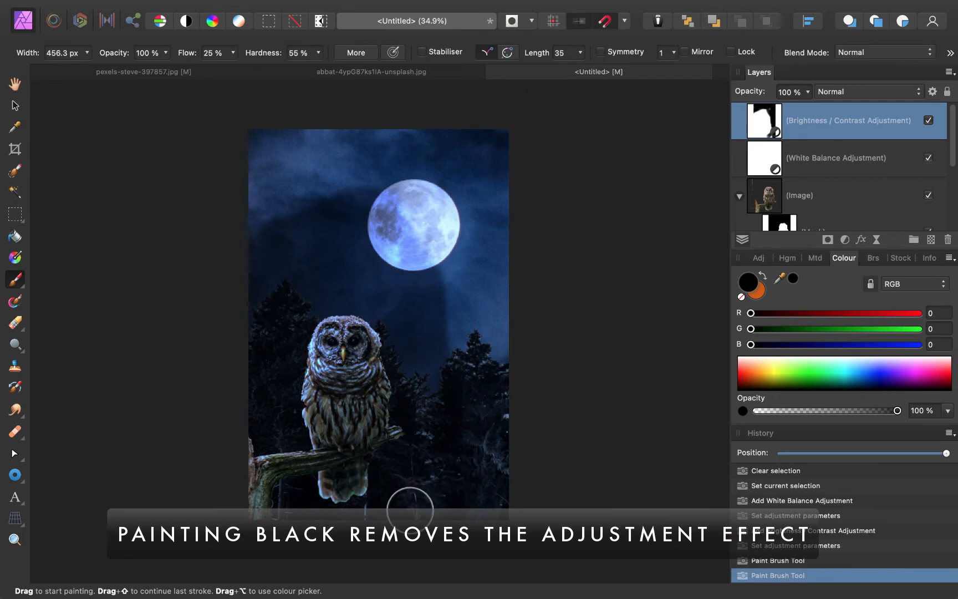
drag(405, 505, 480, 367)
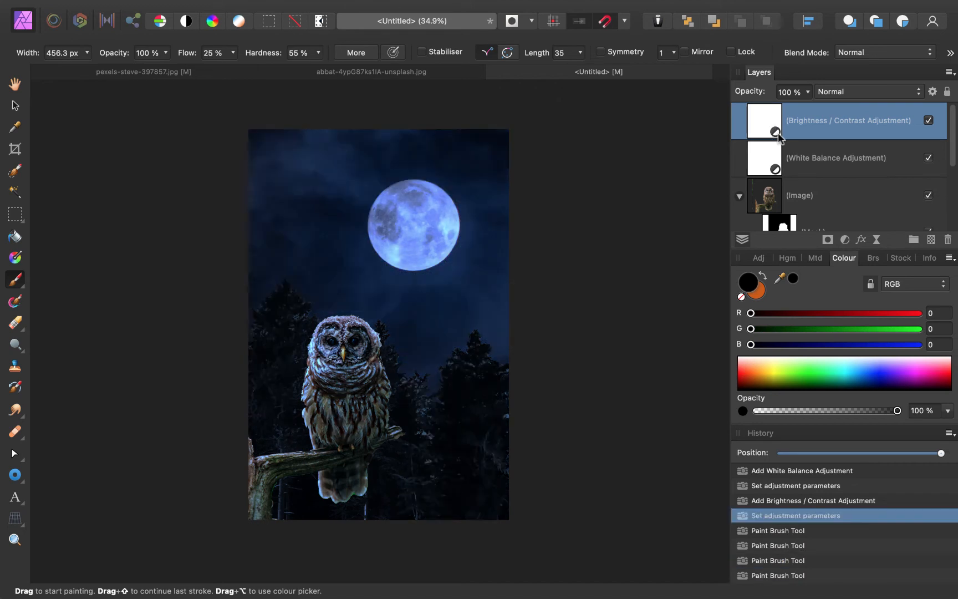
Step: Undo the mask strokes, nest the Brightness/Contrast layer inside the owl image and reopen its settings
scroll(down, 3)
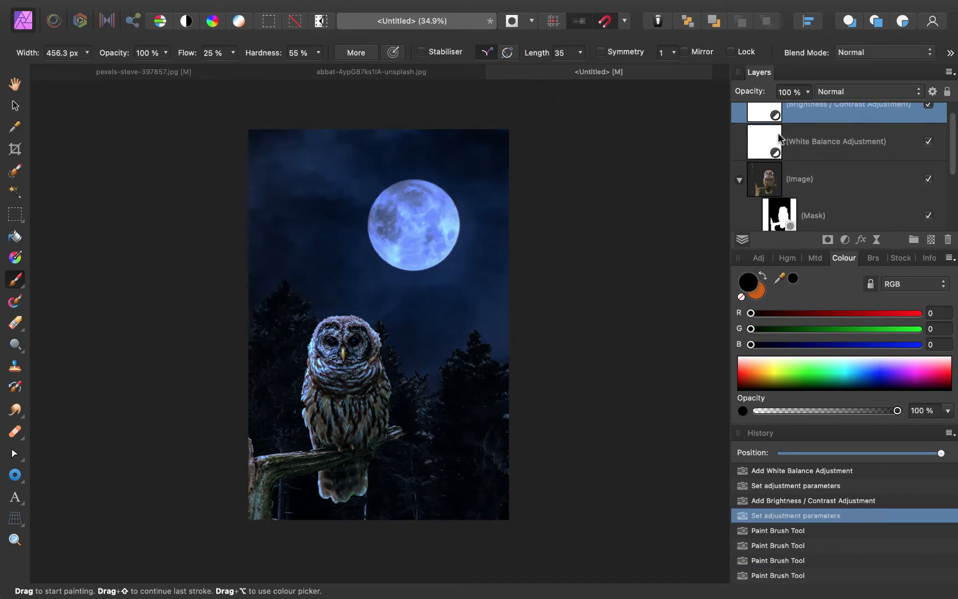
mouse_move(353, 378)
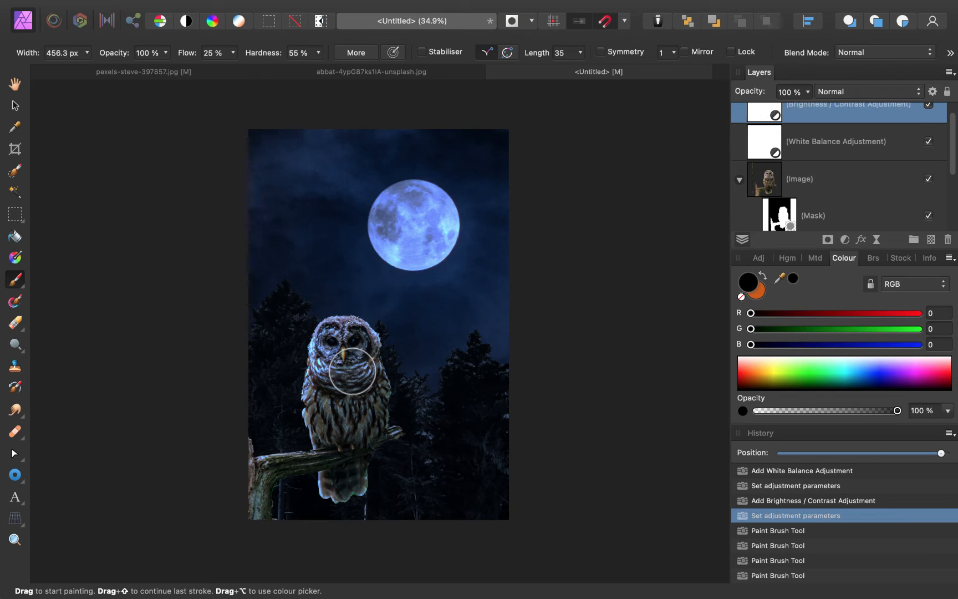
mouse_move(344, 410)
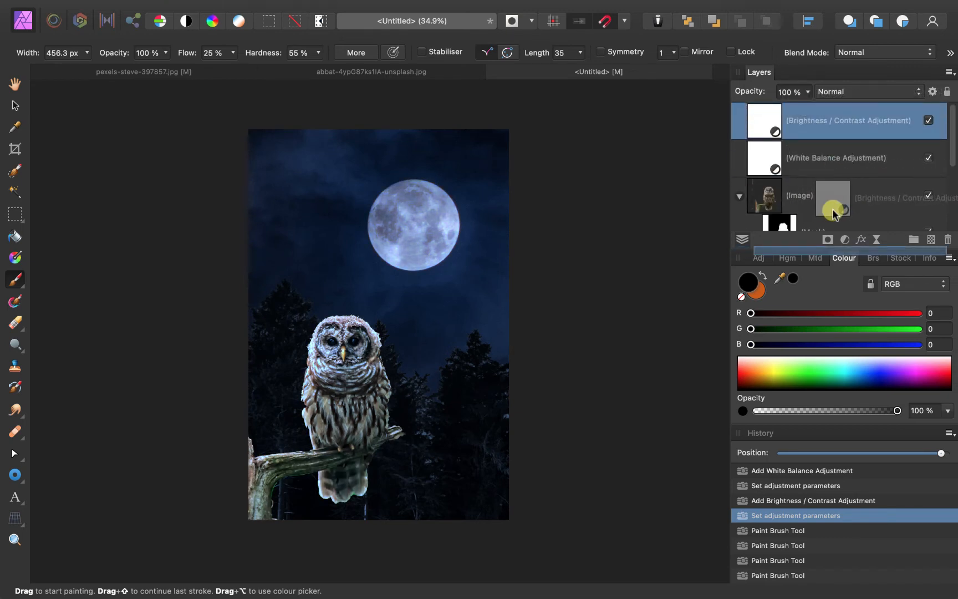
scroll(down, 3)
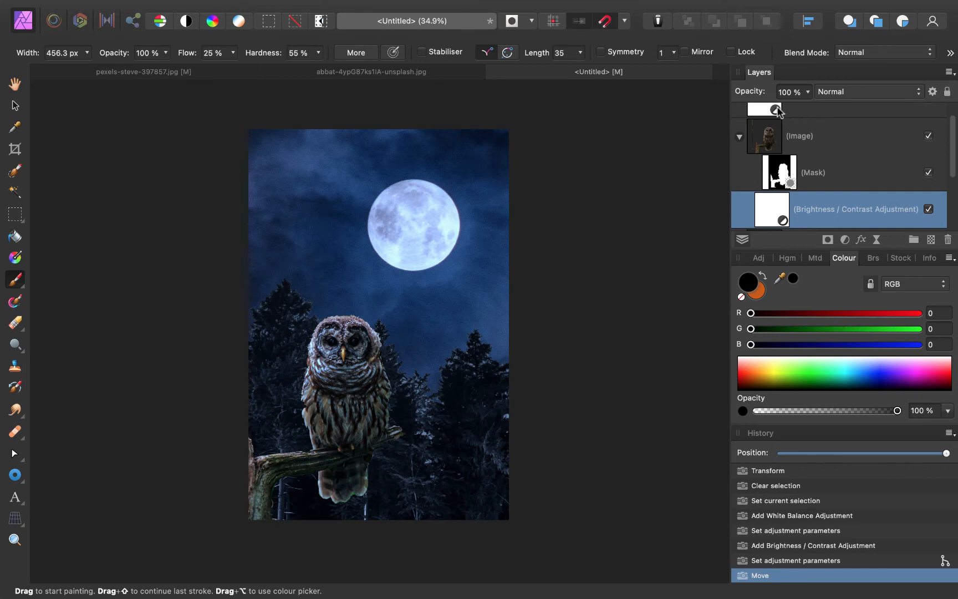
mouse_move(768, 214)
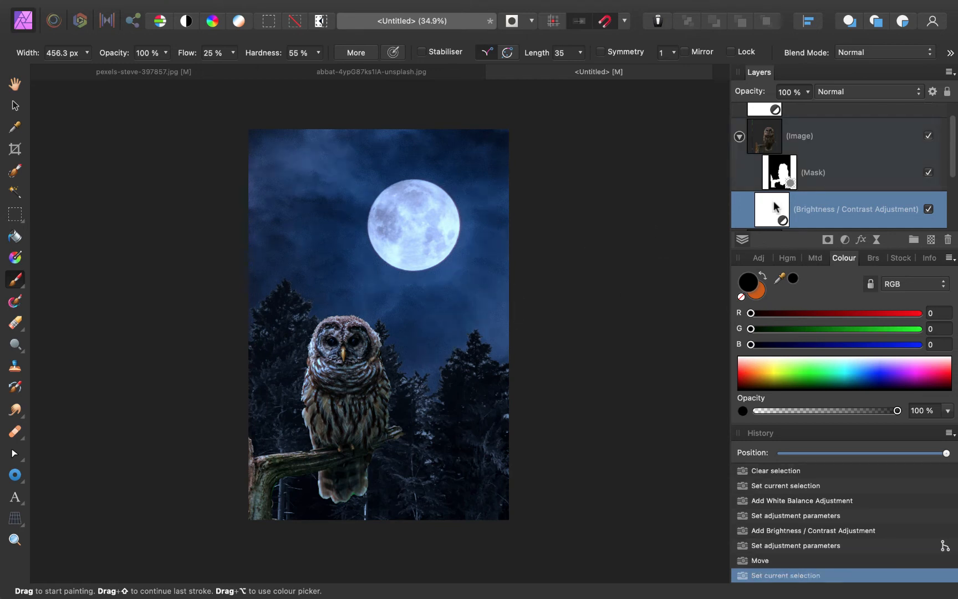
double_click(772, 209)
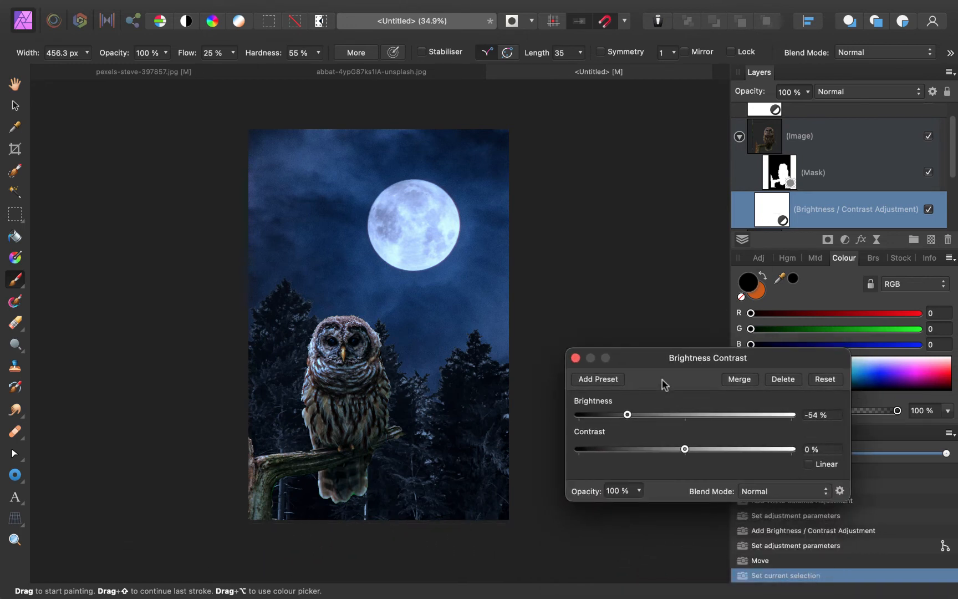
mouse_move(627, 415)
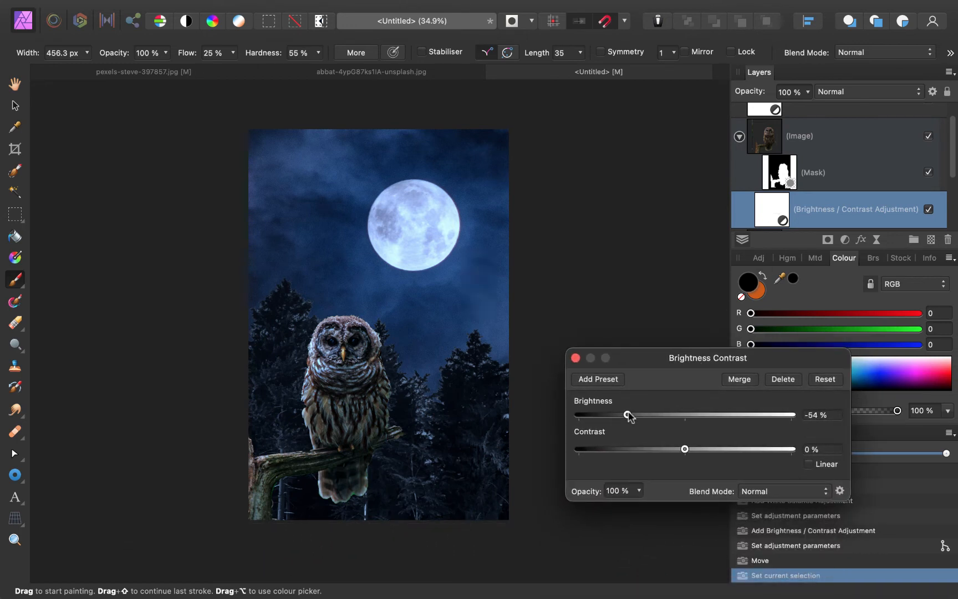
Step: Set the owl's brightness reduction to about -27% and close the settings
drag(625, 415, 630, 415)
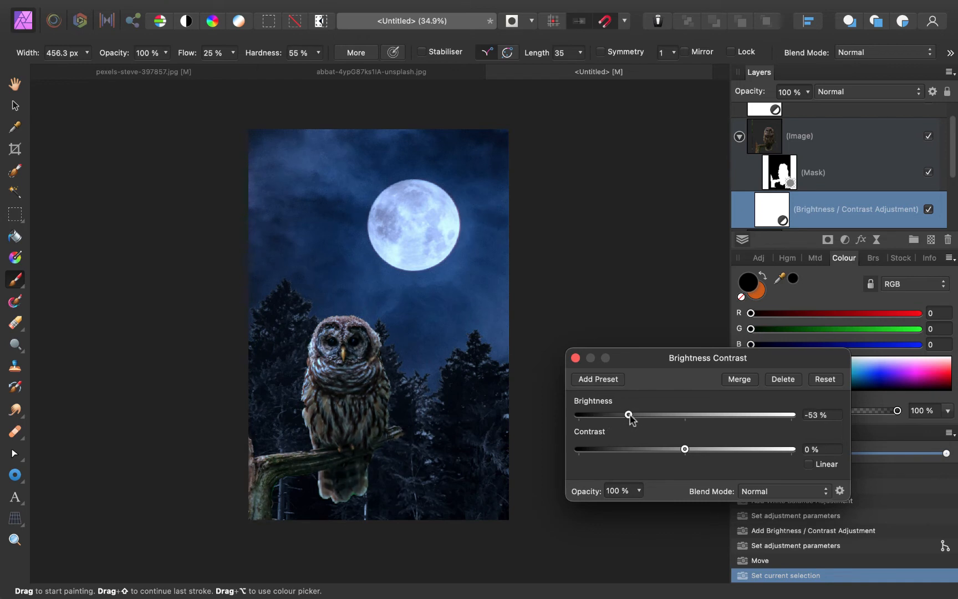
drag(630, 415, 621, 414)
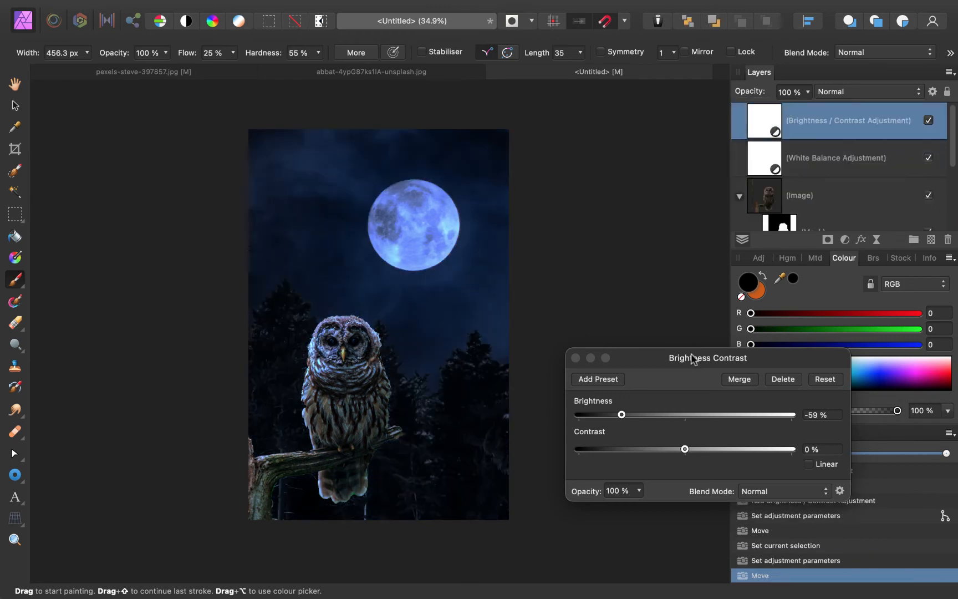
mouse_move(767, 120)
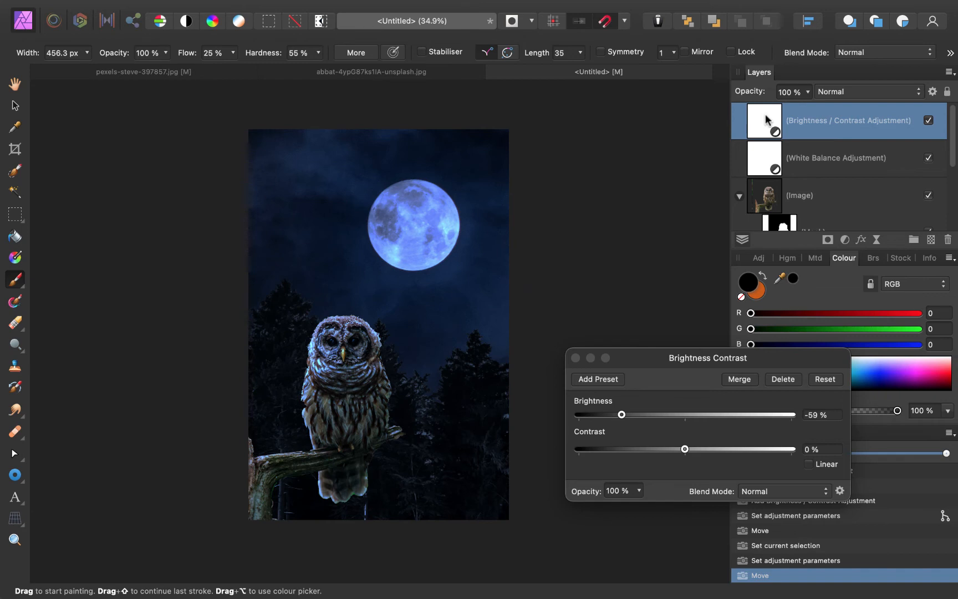
drag(620, 415, 656, 414)
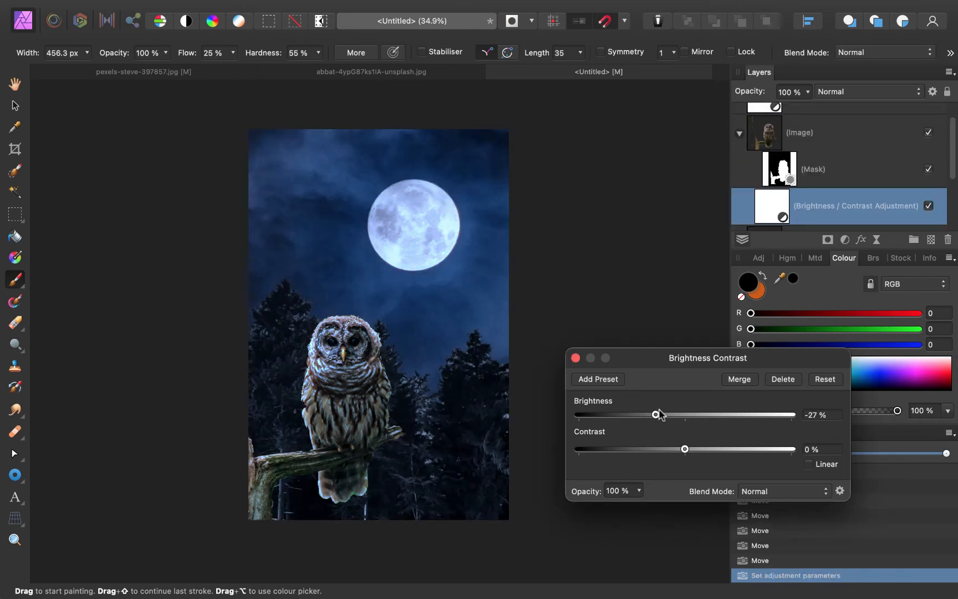
mouse_move(575, 358)
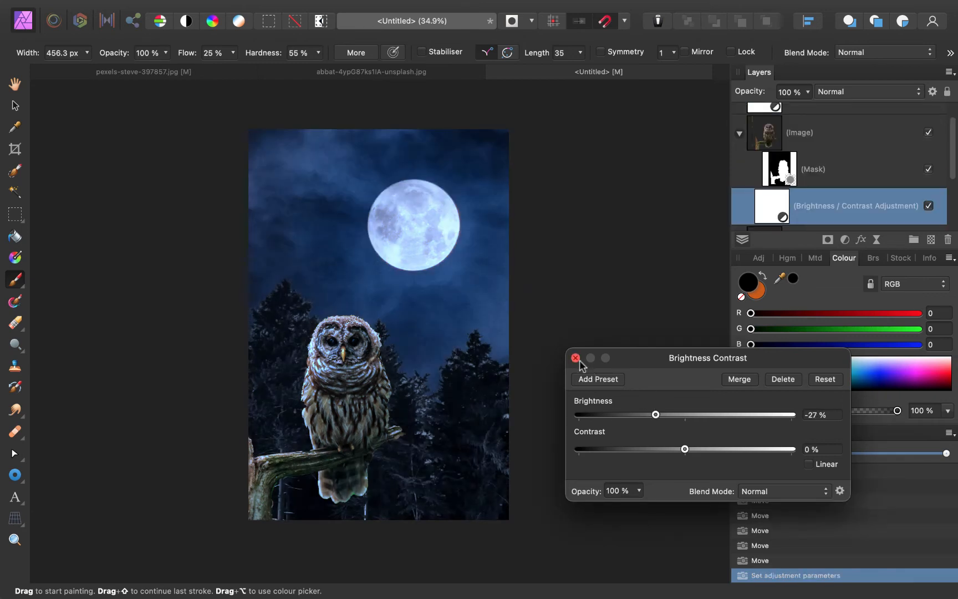
click(575, 358)
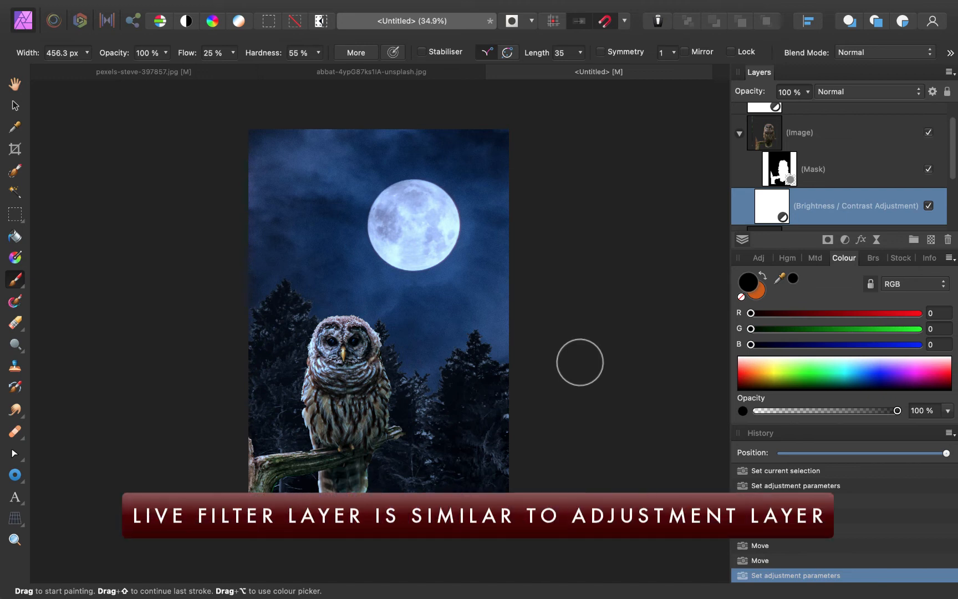
mouse_move(703, 299)
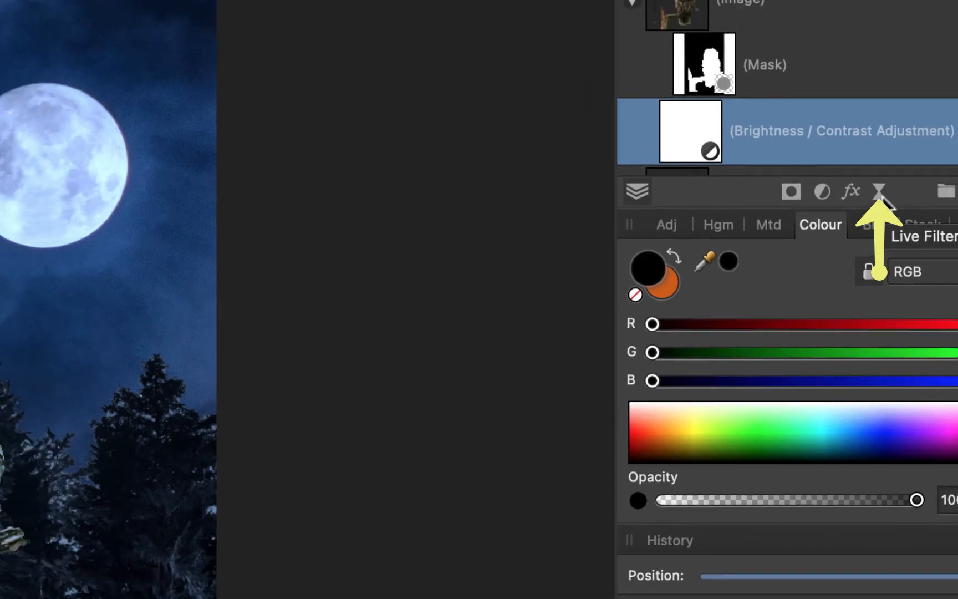
Step: Add a Gaussian Blur live filter layer from the Live Filters list
click(885, 193)
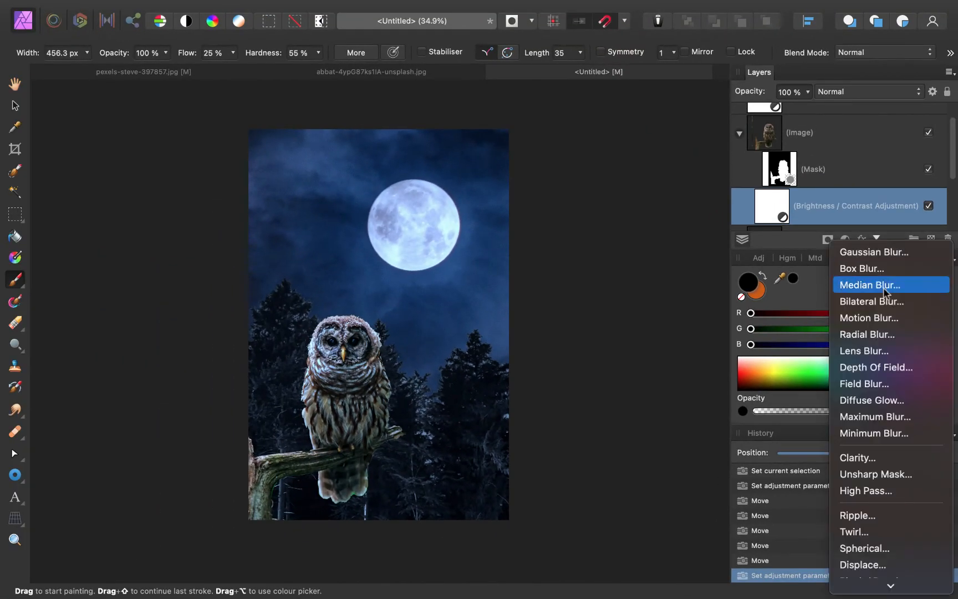
mouse_move(874, 252)
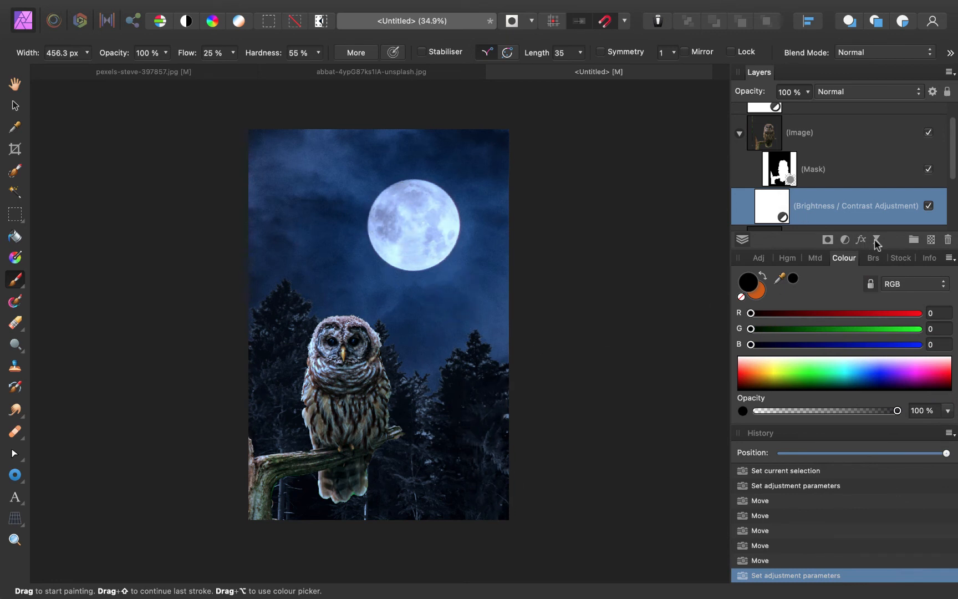
click(877, 240)
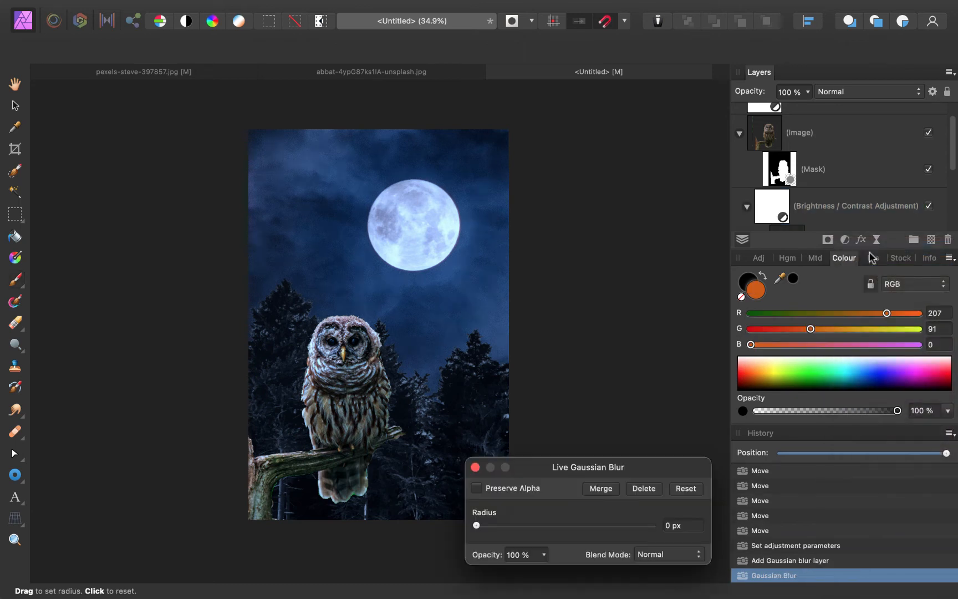
Step: Preview the blur radius, then move the Gaussian Blur filter layer to the top of the stack
drag(477, 525, 589, 525)
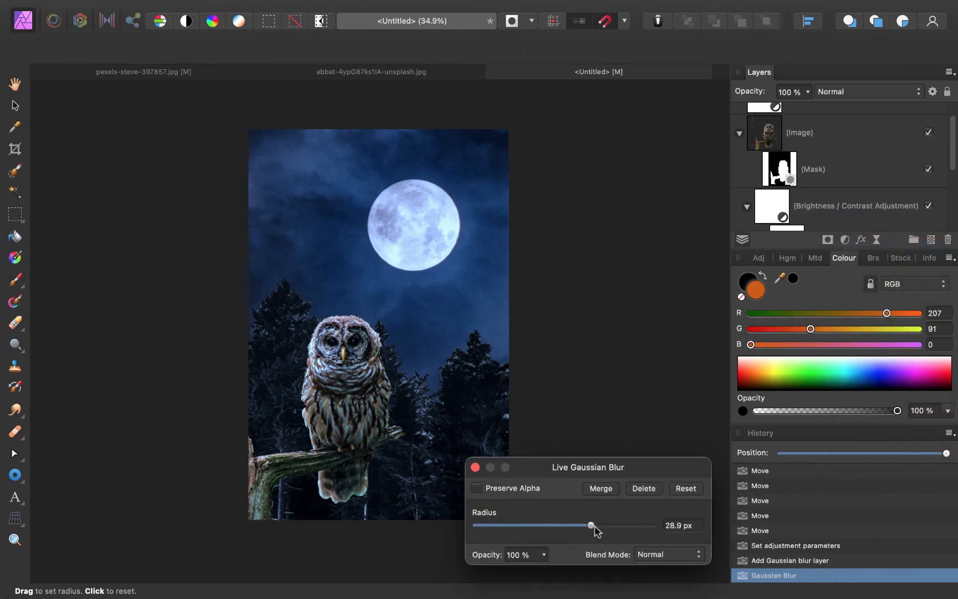
drag(590, 525, 488, 524)
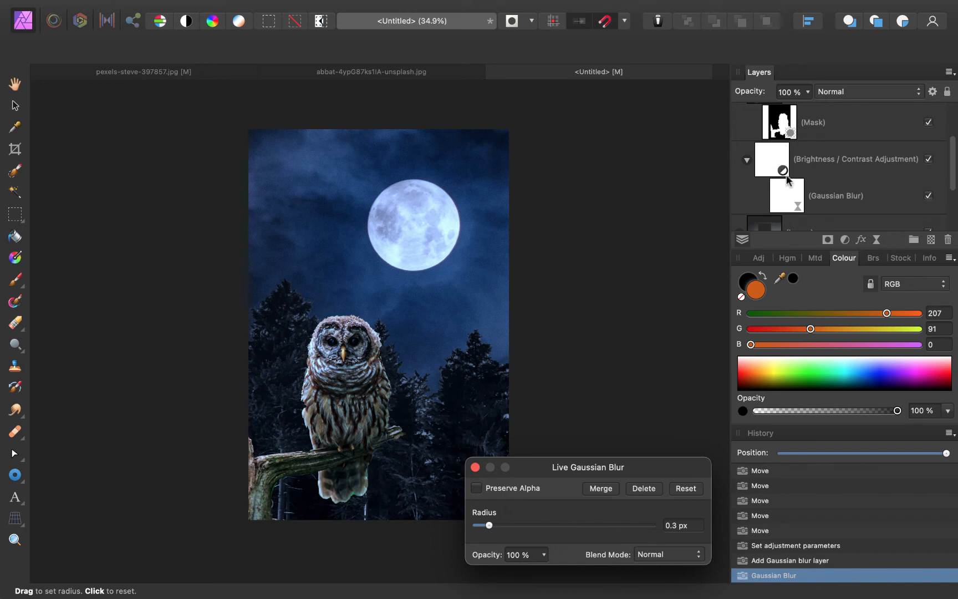
click(835, 195)
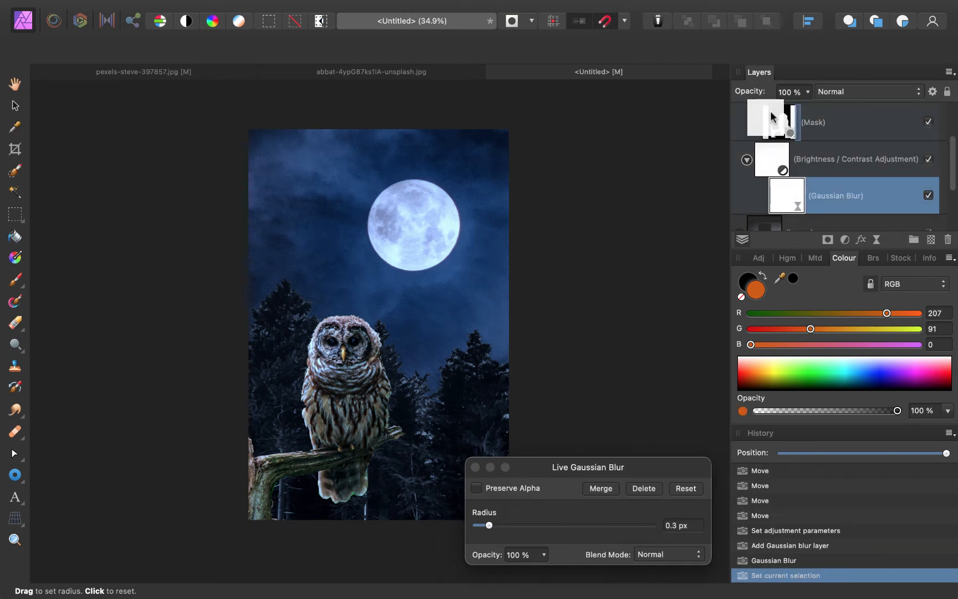
drag(489, 525, 531, 525)
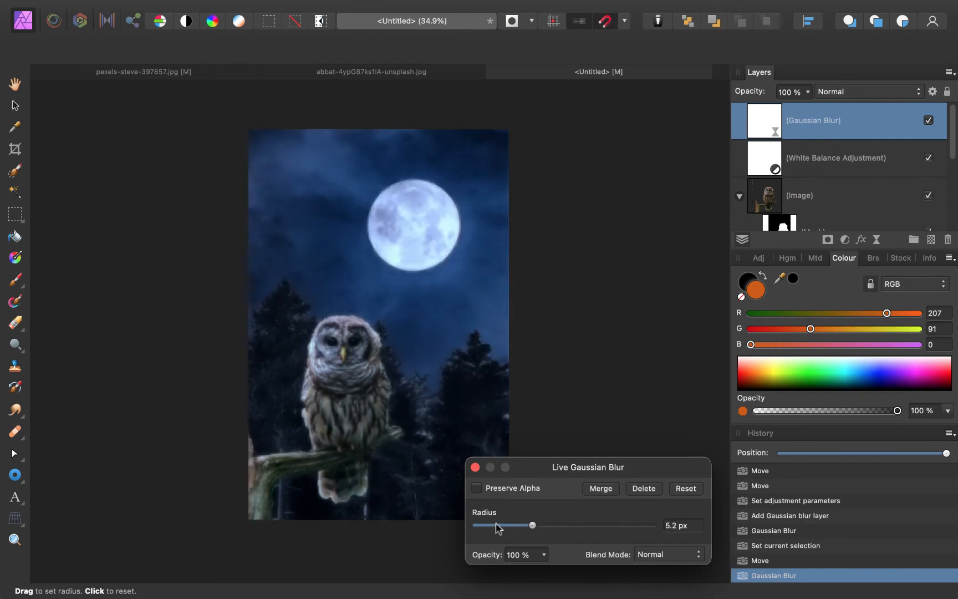
Step: Raise the blur to about 25 px over the whole scene and paint it away from the owl's face
drag(531, 525, 583, 525)
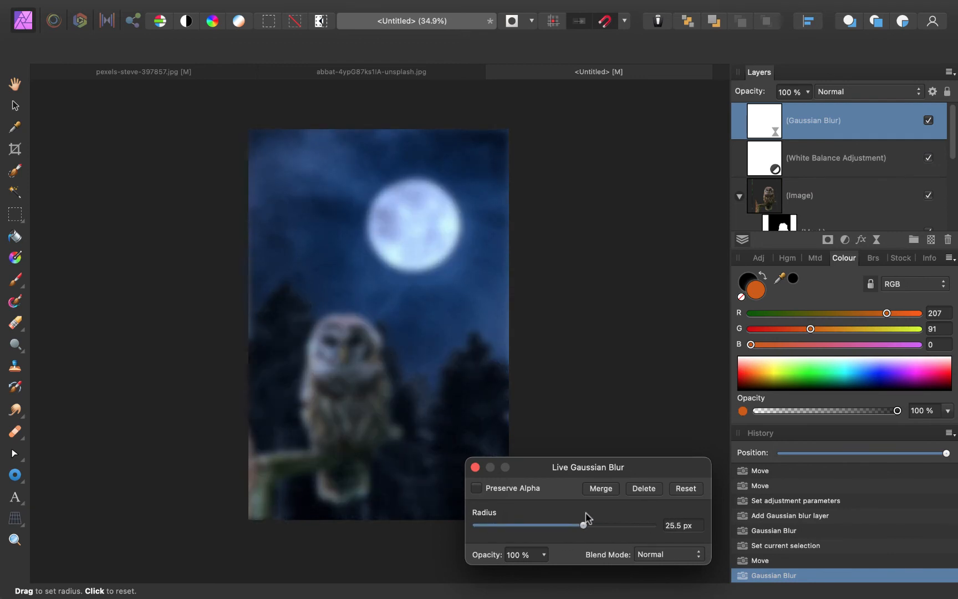
drag(583, 525, 577, 524)
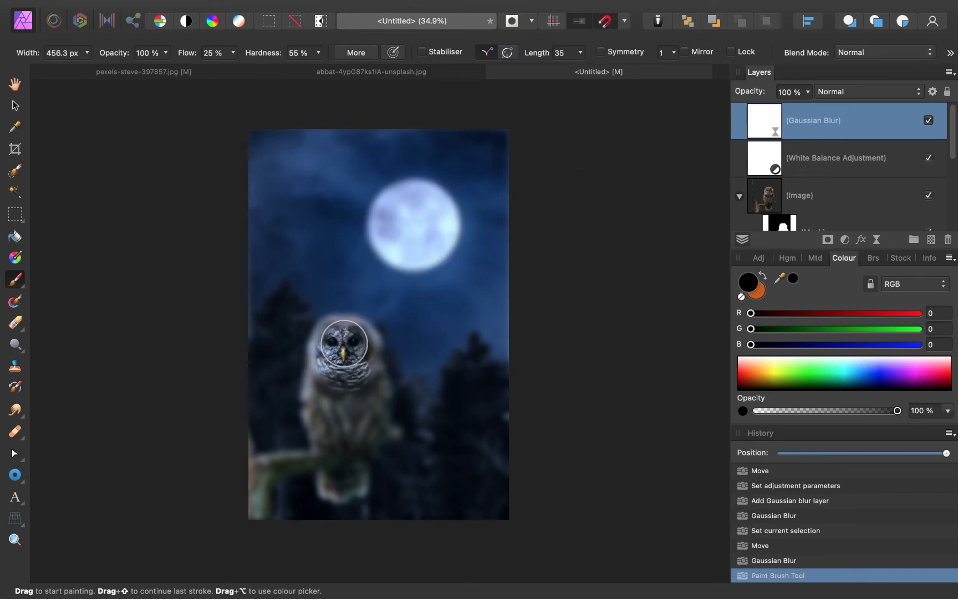
drag(343, 342, 371, 429)
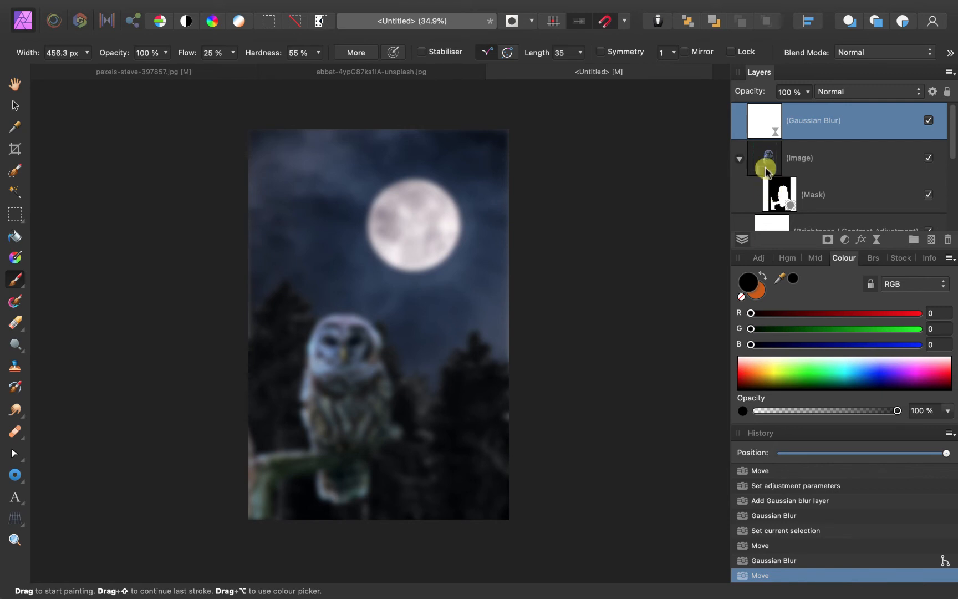
mouse_move(743, 166)
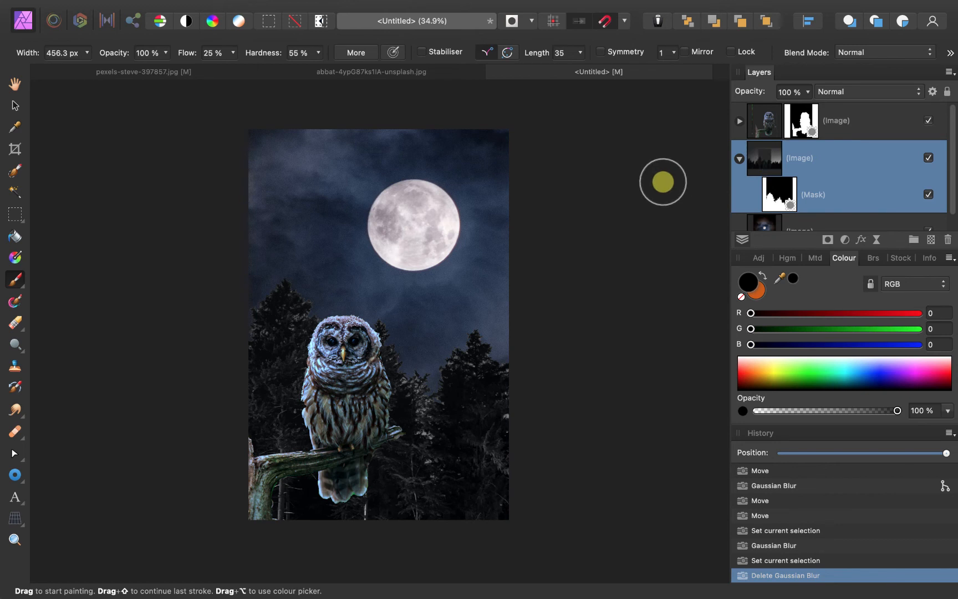
mouse_move(283, 144)
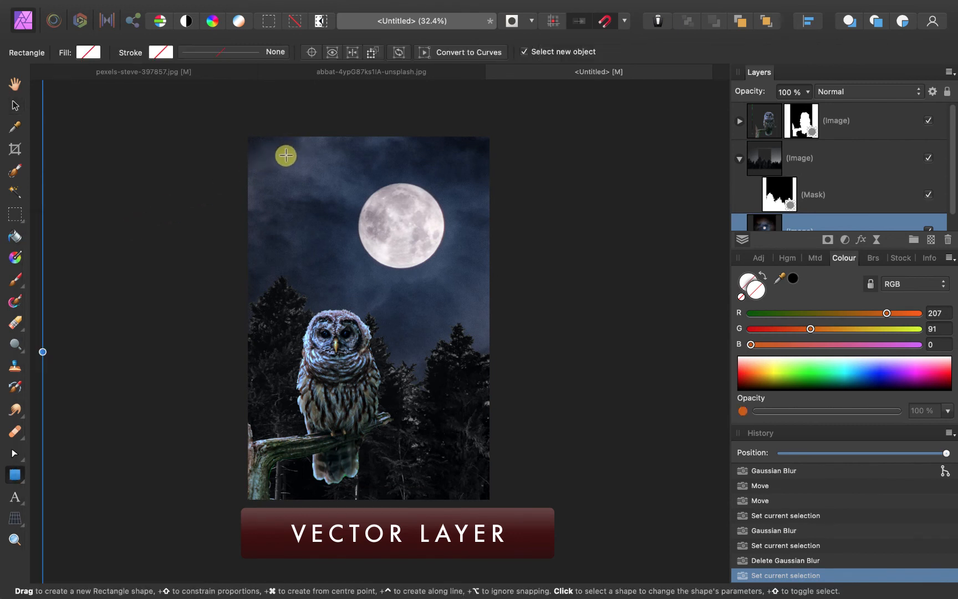
Step: Draw an orange rectangle over the sky above the moon and add the black text 'Night' on it
drag(284, 157, 463, 214)
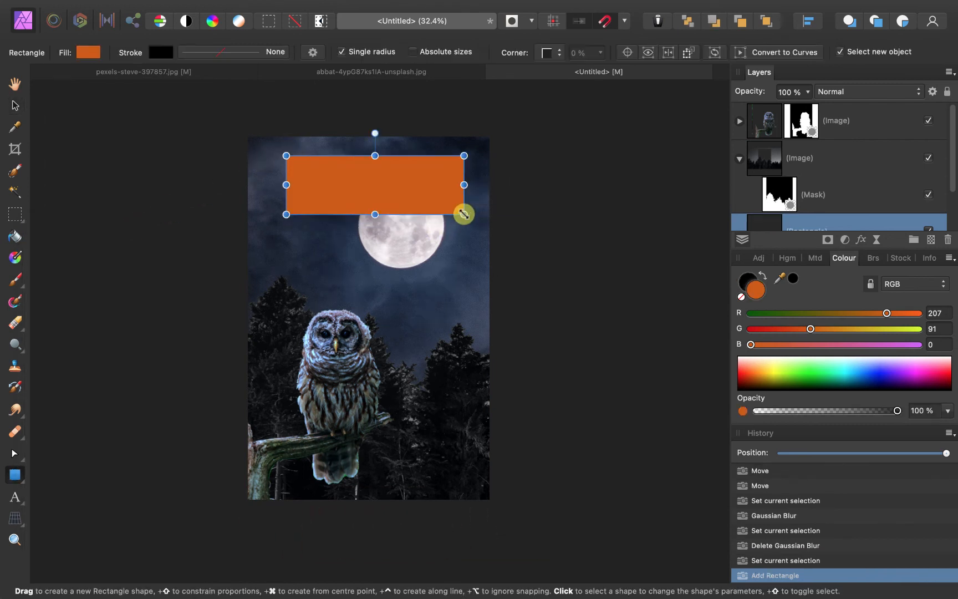
click(14, 496)
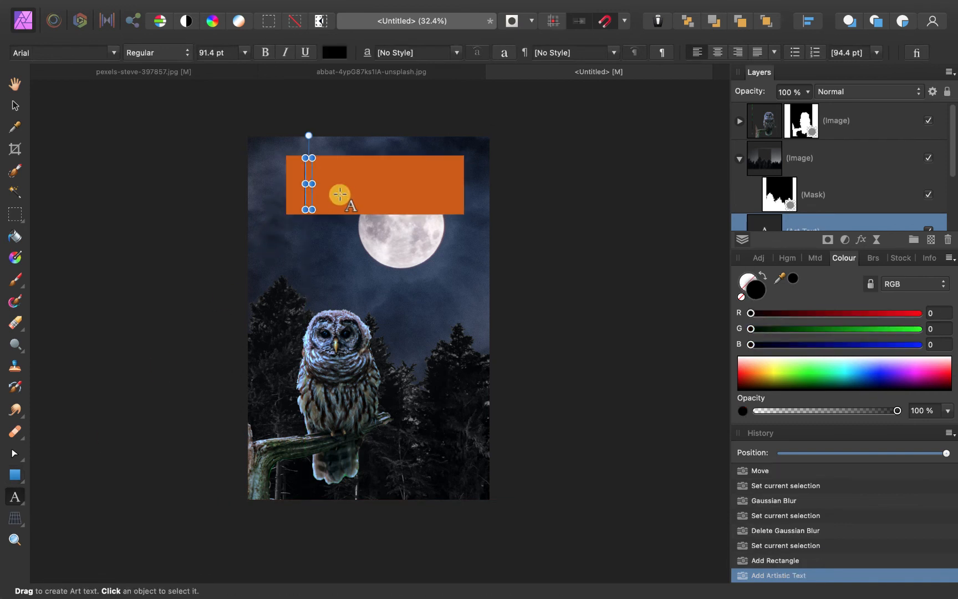
text(Night)
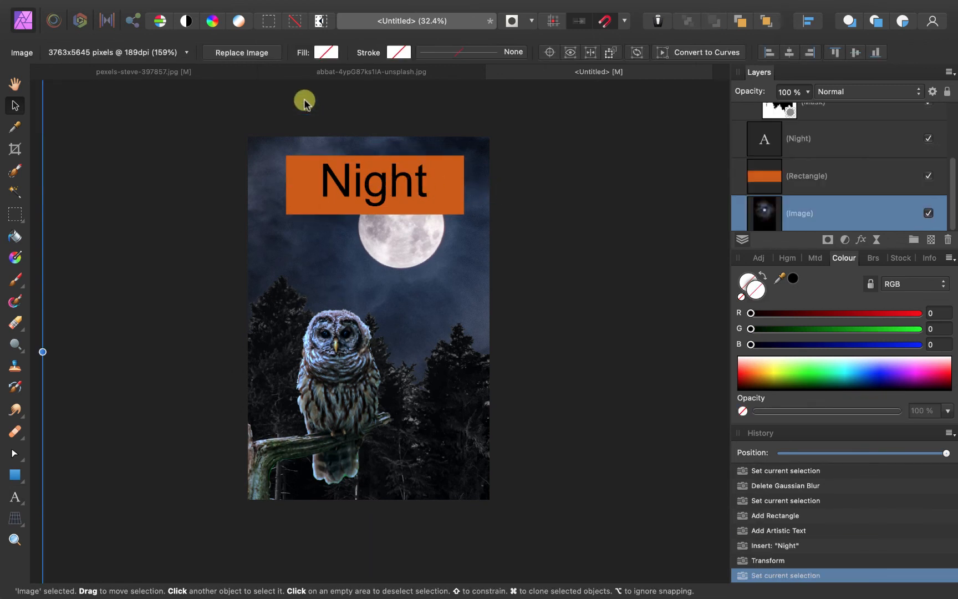
click(765, 212)
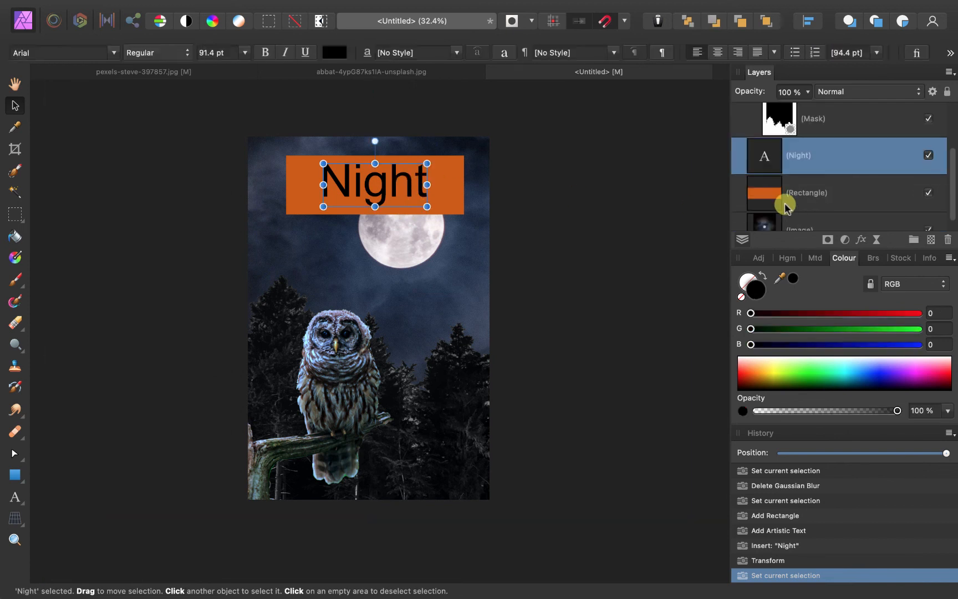
mouse_move(861, 240)
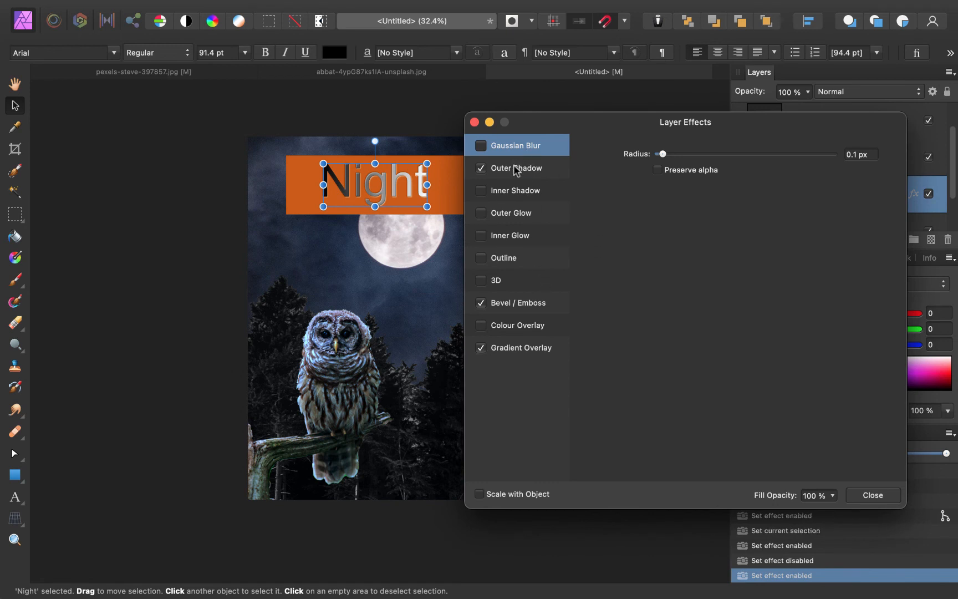
Step: View Gradient Overlay, try an 8.5 px Gaussian blur on the Night text and turn it back off
click(521, 347)
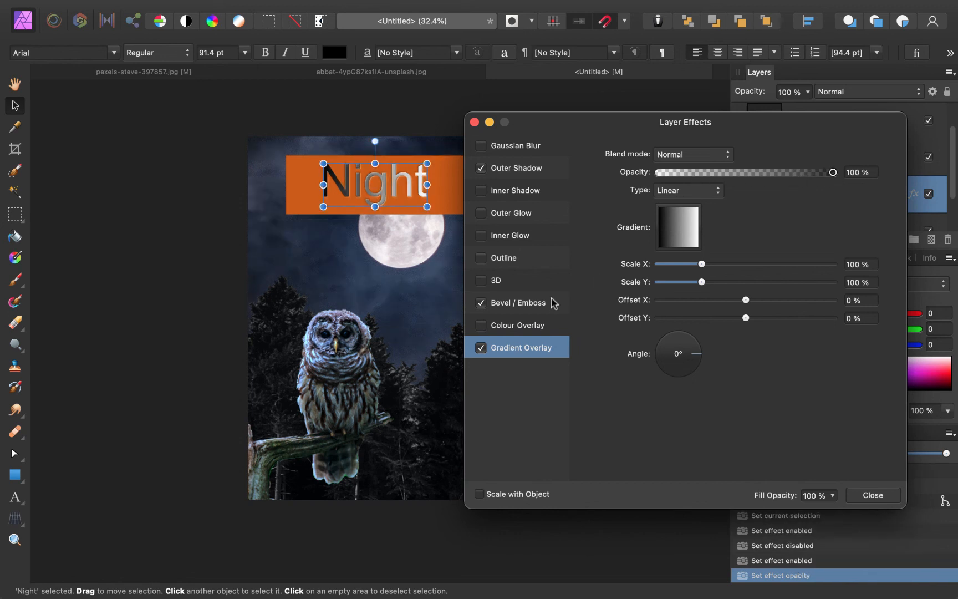
click(480, 146)
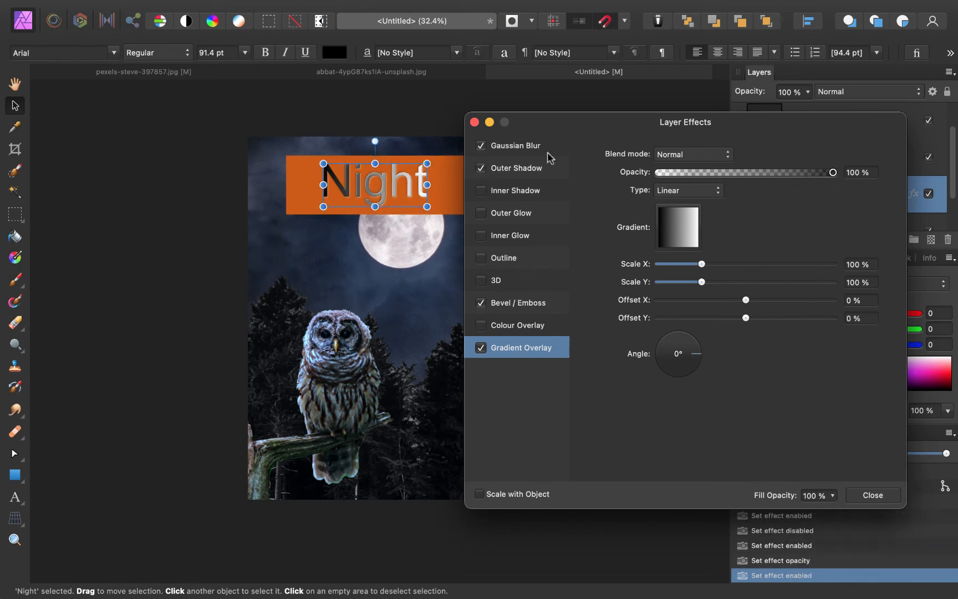
click(516, 145)
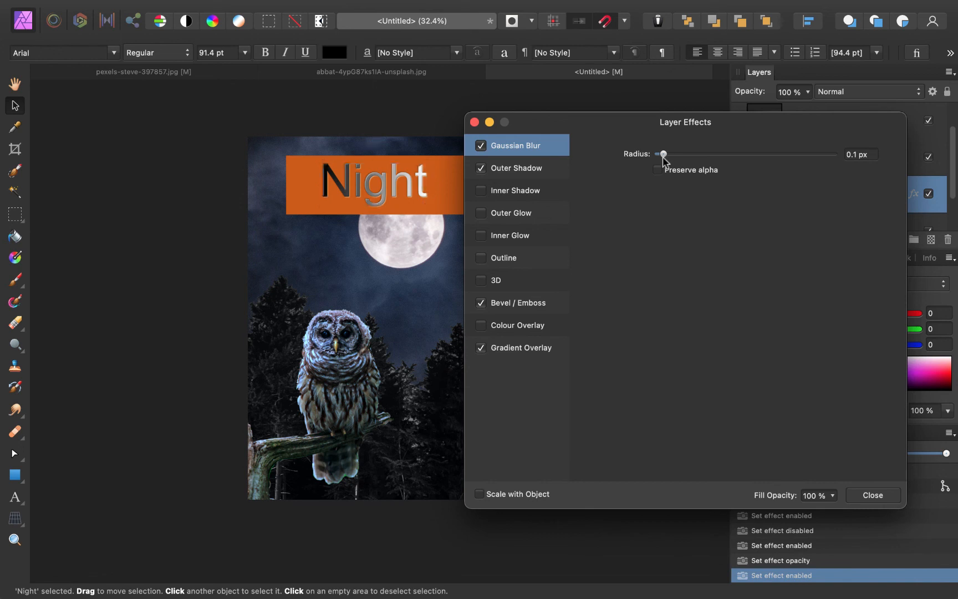
drag(662, 154, 728, 154)
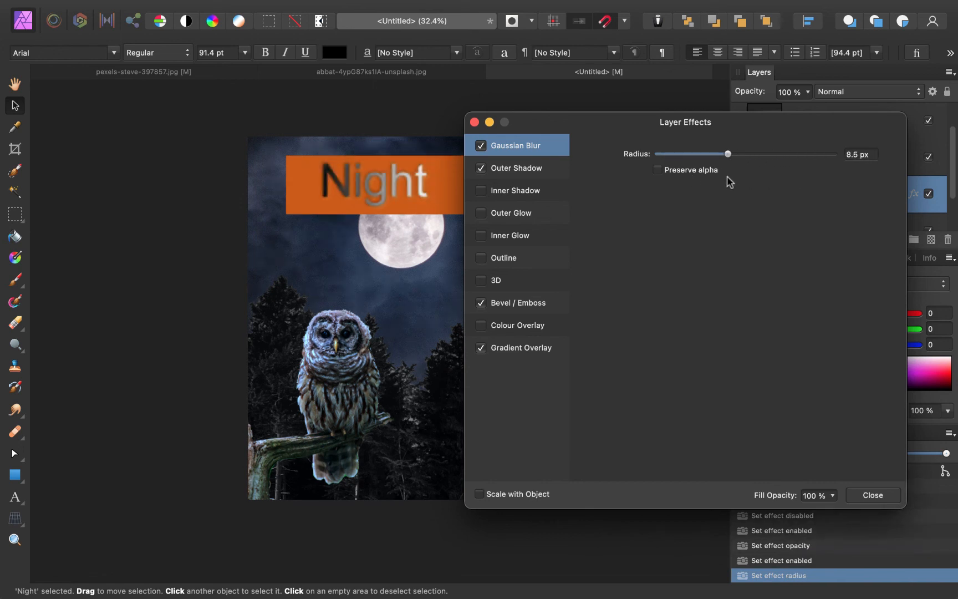
click(515, 168)
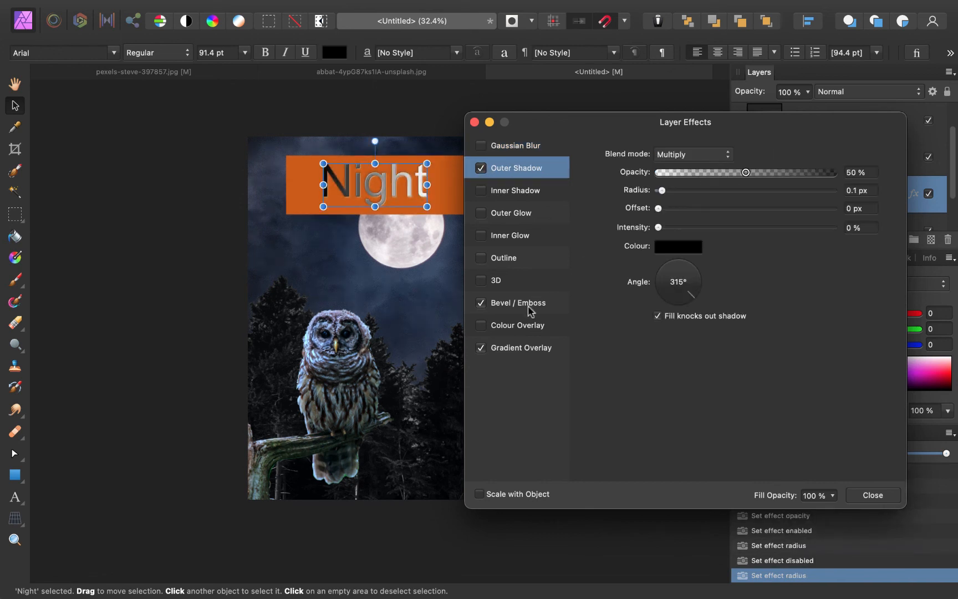
Step: Set the Night text's Bevel/Emboss radius to about 10 px and close Layer Effects
click(518, 303)
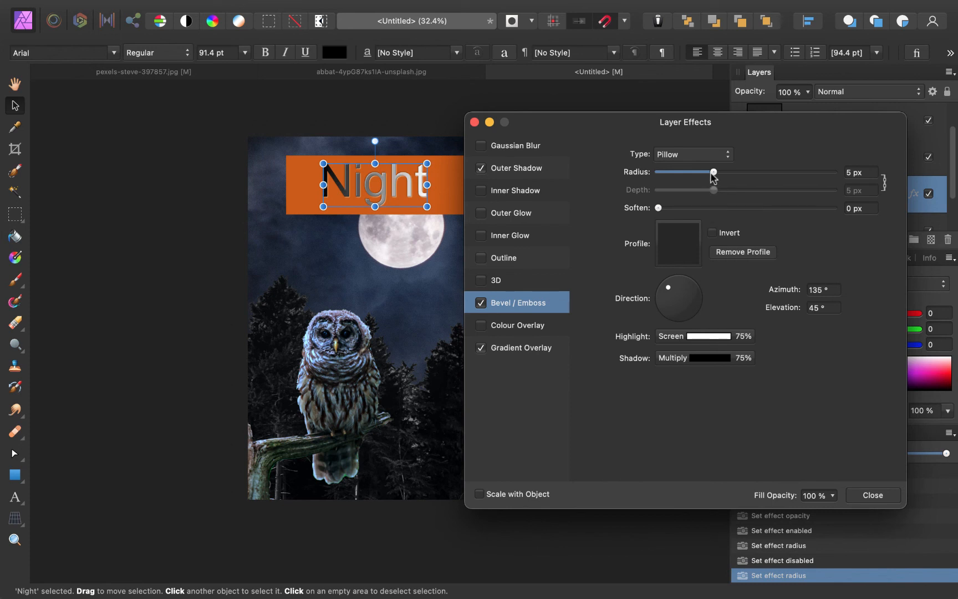
drag(711, 172, 727, 172)
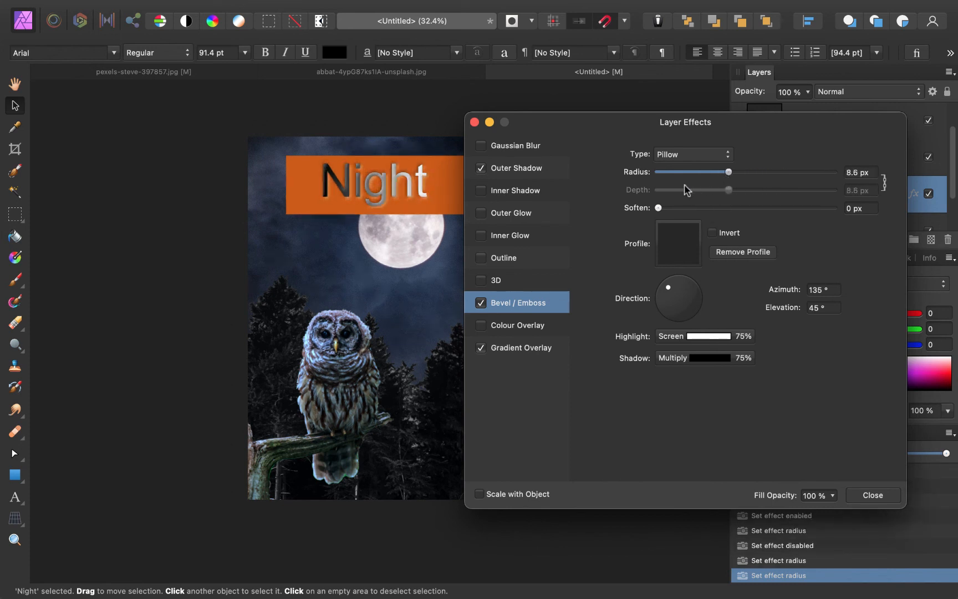
drag(727, 172, 733, 172)
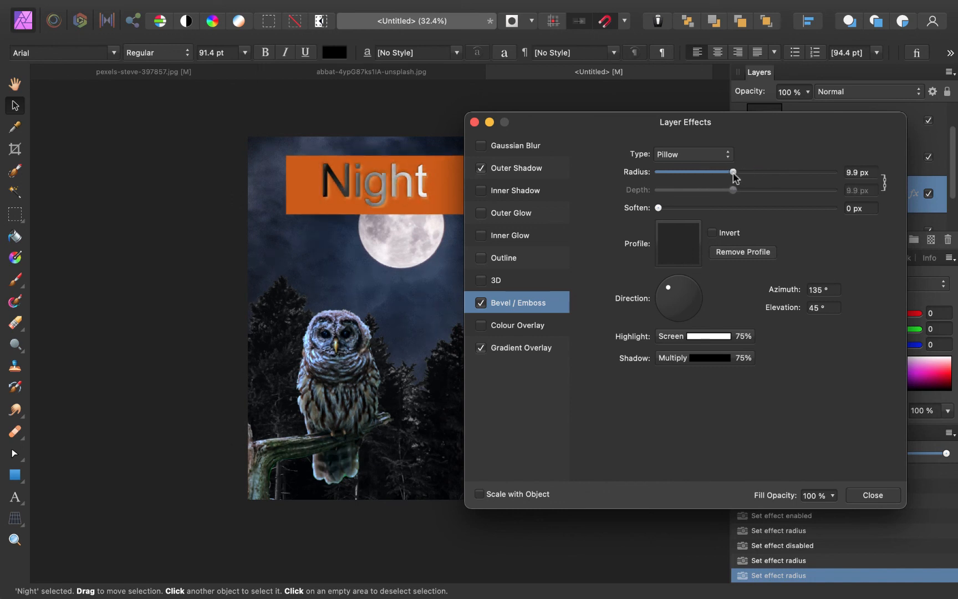
drag(733, 172, 736, 172)
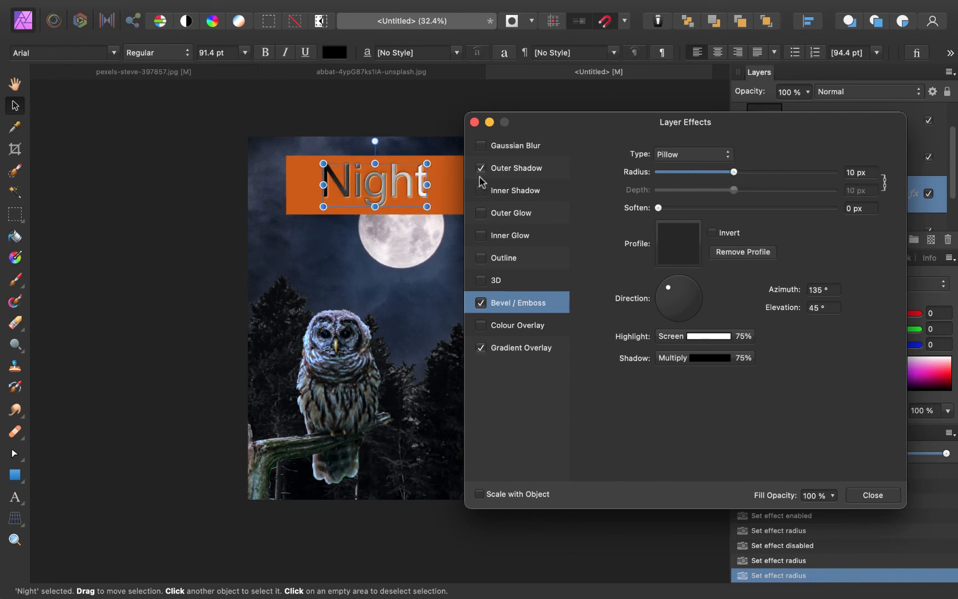
click(480, 168)
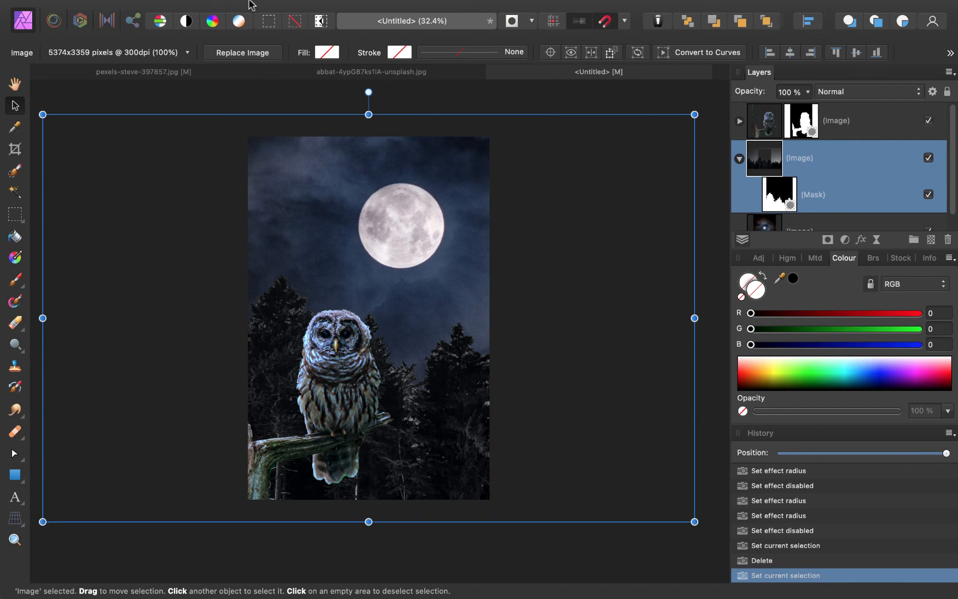
Step: Bring up the Export dialog and choose JPEG at 2000 × 3000 px before cancelling
click(134, 9)
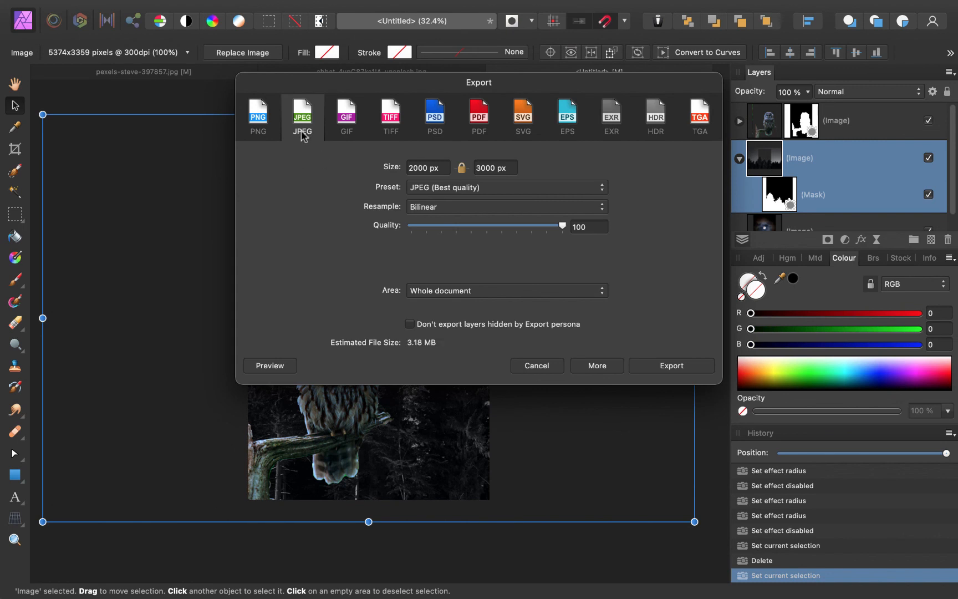
click(537, 366)
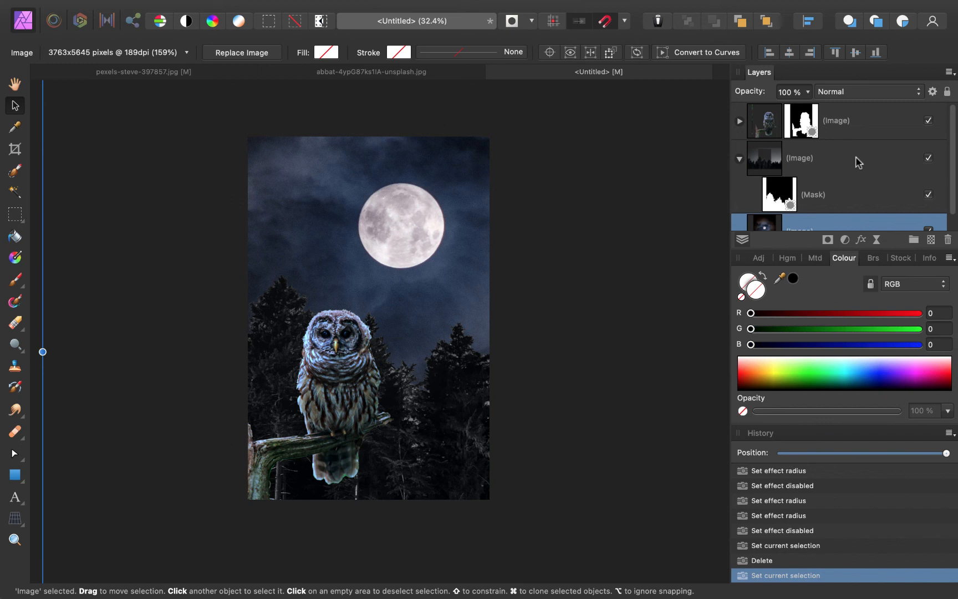
scroll(down, 3)
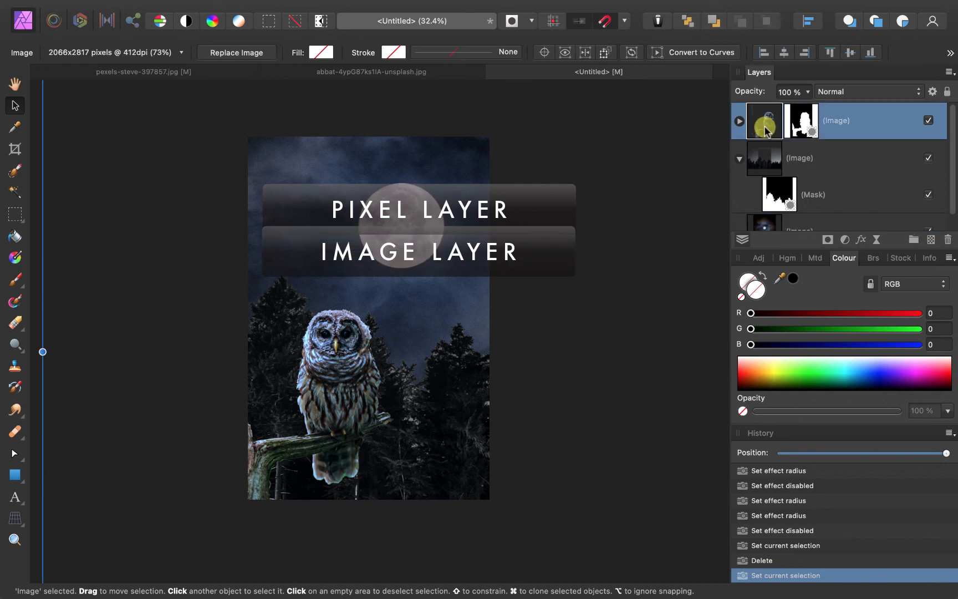
click(780, 158)
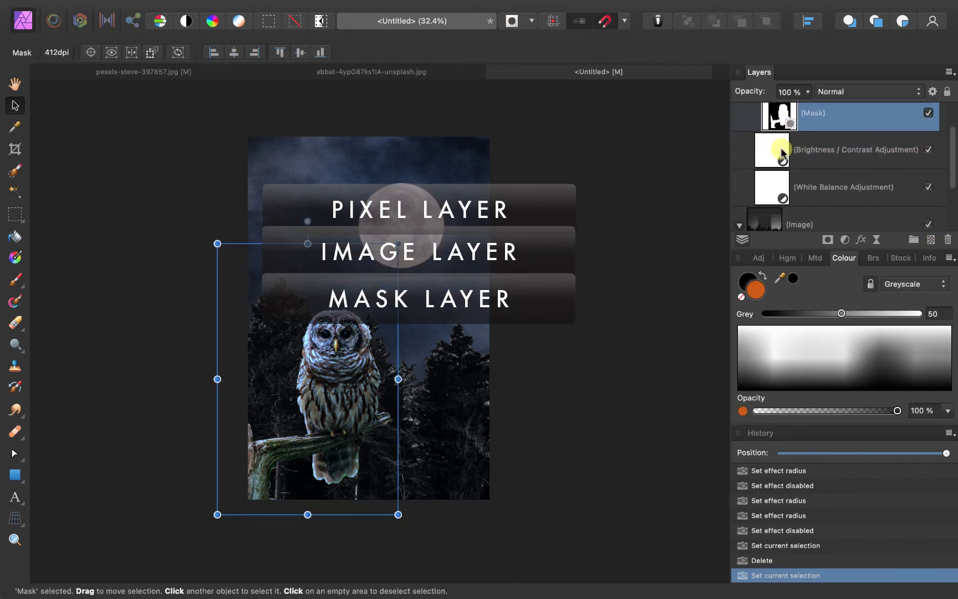
drag(780, 117, 779, 222)
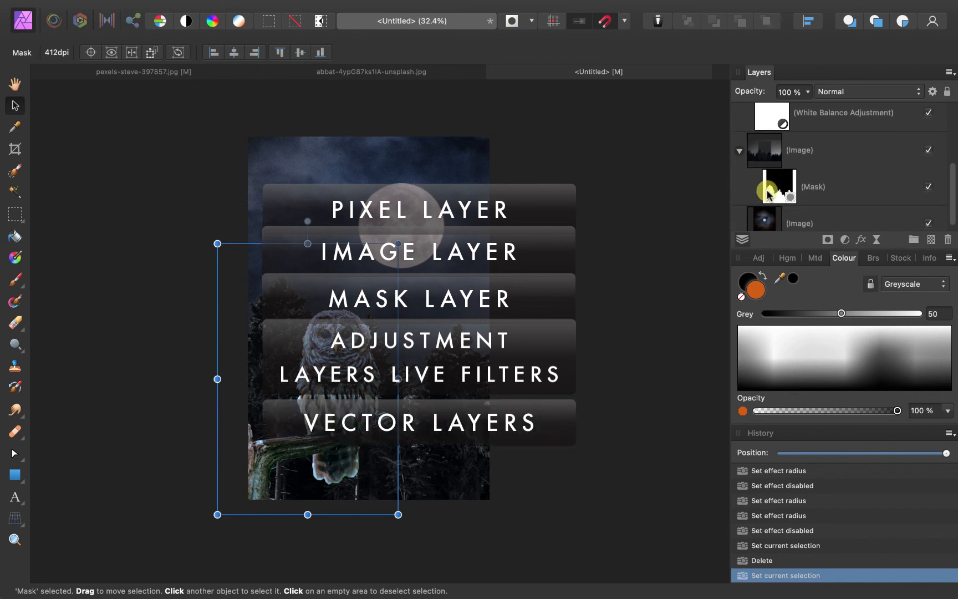
mouse_move(639, 194)
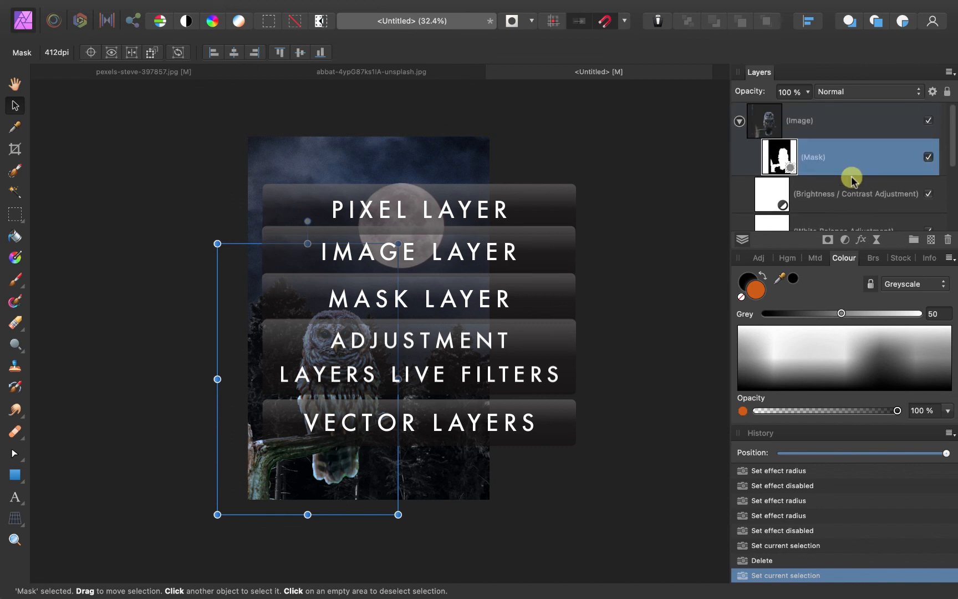
scroll(down, 3)
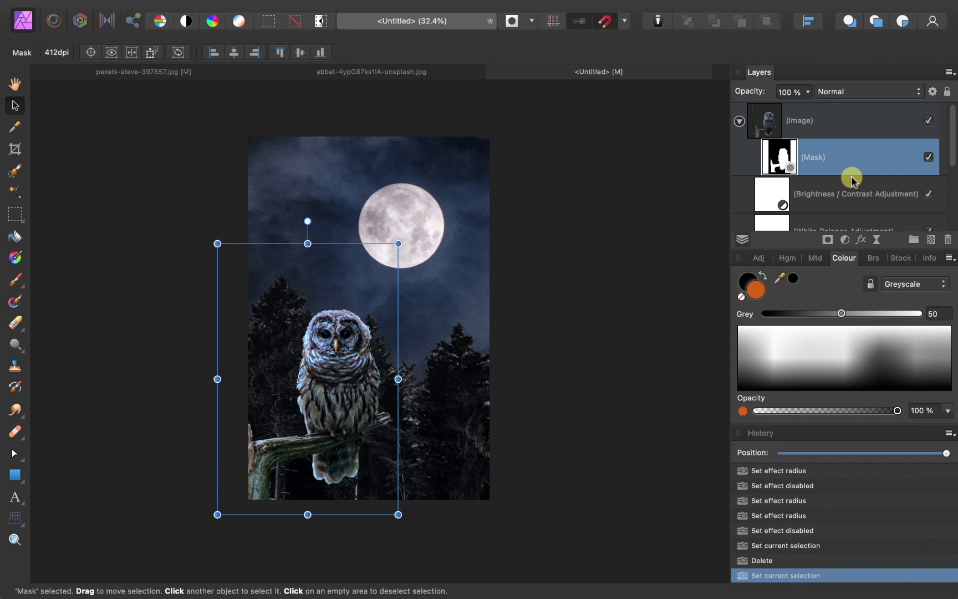
click(840, 191)
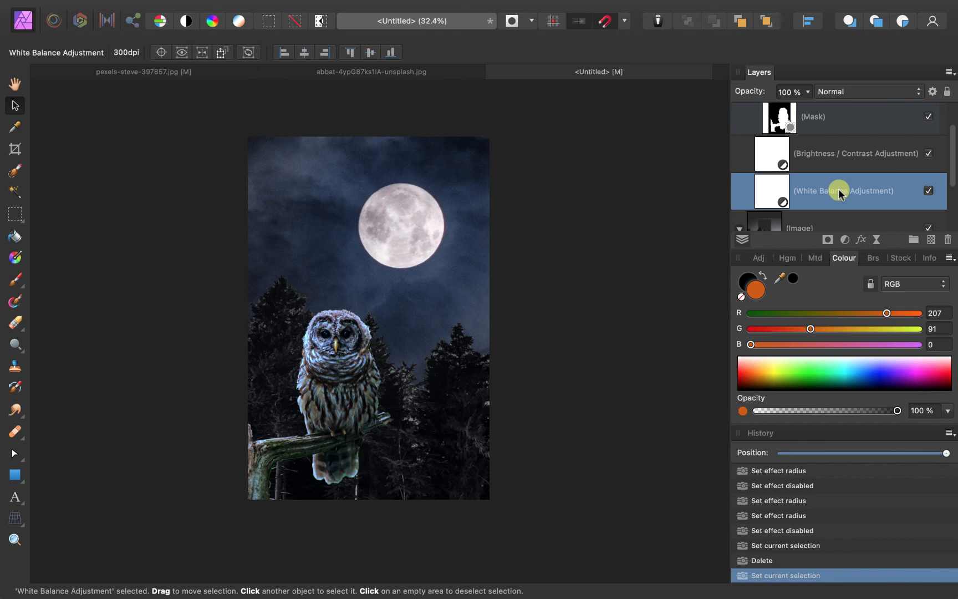